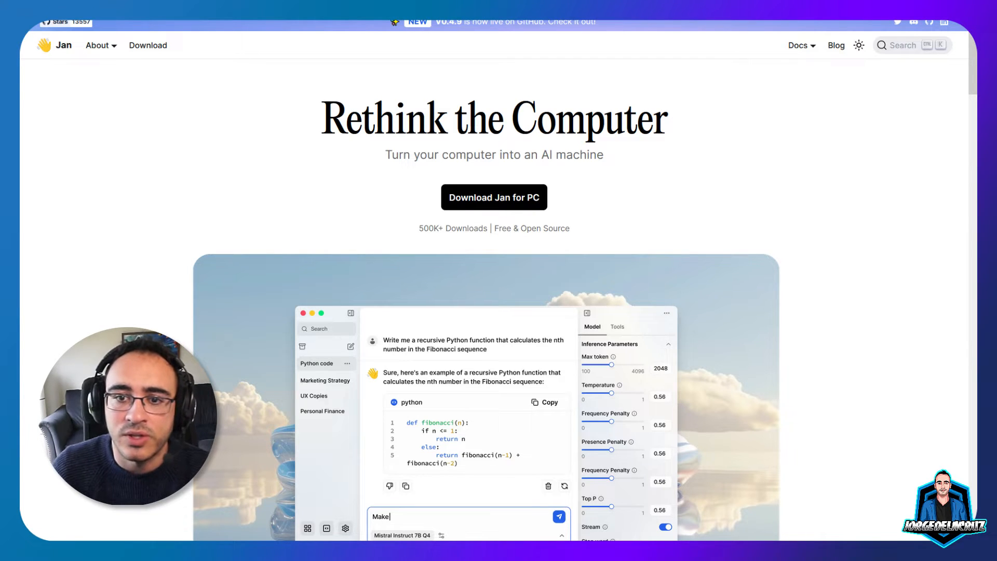
mouse_move(874, 299)
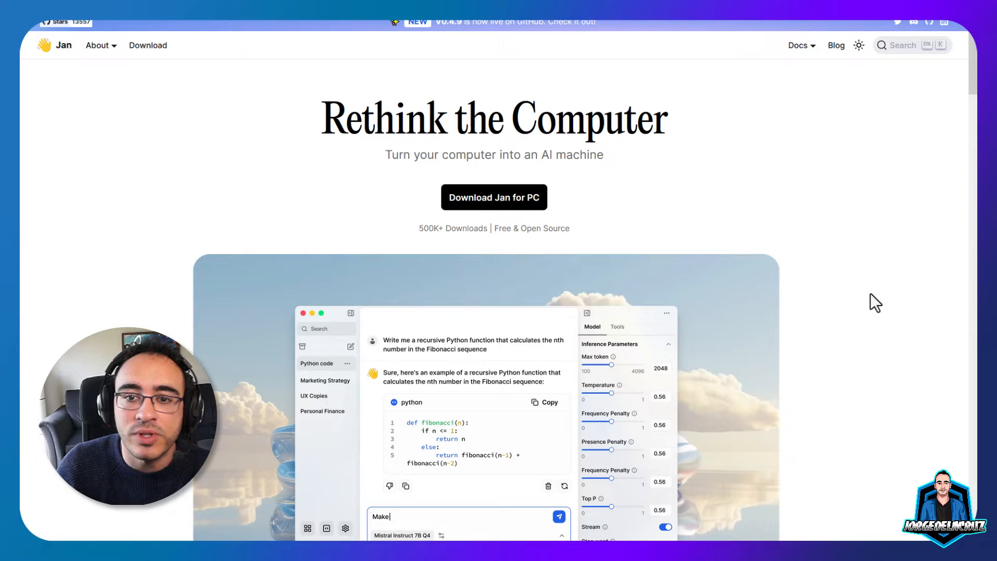
Scroll down the Jan site and download the Windows Standard (64-bit) installer.
scroll("down", 3)
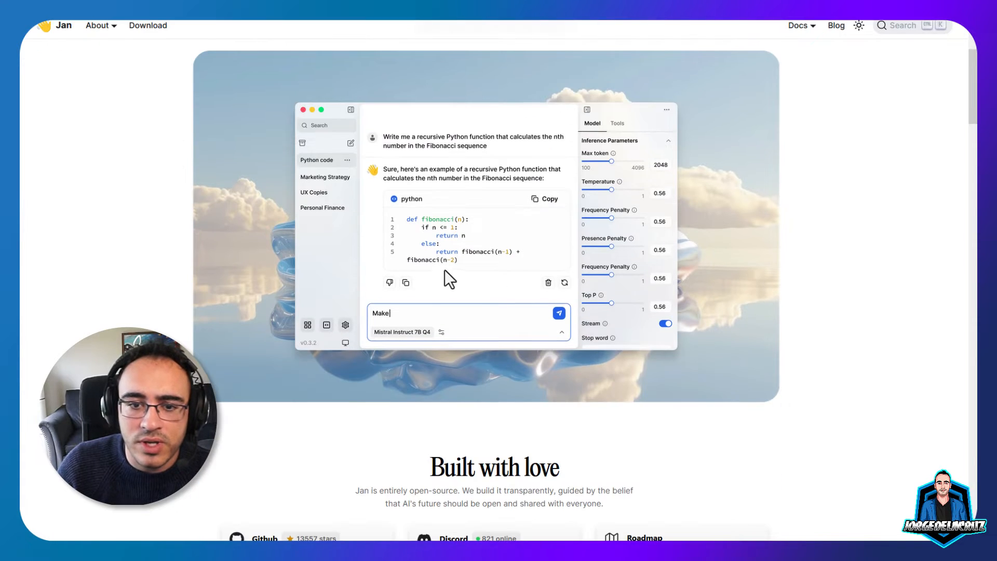
scroll("down", 3)
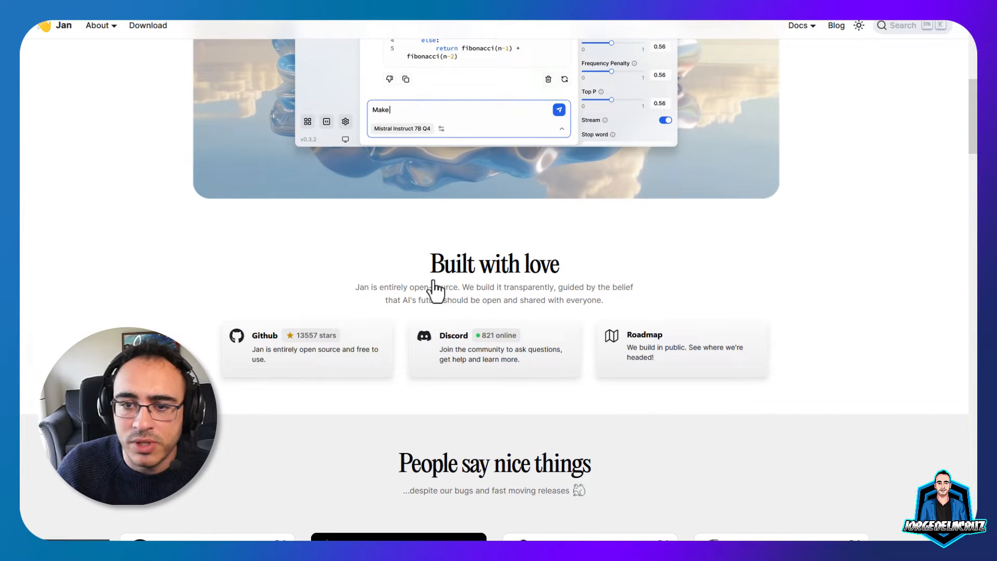
scroll("down", 3)
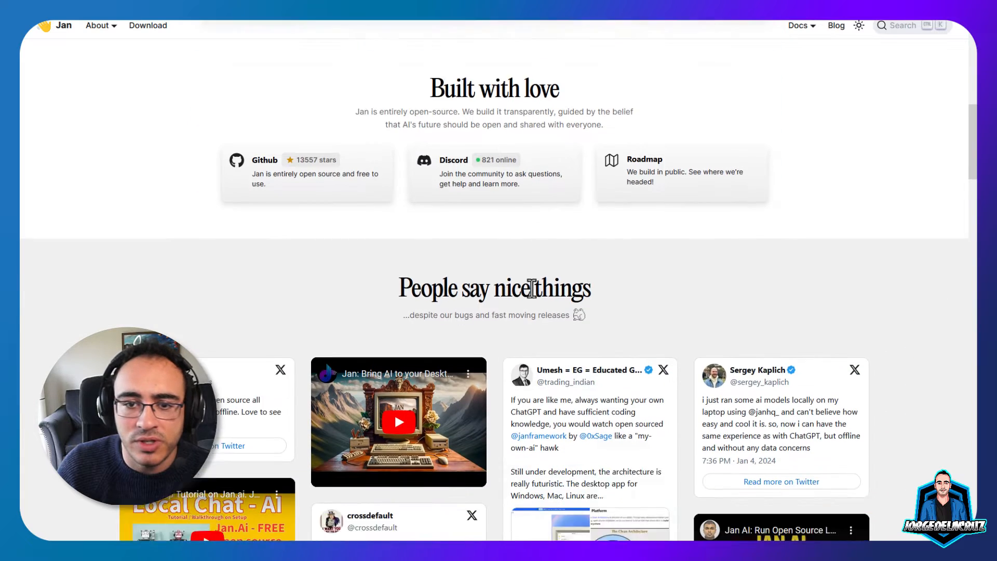
scroll("down", 3)
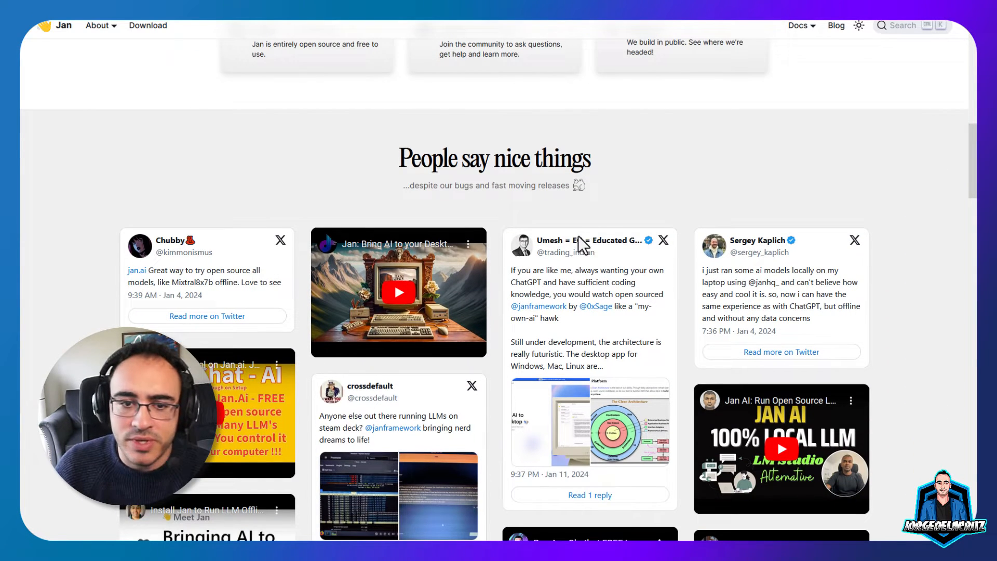
scroll("down", 3)
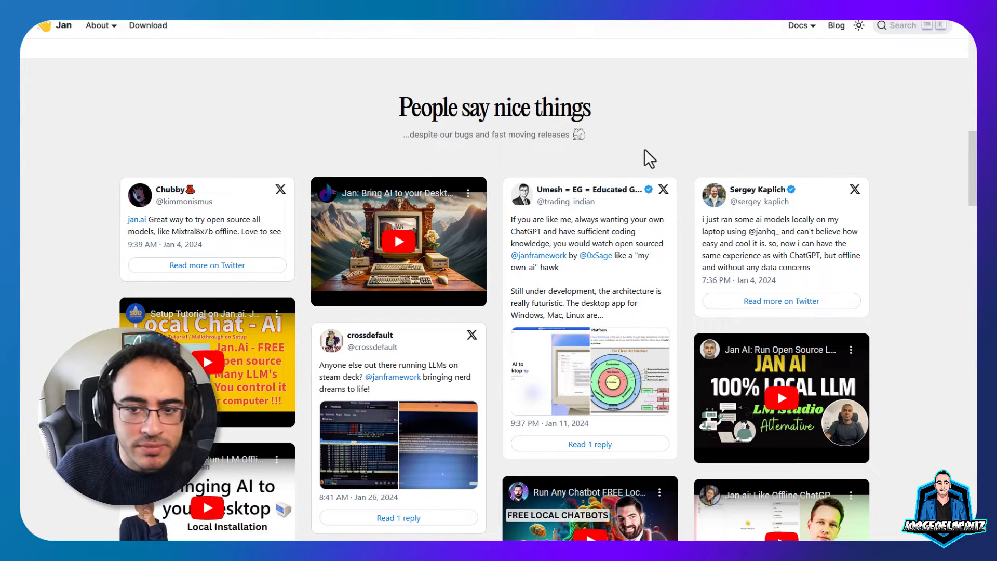
scroll("down", 3)
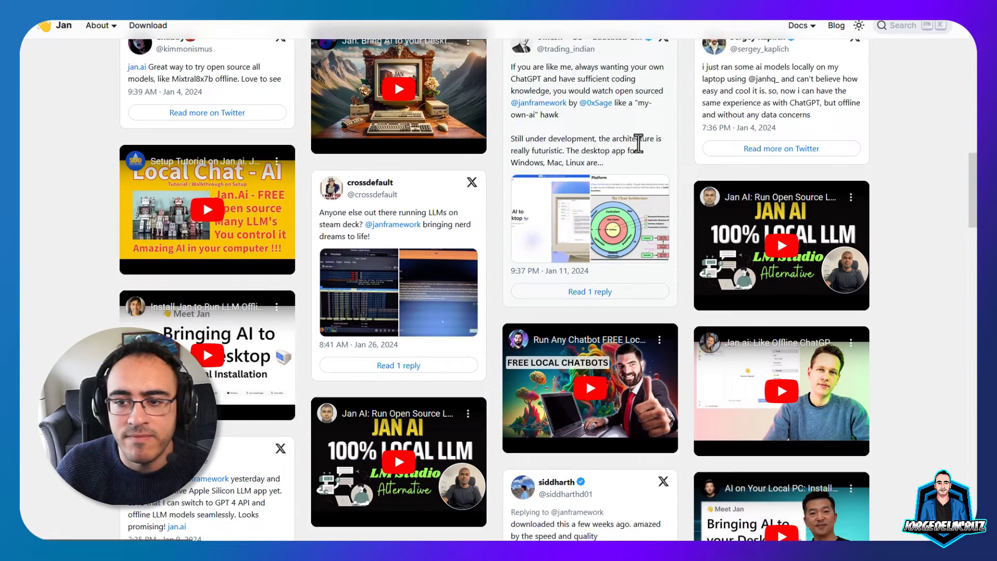
scroll("down", 3)
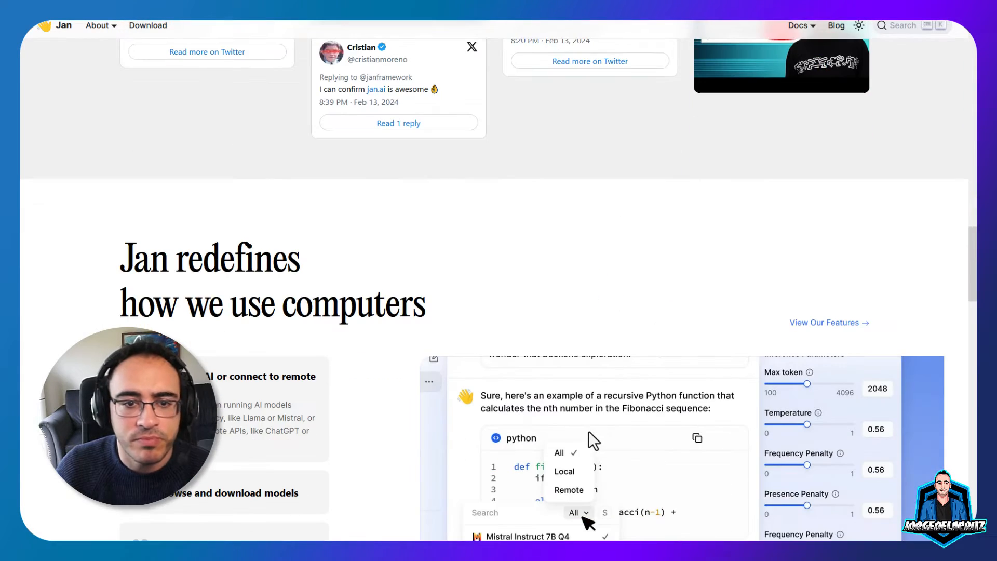
scroll("down", 3)
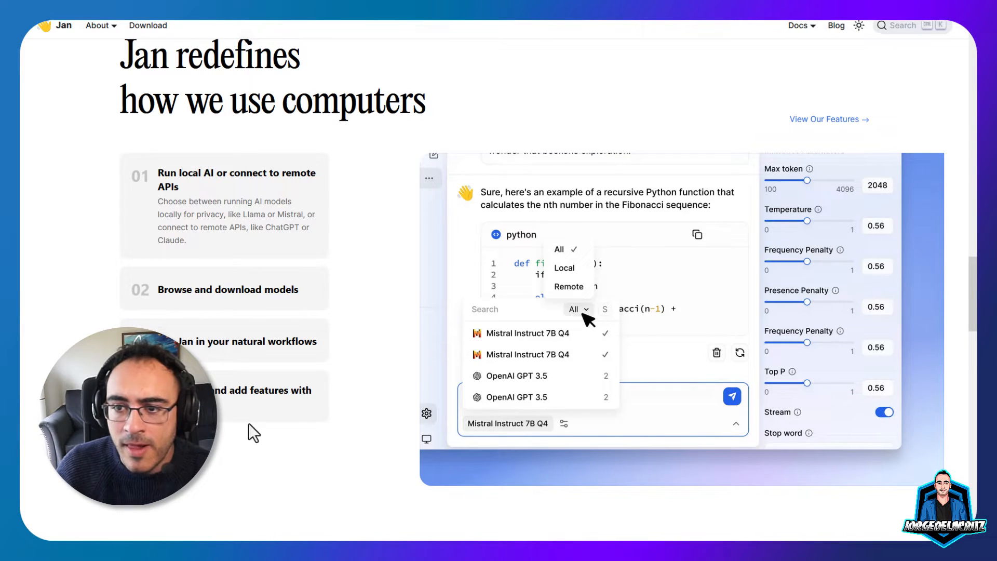
mouse_move(376, 421)
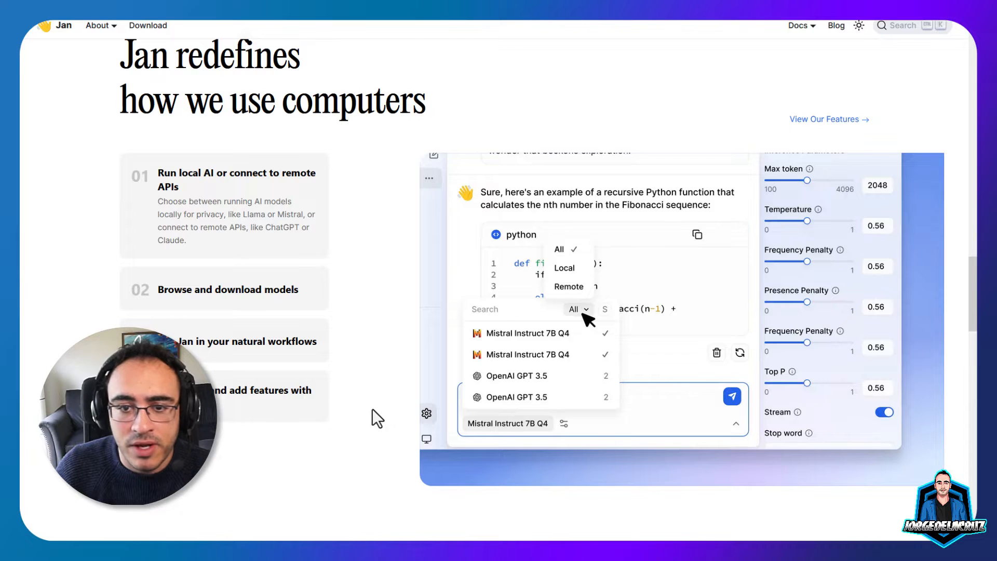
scroll("down", 3)
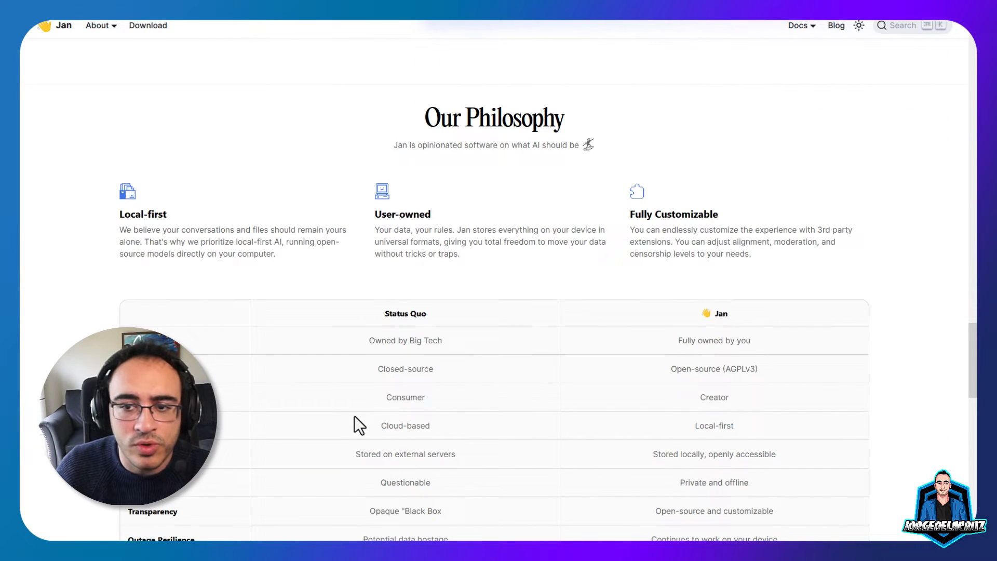
scroll("down", 3)
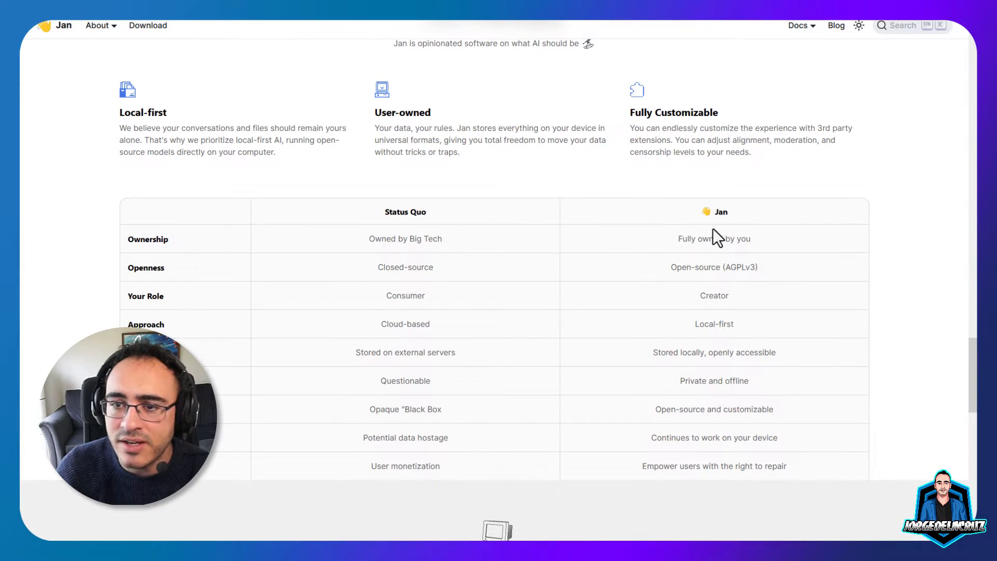
scroll("down", 3)
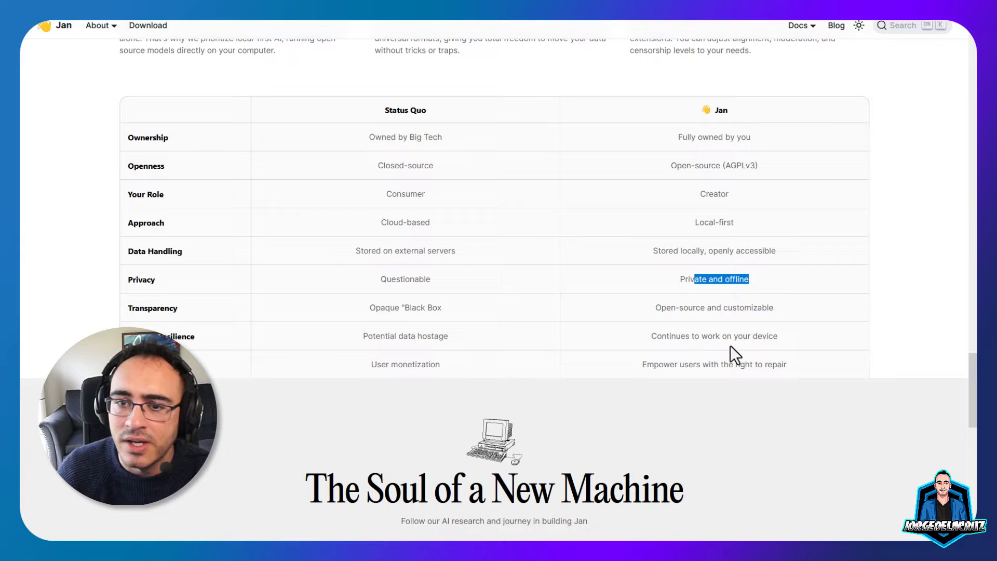
scroll("down", 3)
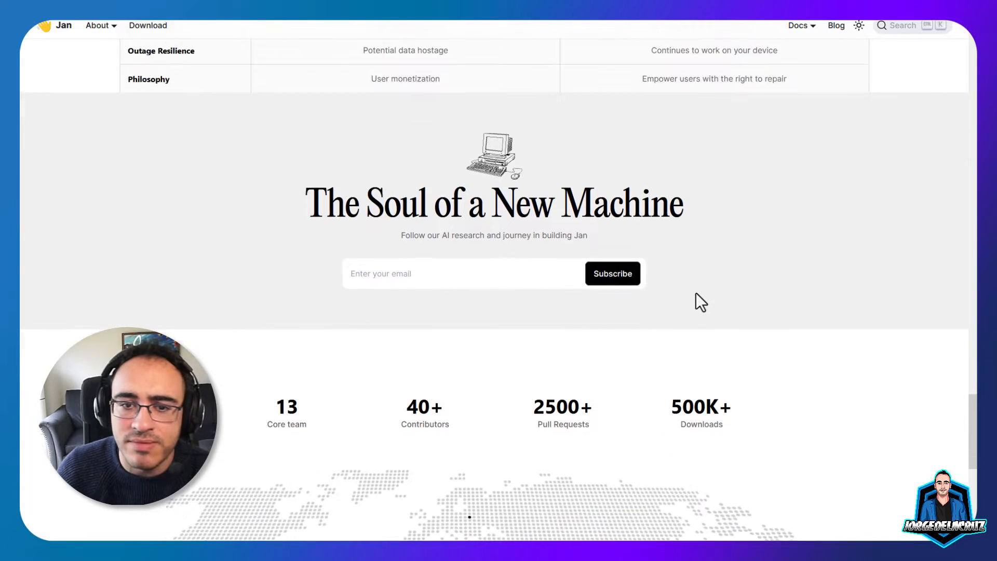
scroll("down", 3)
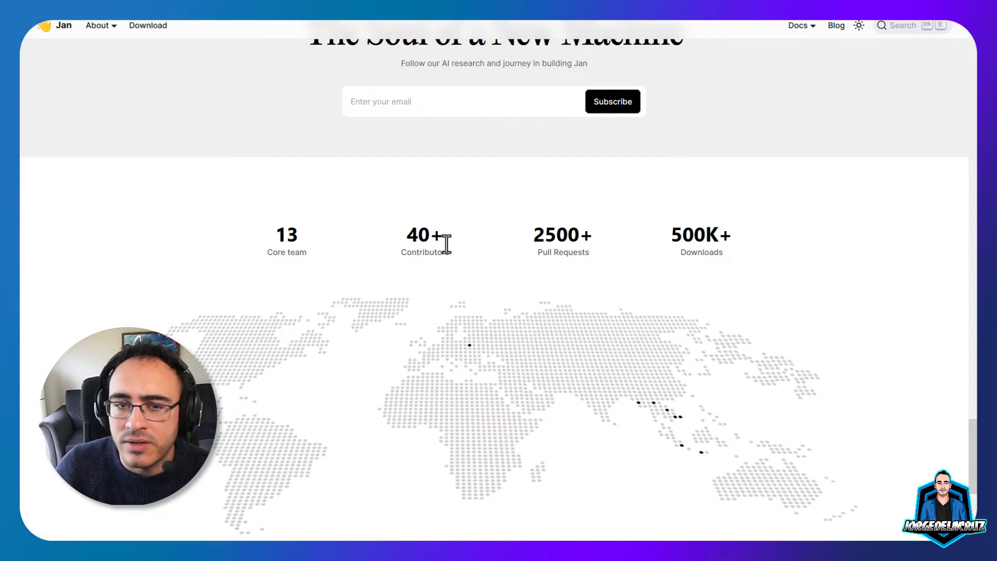
scroll("down", 3)
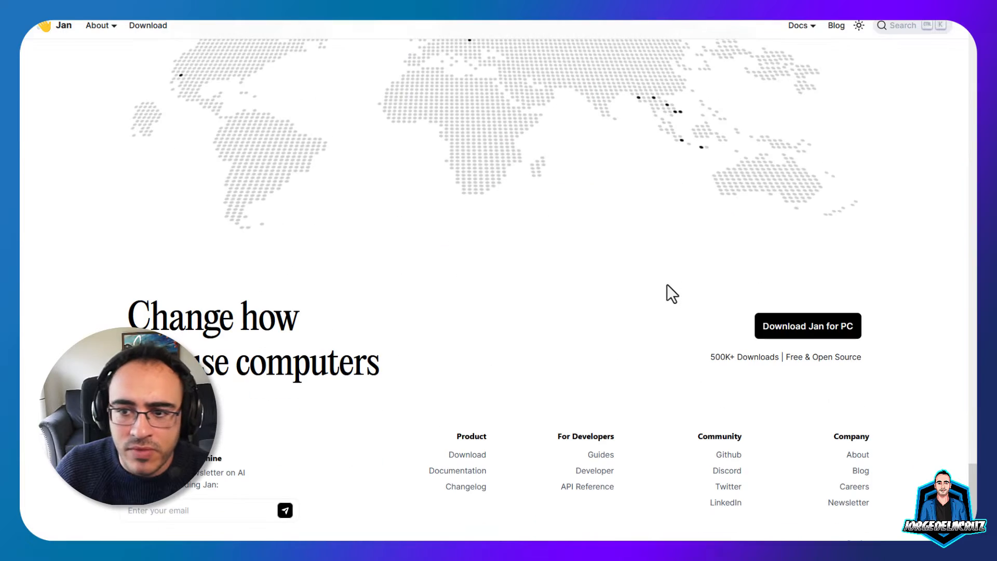
scroll("down", 3)
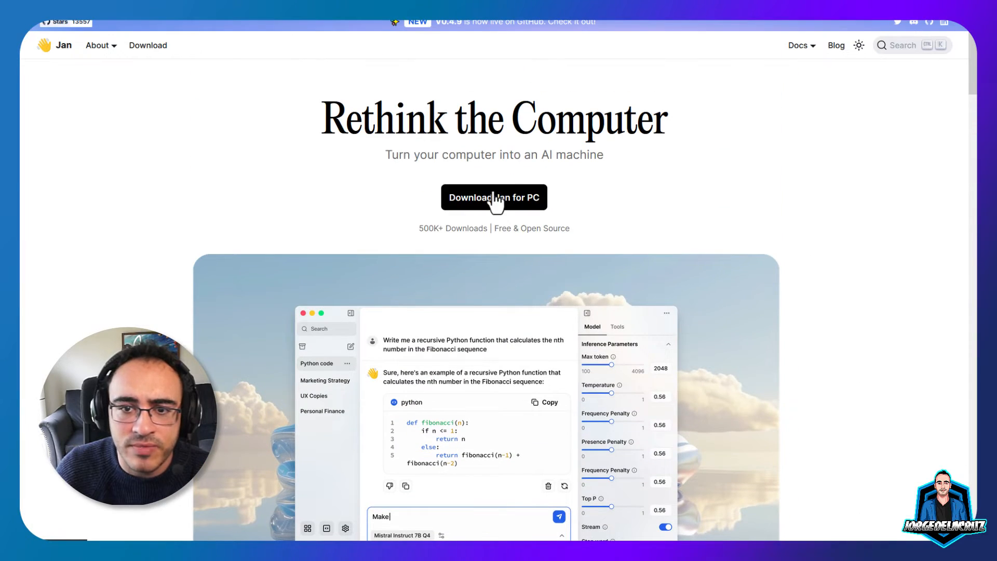
mouse_move(798, 214)
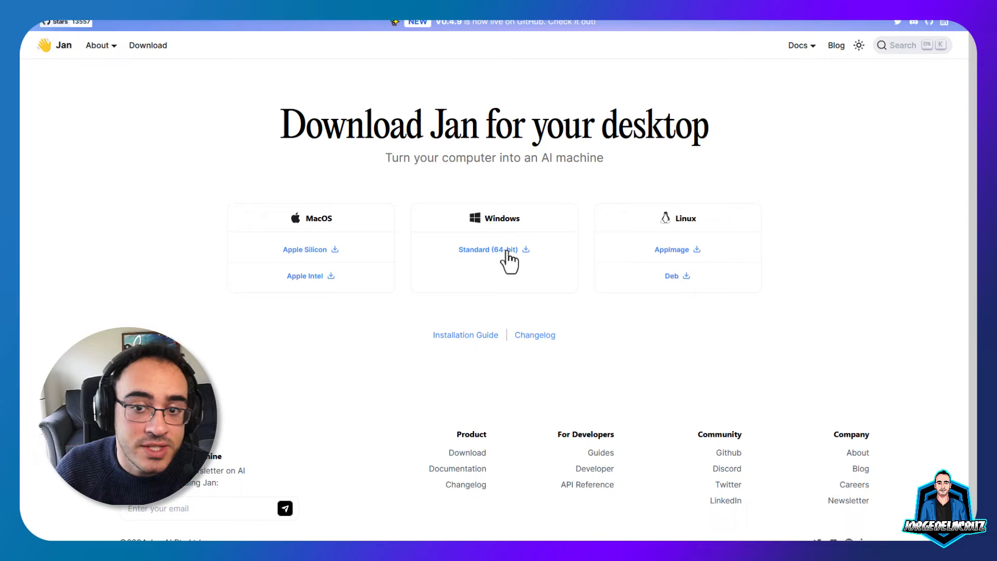
left_click(489, 250)
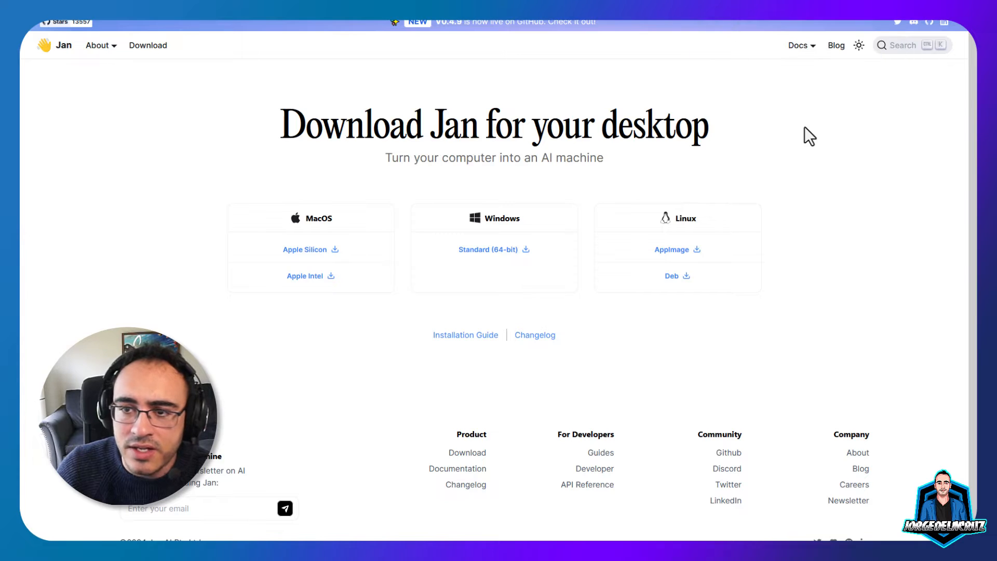
mouse_move(792, 231)
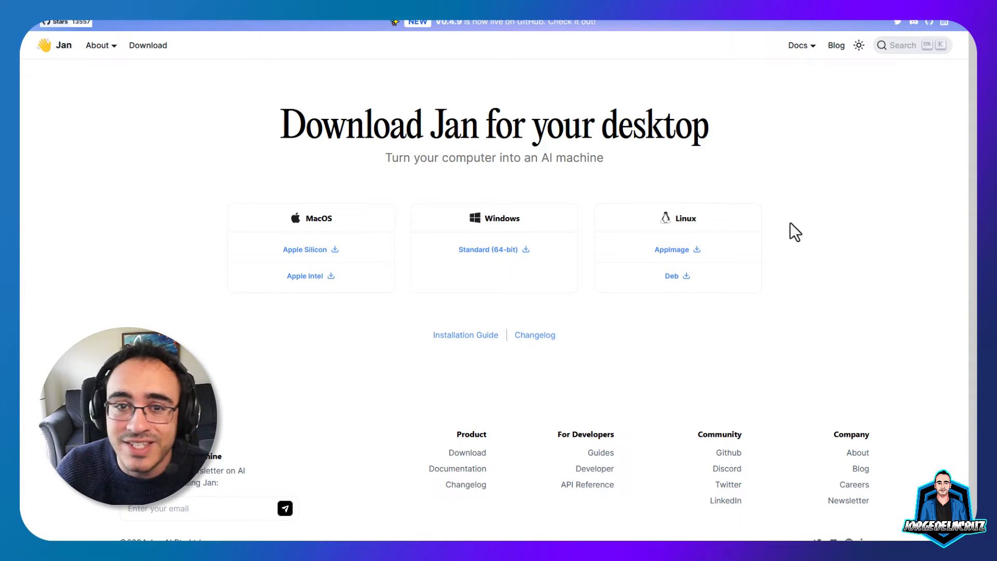
mouse_move(781, 209)
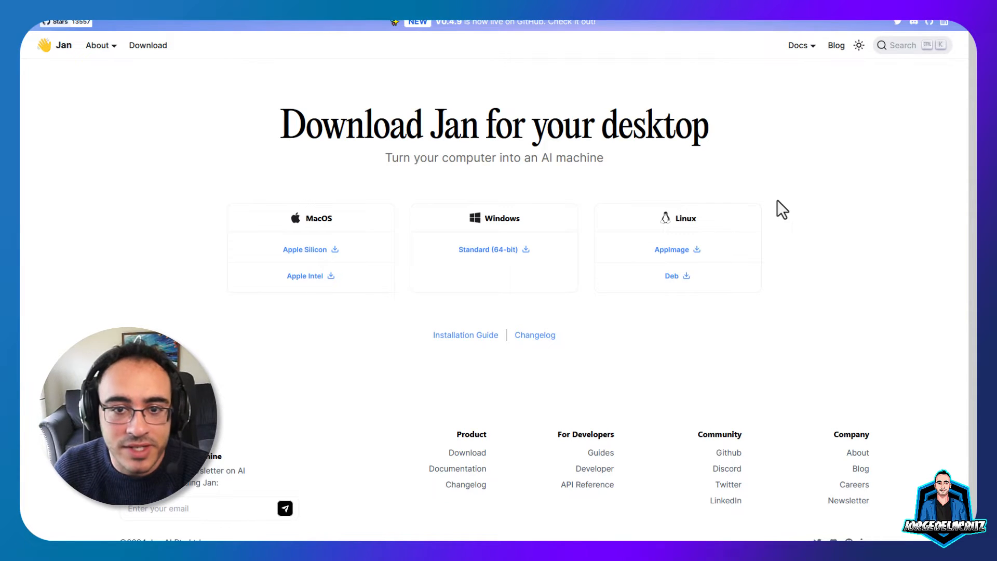
mouse_move(642, 204)
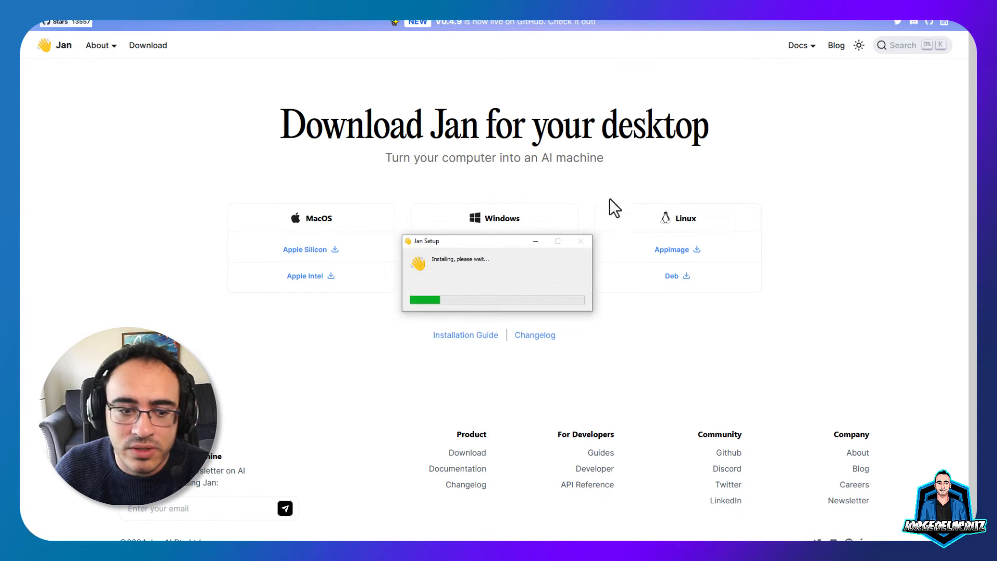
mouse_move(549, 287)
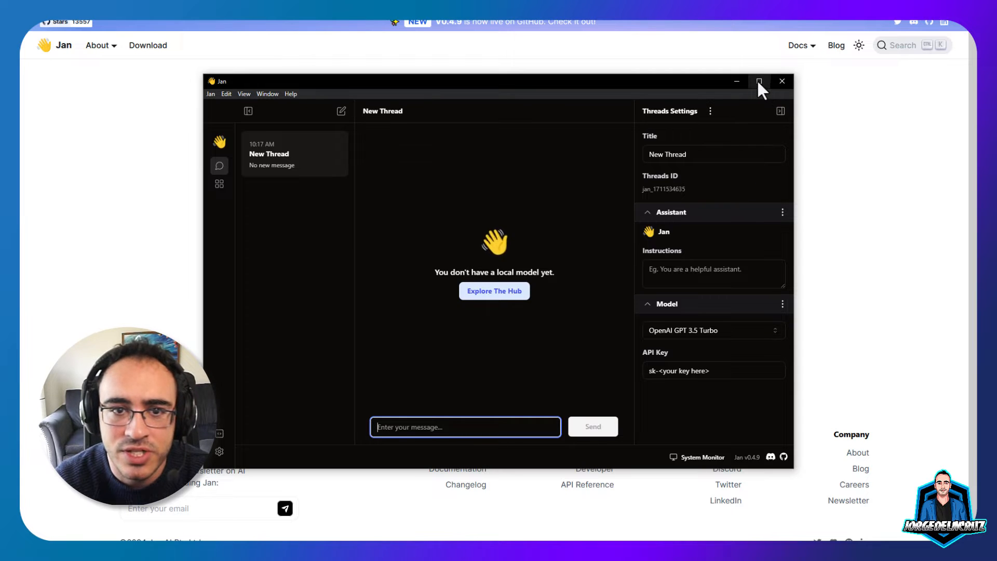
Maximize the Jan window and enter the Hub to browse downloadable models.
left_click(760, 81)
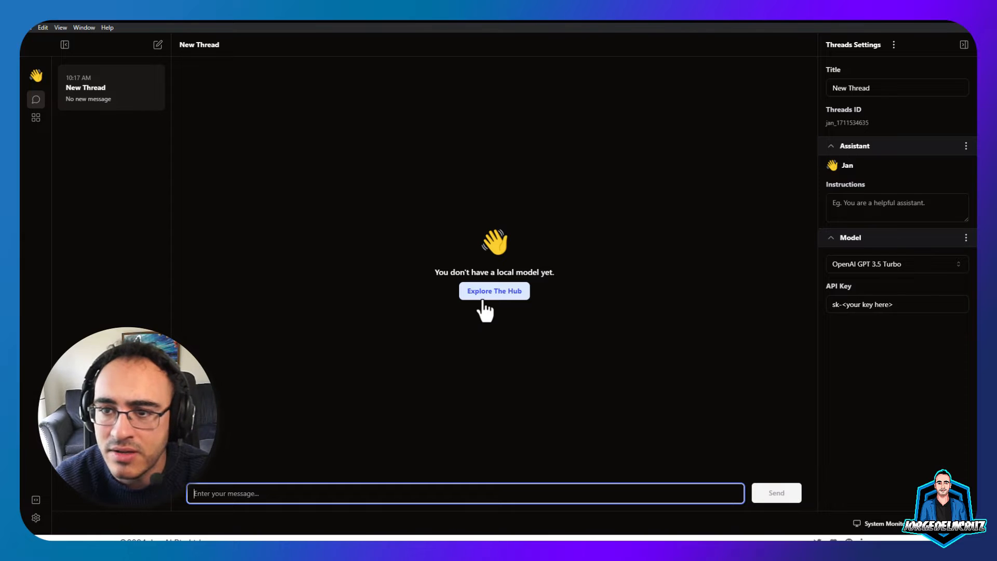
mouse_move(845, 109)
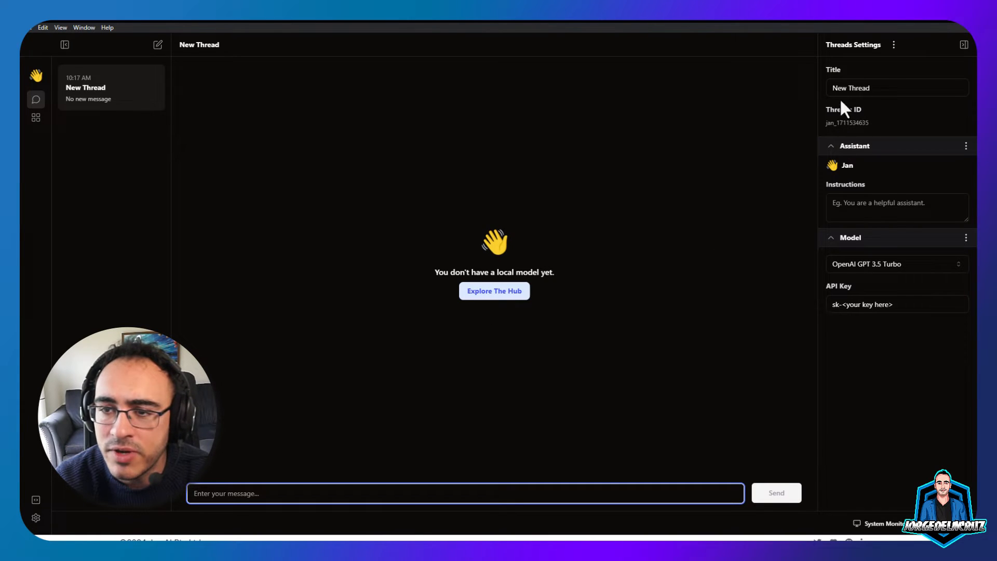
mouse_move(426, 185)
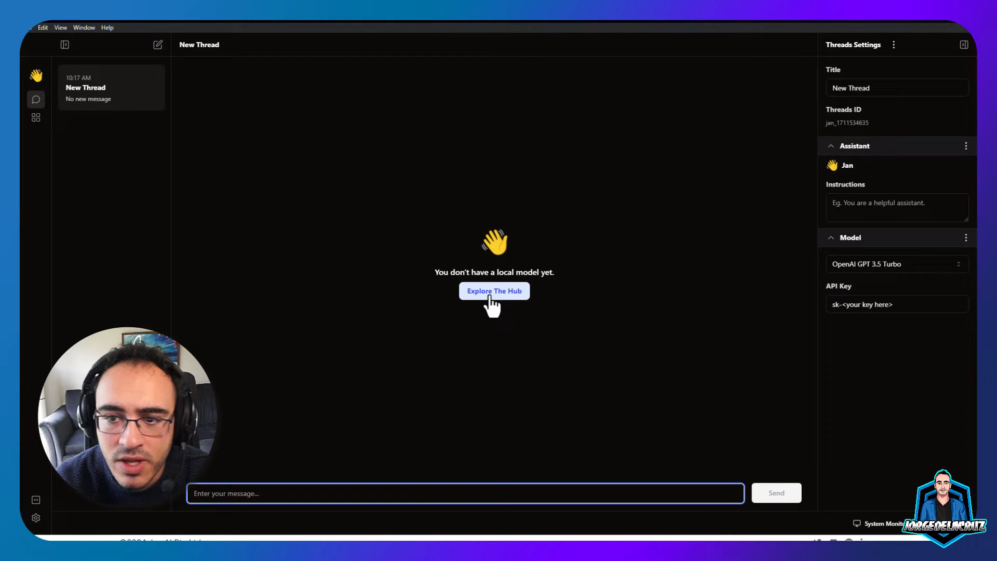
left_click(494, 291)
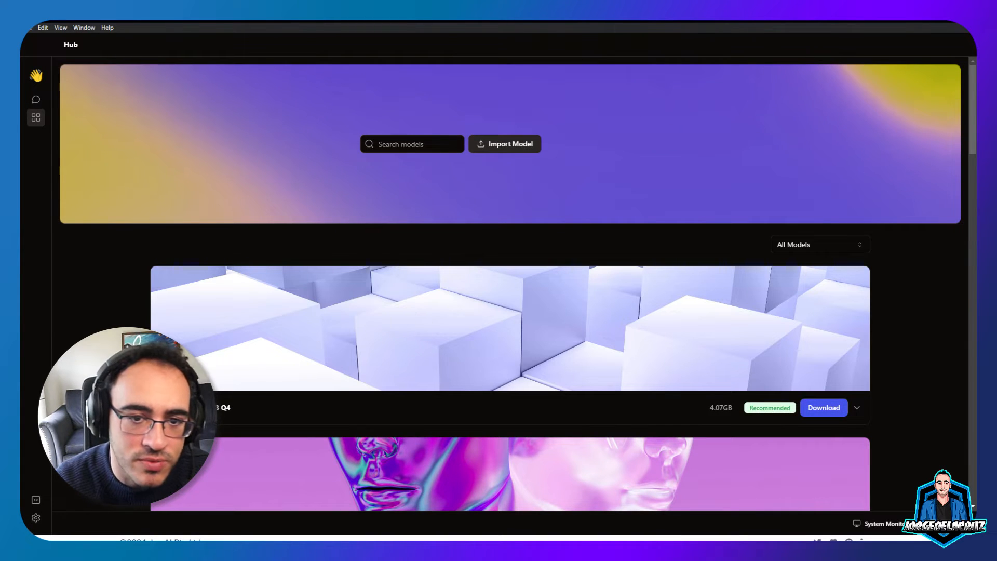
Switch the Hub filter from Recommended to All Models.
scroll("down", 3)
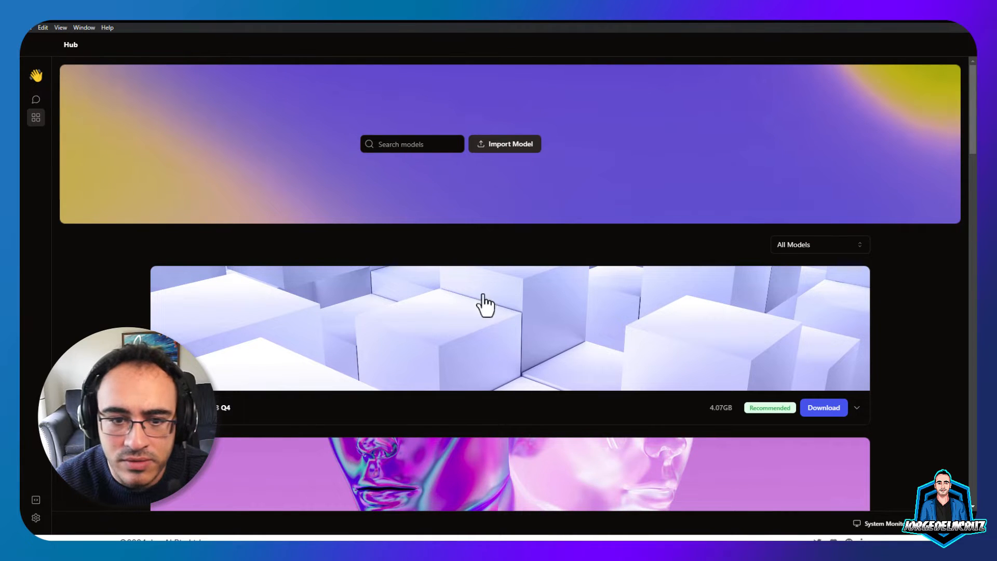
left_click(821, 244)
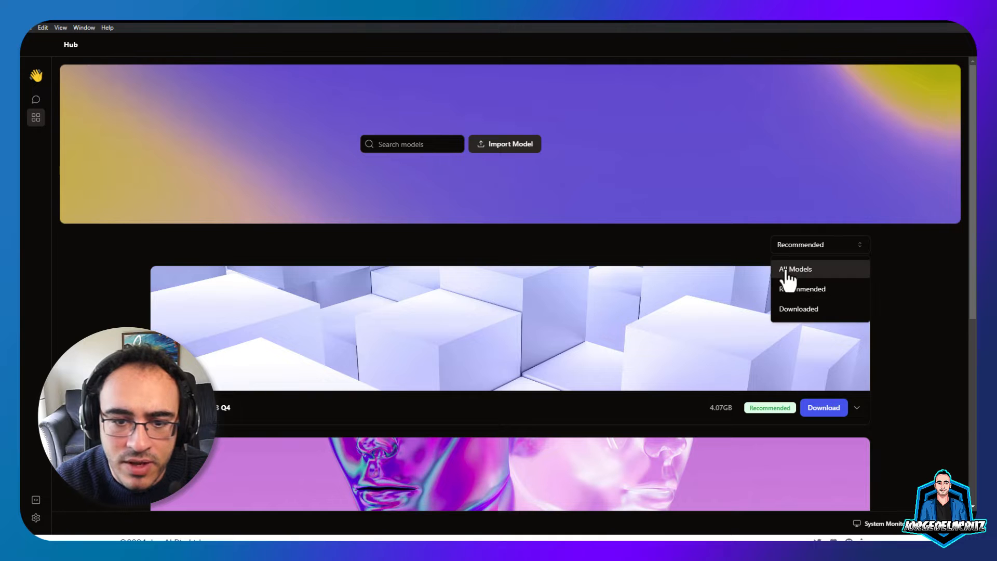
left_click(796, 269)
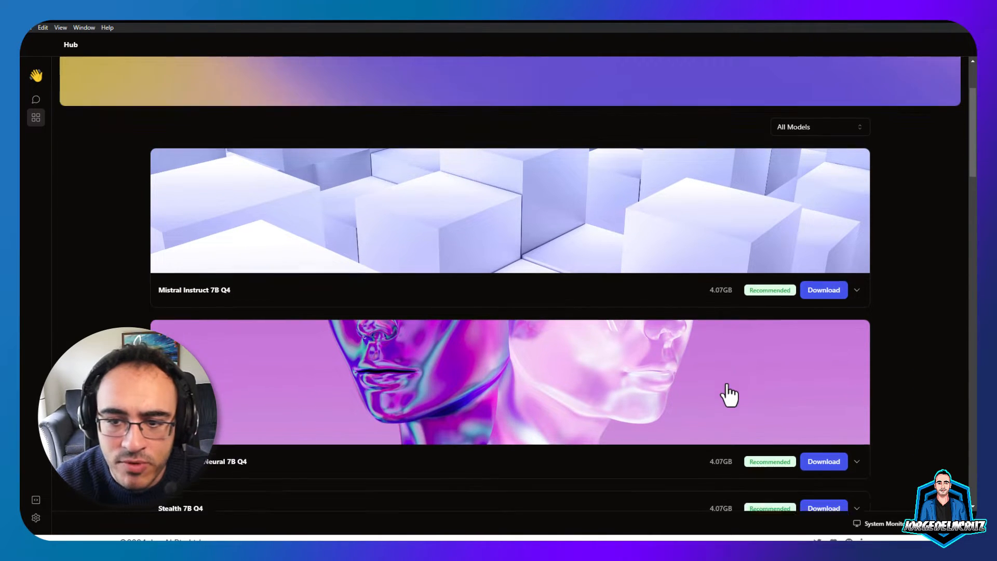
Browse the full model list to its end, noting sizes and RAM labels, then return toward the top.
scroll("down", 3)
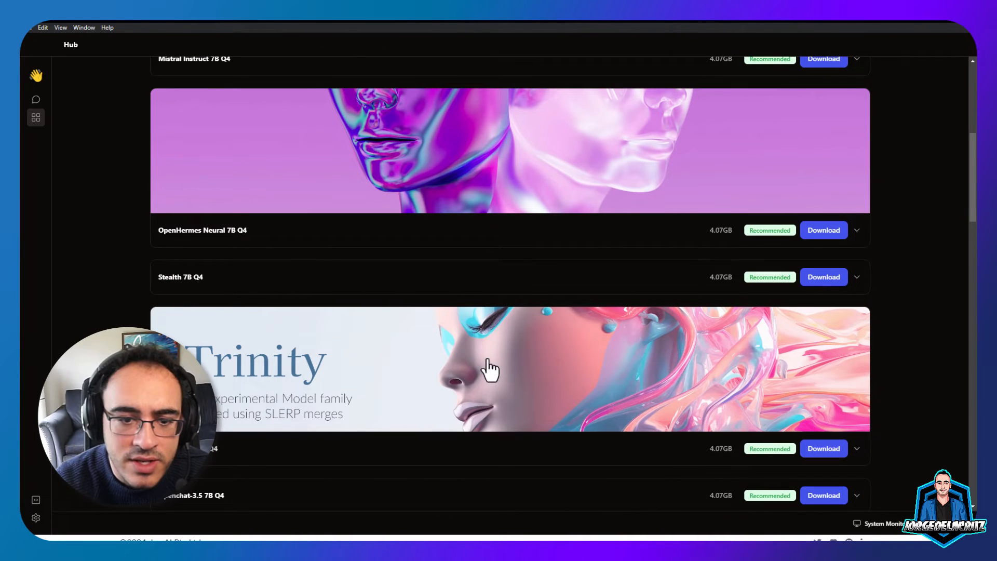
scroll("down", 3)
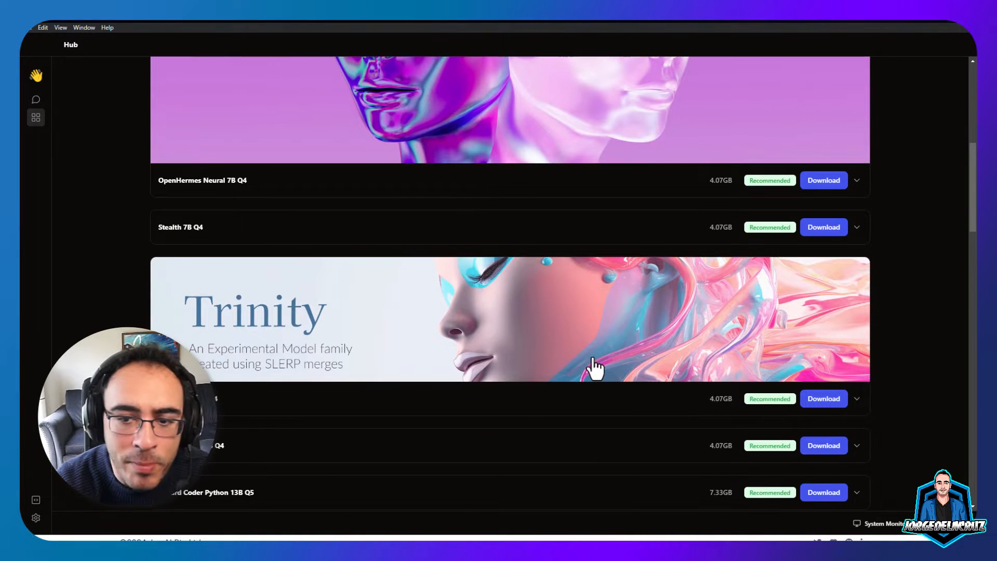
scroll("down", 3)
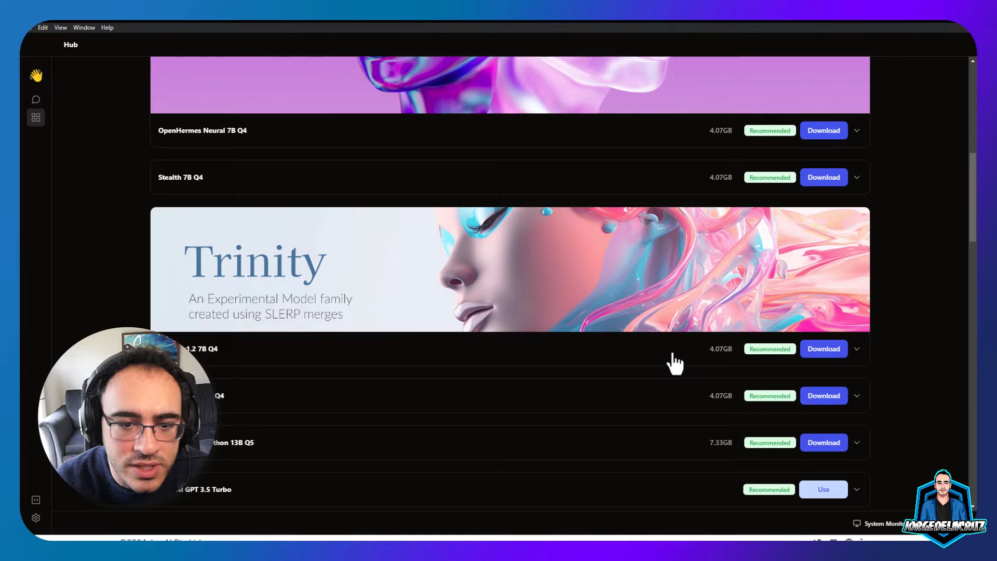
mouse_move(777, 408)
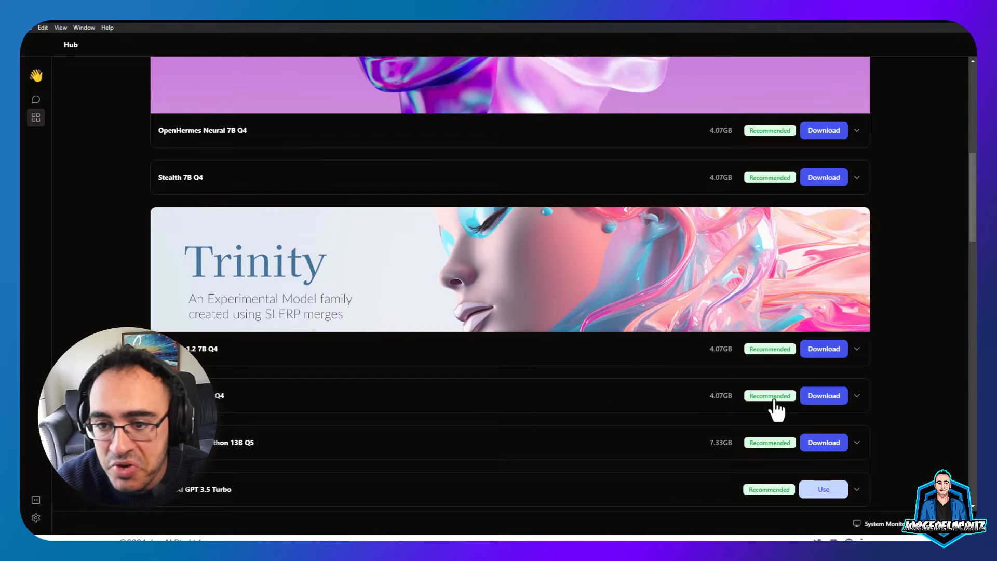
scroll("down", 3)
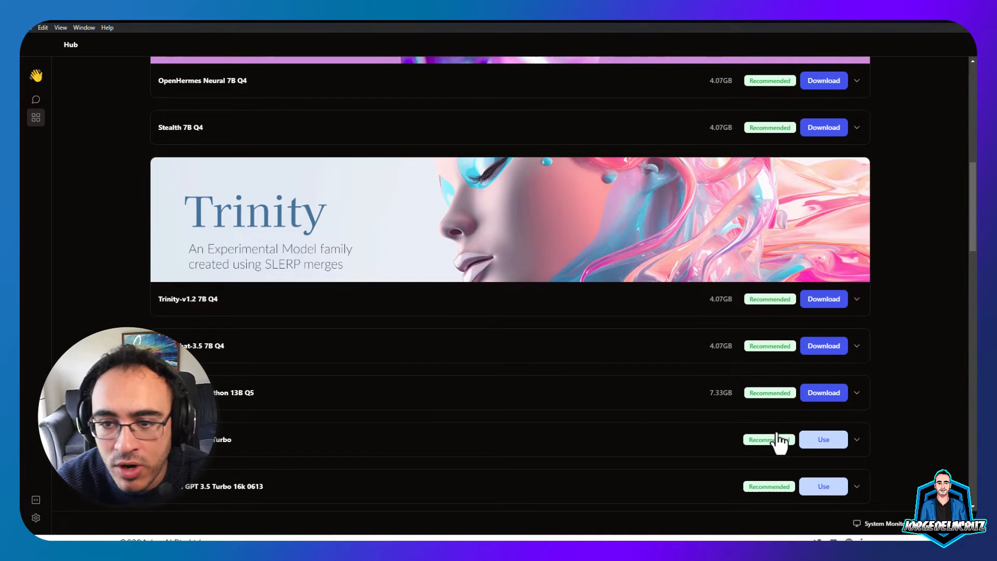
scroll("down", 3)
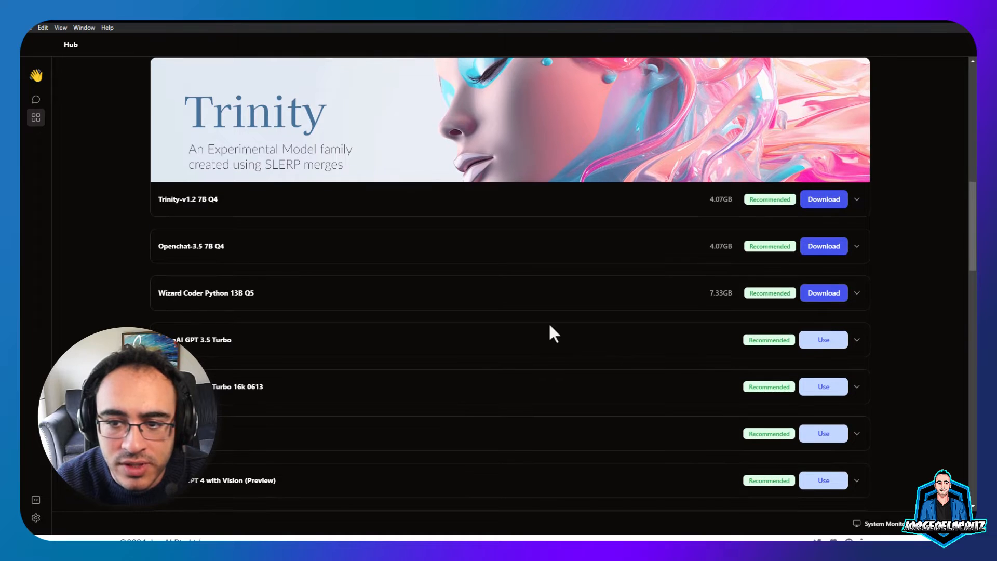
mouse_move(676, 357)
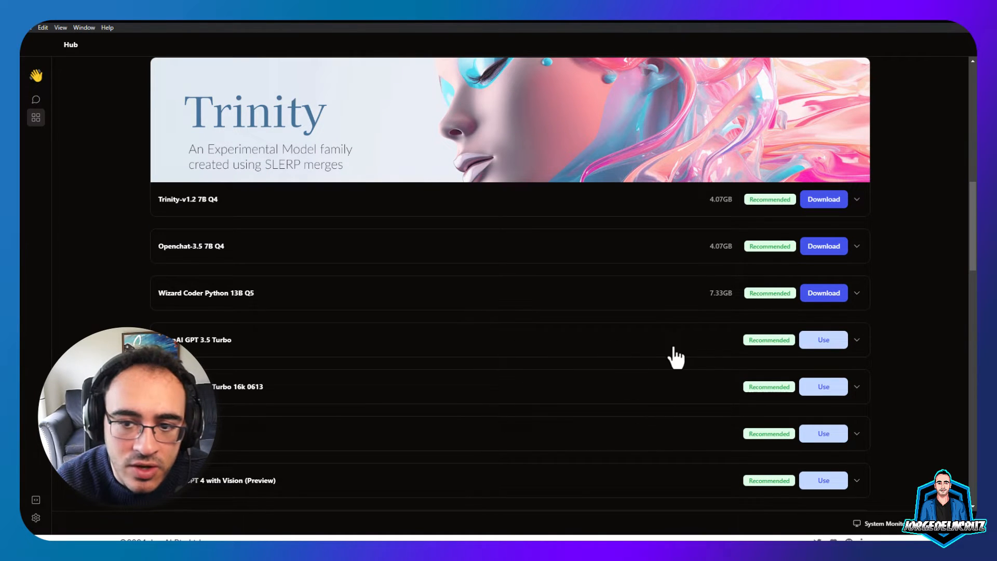
scroll("down", 3)
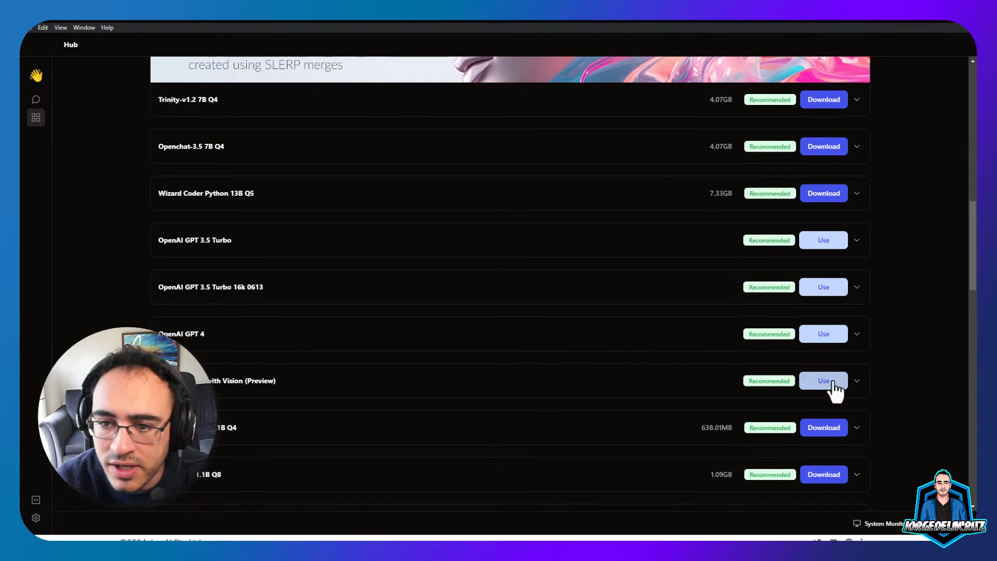
scroll("down", 3)
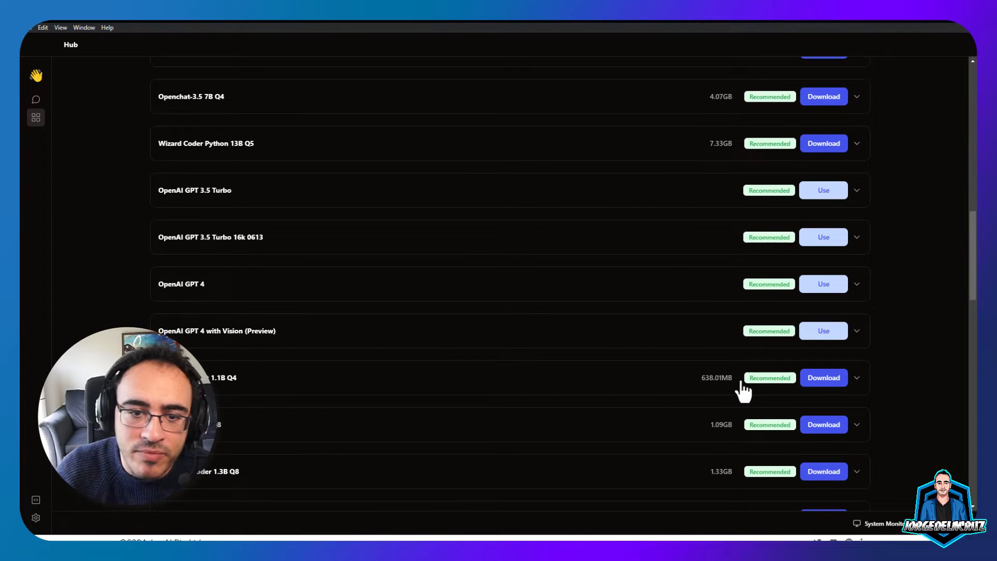
scroll("down", 3)
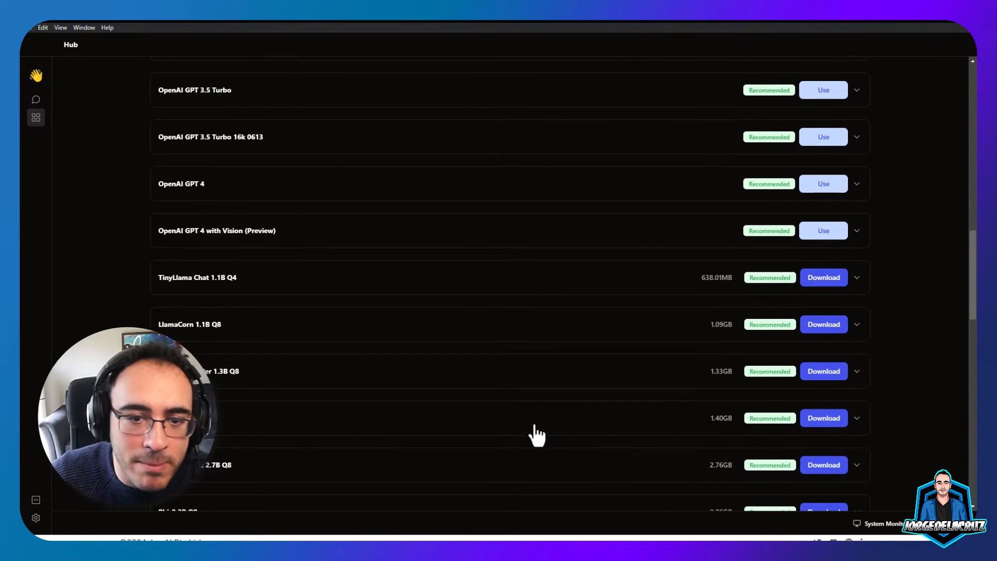
scroll("down", 3)
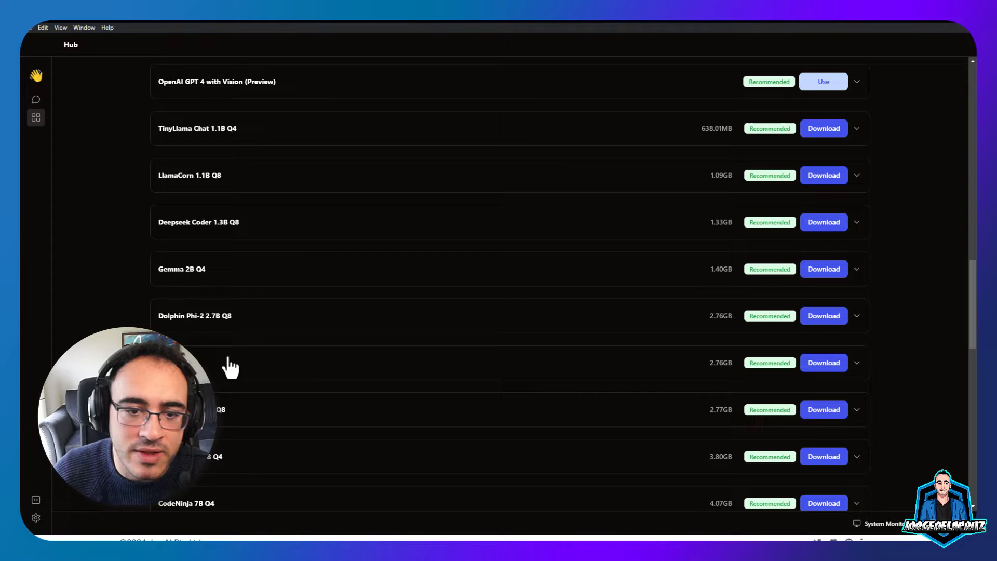
scroll("down", 3)
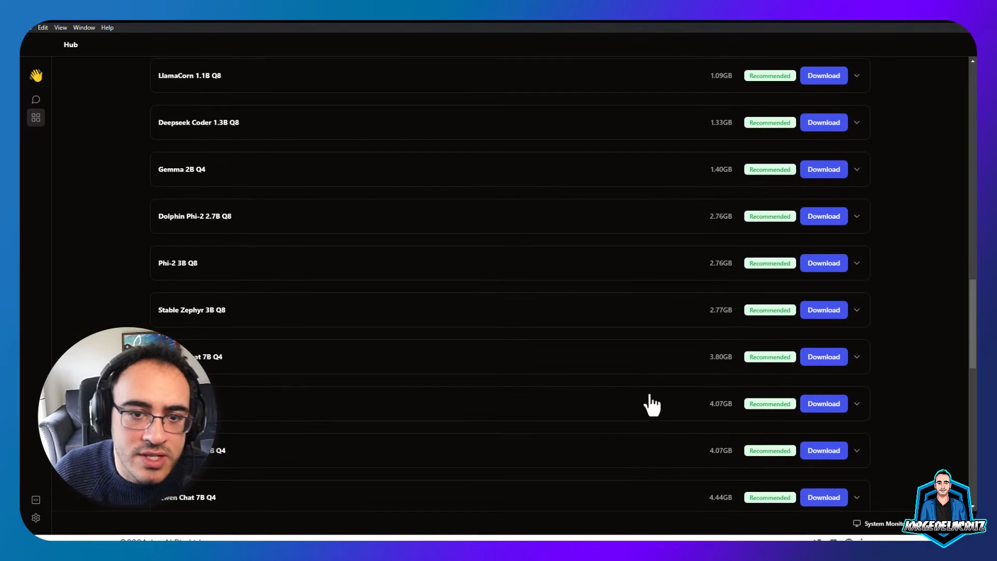
scroll("down", 3)
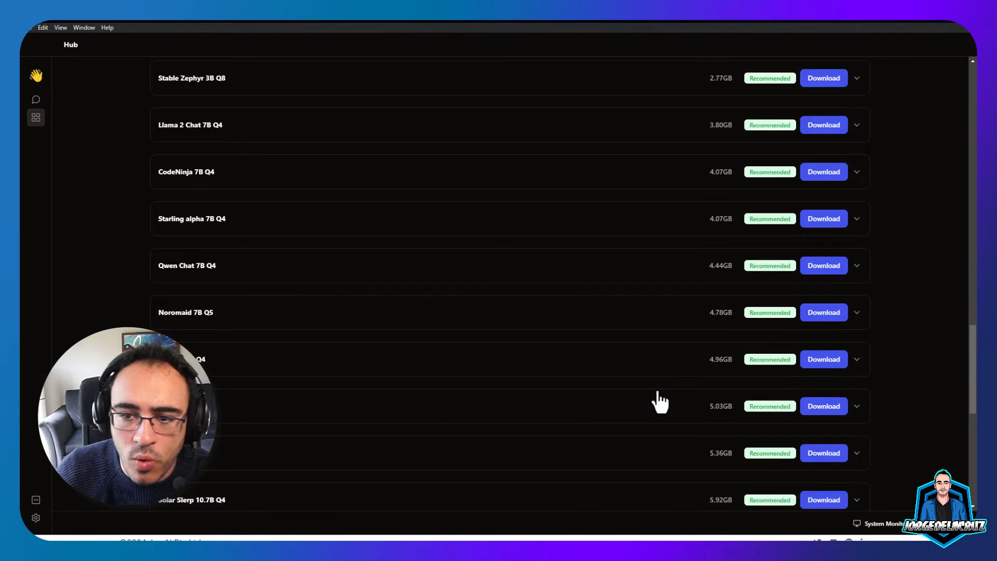
scroll("down", 3)
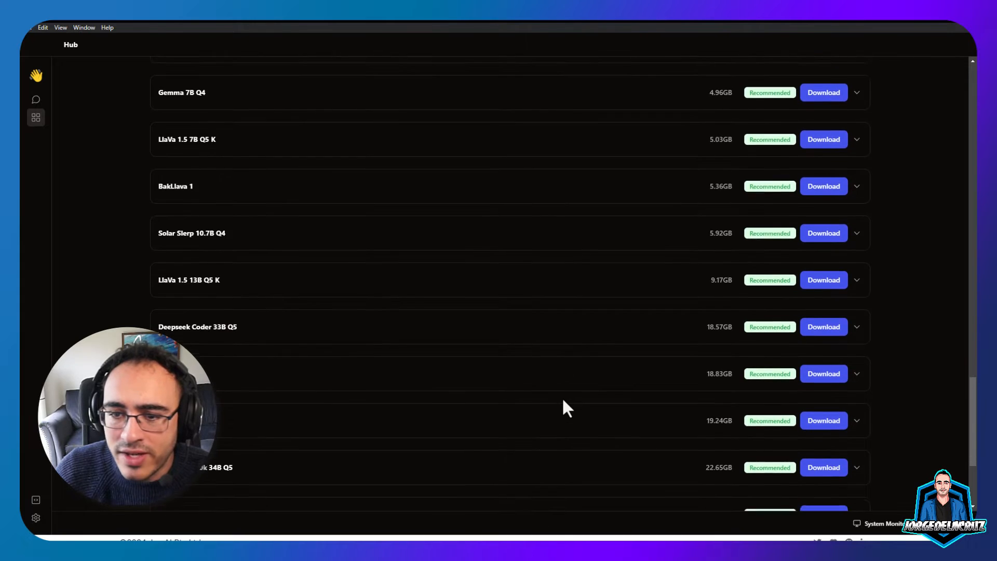
scroll("down", 3)
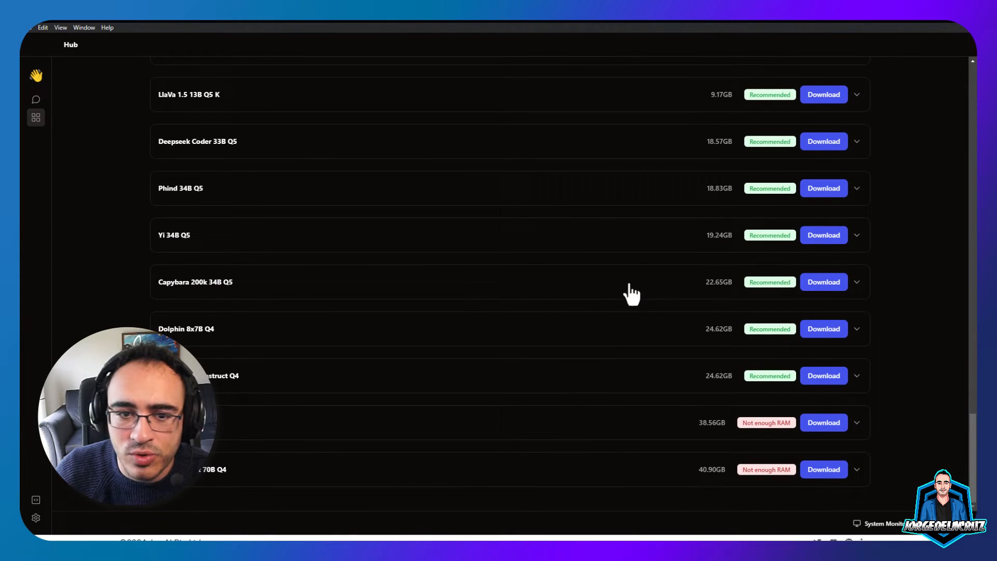
mouse_move(221, 306)
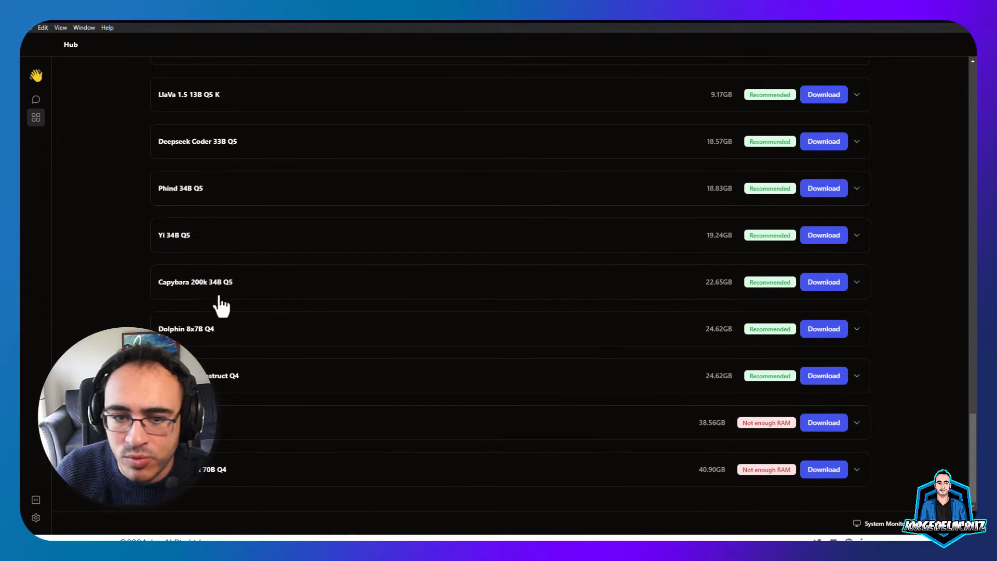
mouse_move(731, 428)
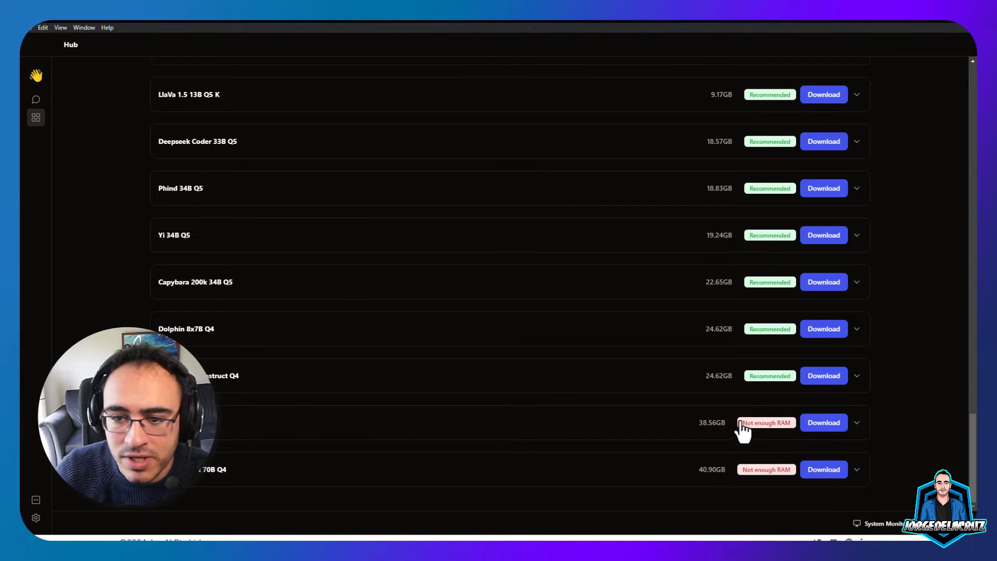
scroll("up", 3)
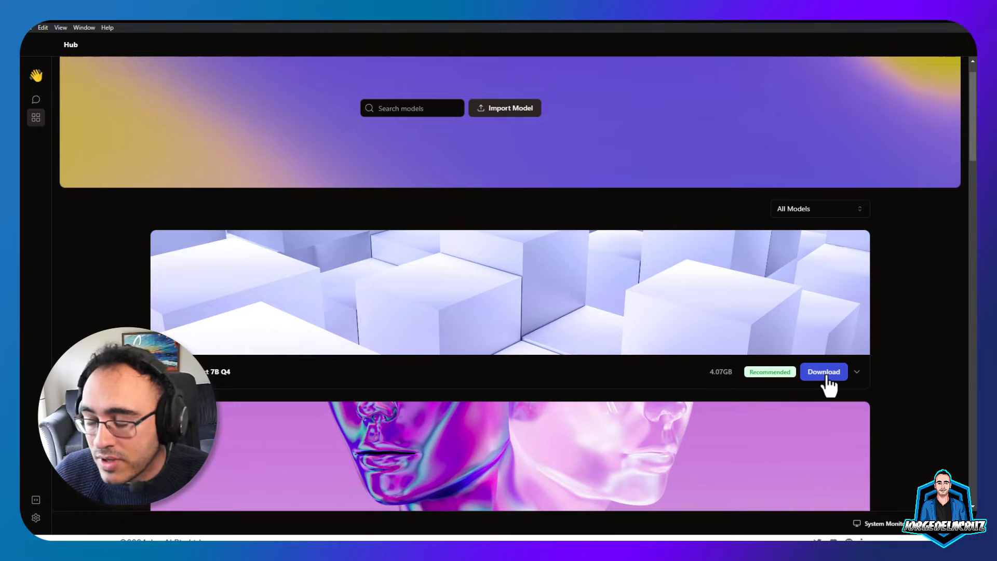
Download Mistral Instruct 7B Q4 and start a new thread using it.
left_click(824, 372)
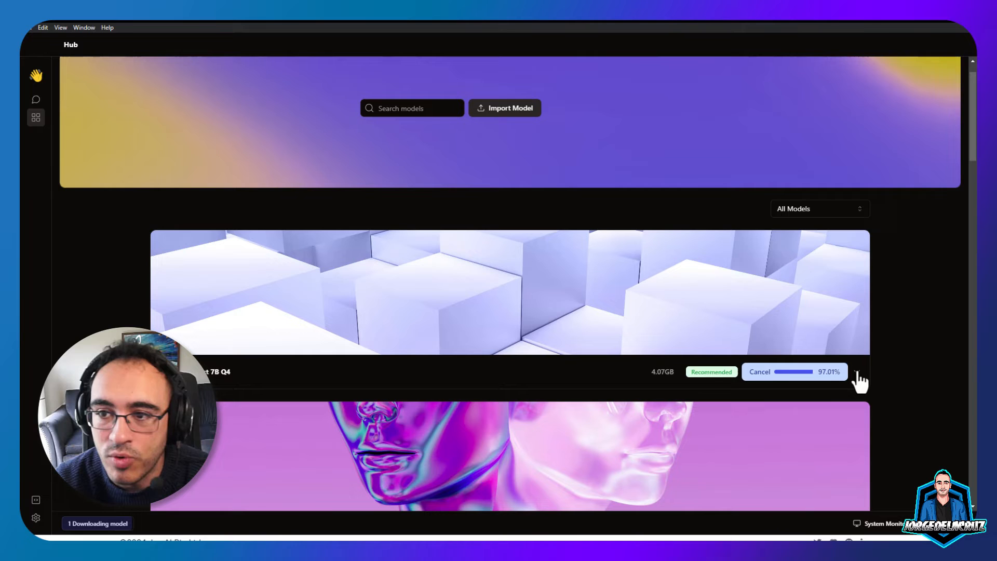
left_click(36, 100)
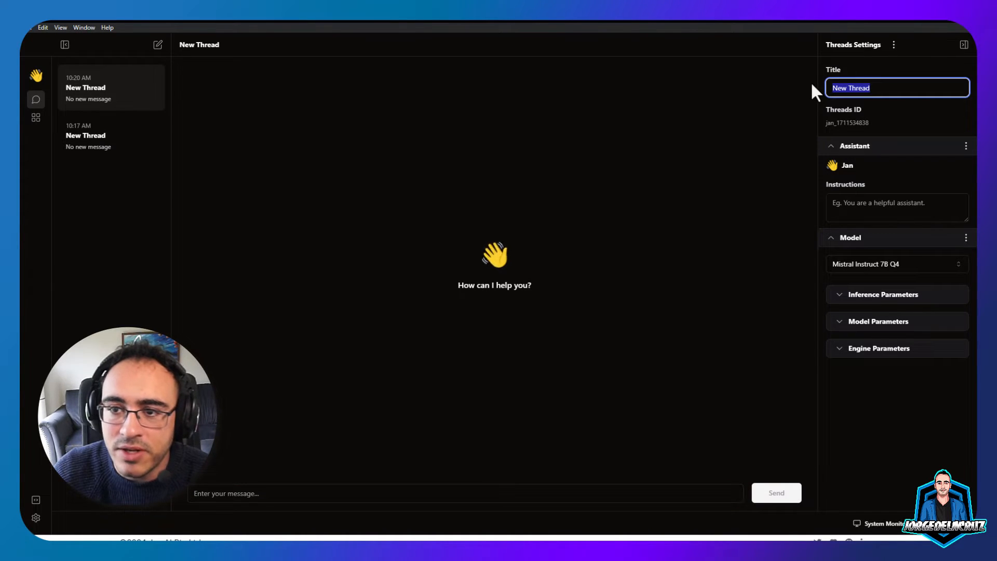
Title the thread 'Testing Mistal 7B' and lower Temperature from 0.7 to 0.1 in Inference Parameters.
type("Testing Mistal 7B")
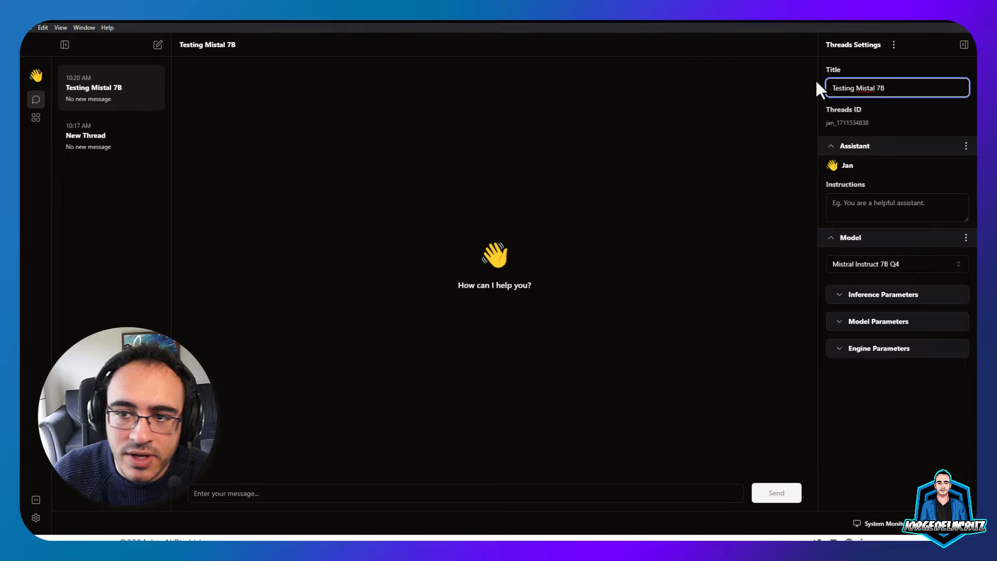
mouse_move(862, 164)
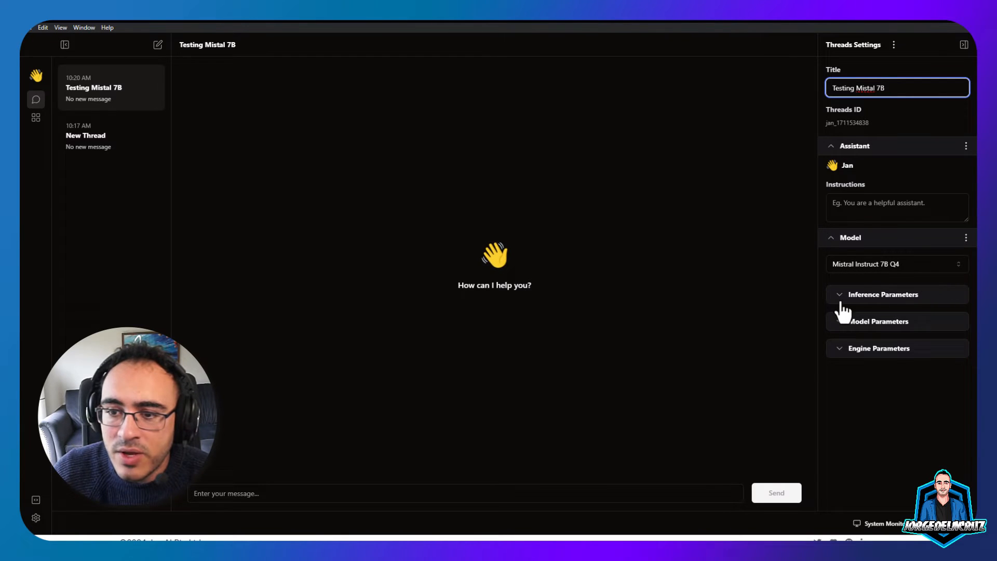
left_click(883, 295)
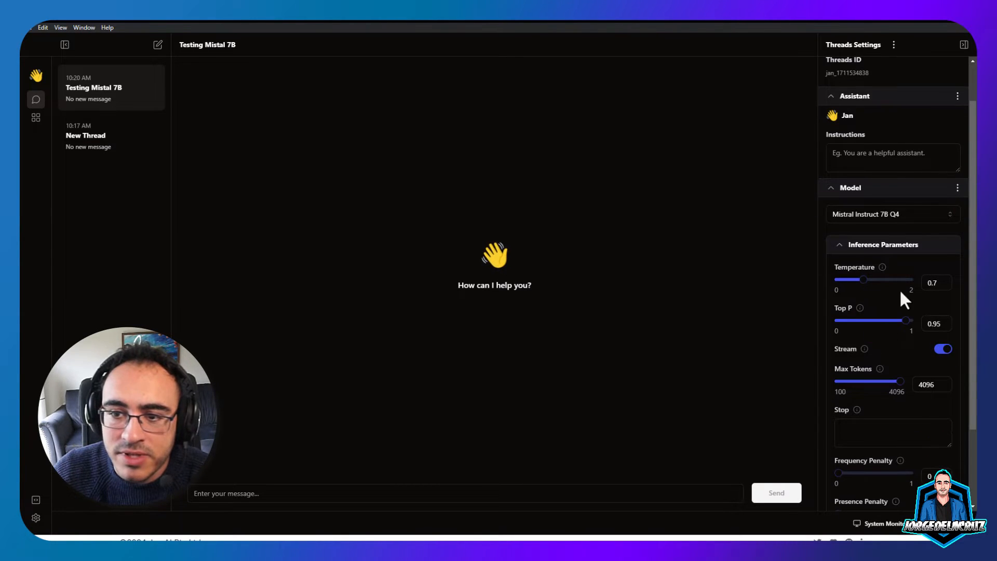
left_click_drag(862, 279, 842, 279)
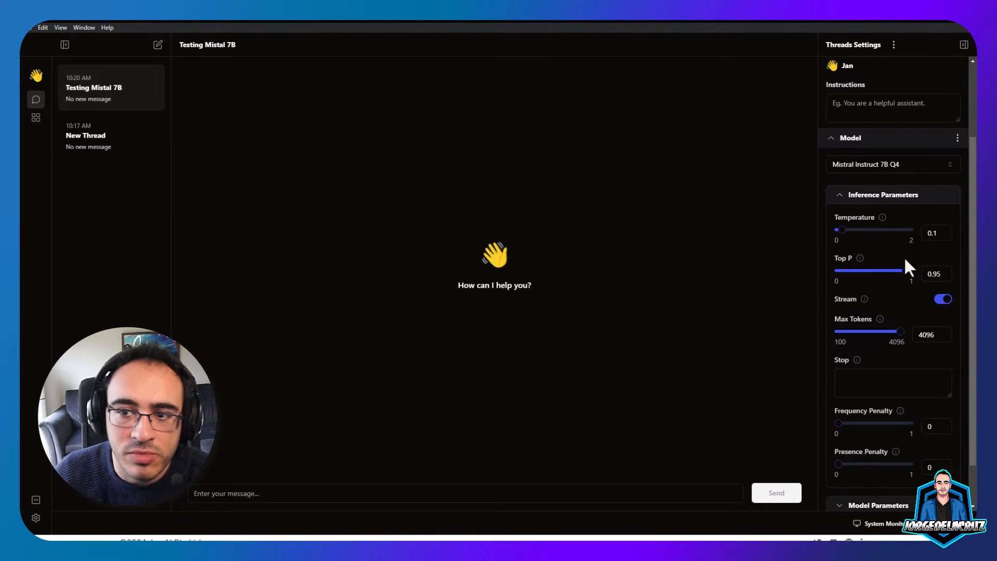
Expand Model Parameters to view the prompt template, then move to the message box.
scroll("down", 3)
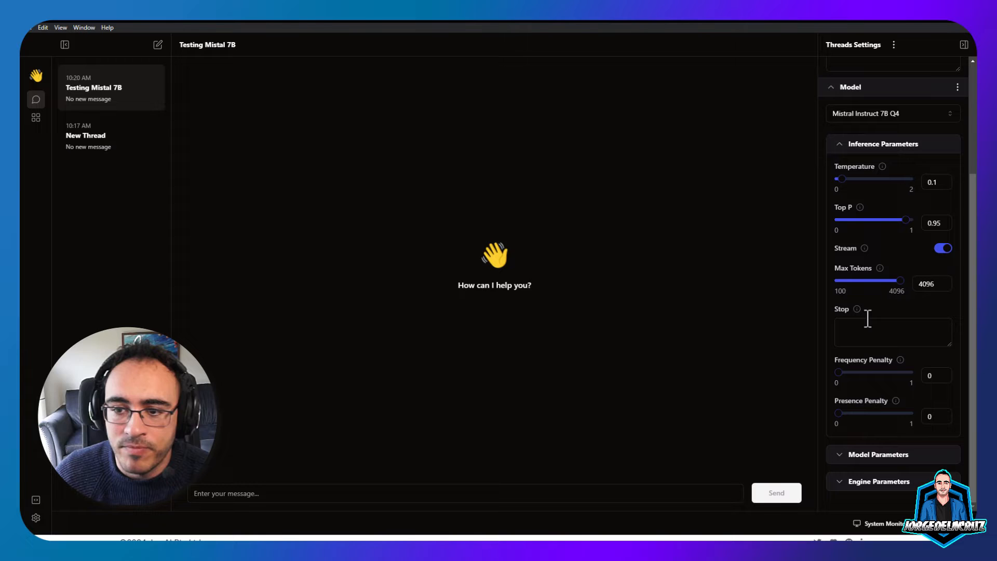
left_click(878, 455)
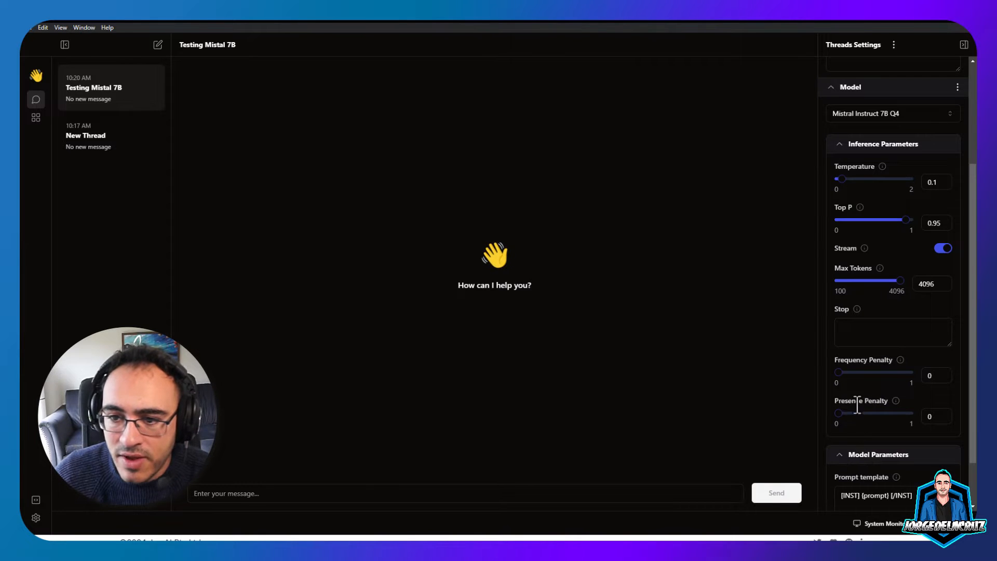
scroll("down", 3)
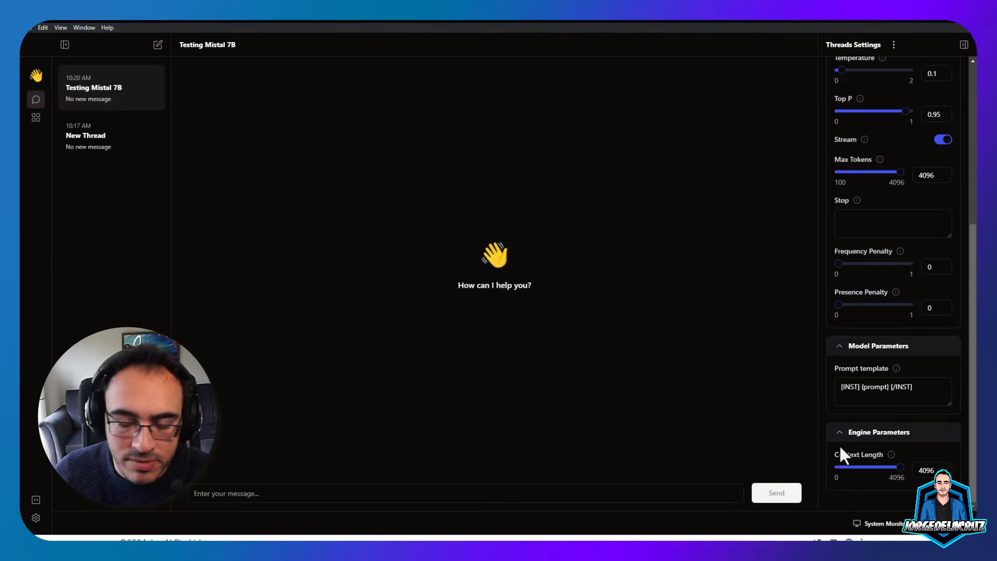
left_click(463, 503)
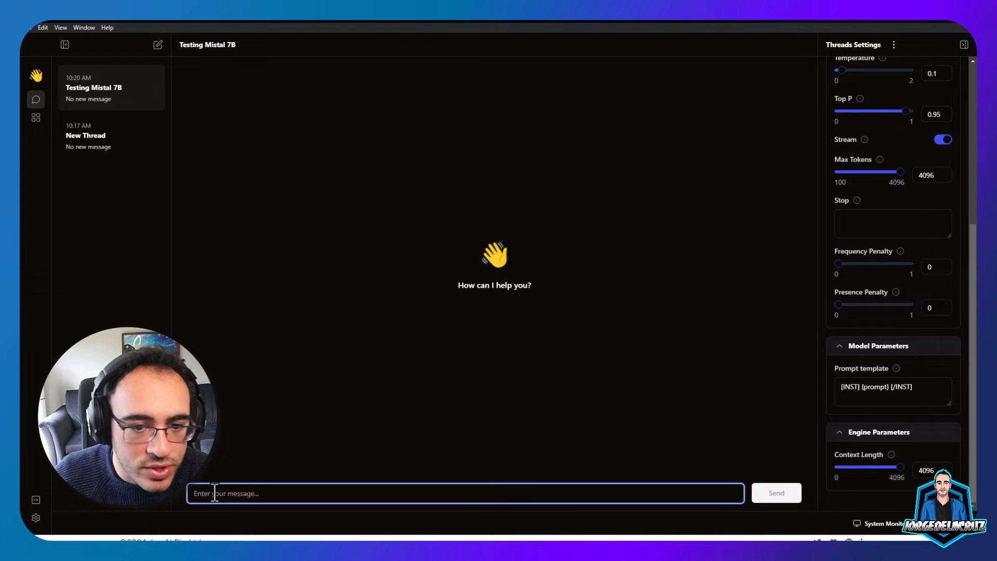
Send Mistral a greeting and a request for a quick PowerShell script listing Veeam protected VMs.
type("Hello!")
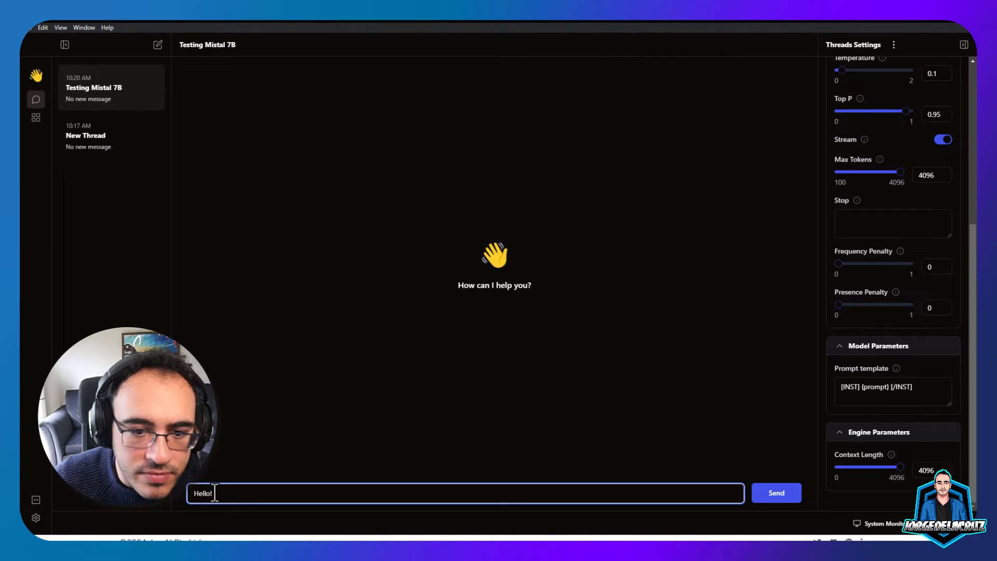
type("This is amazing, I am running")
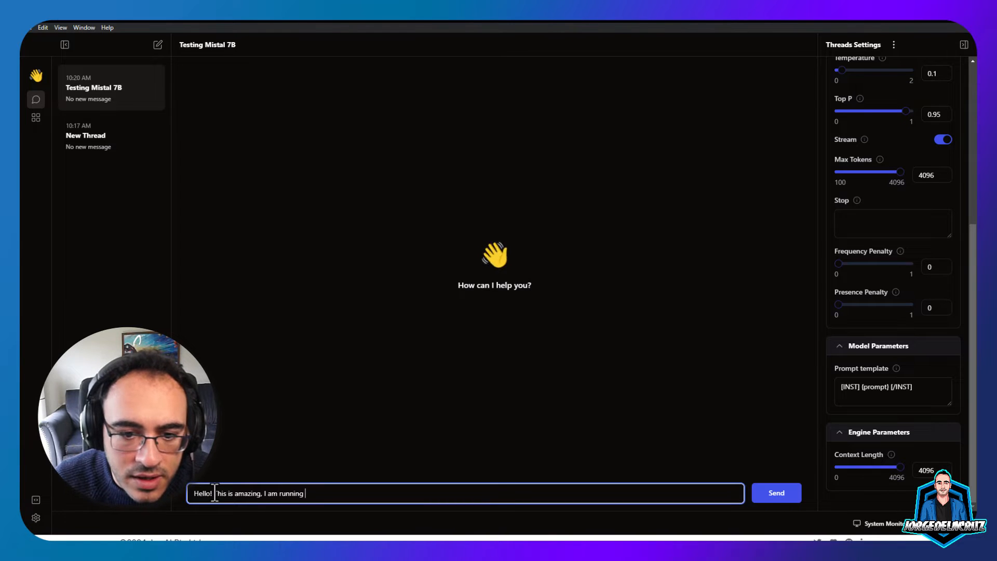
type("my AI locally")
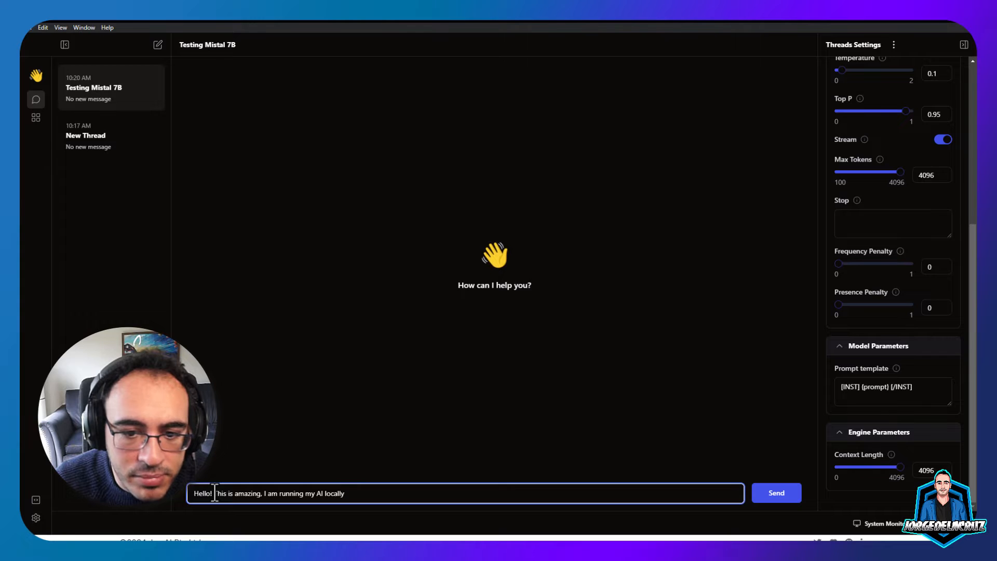
type("and private. Can you help m")
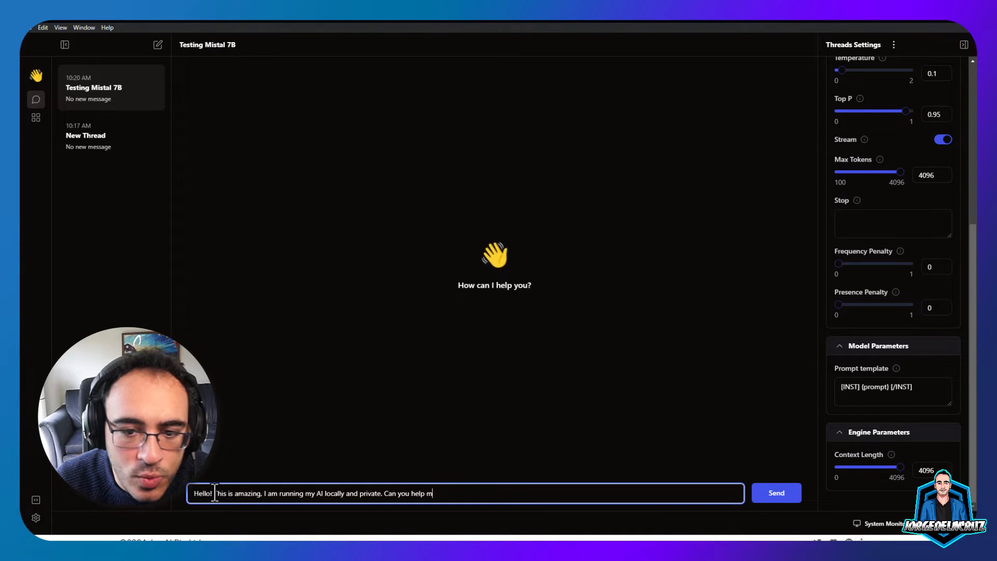
type("e with a q")
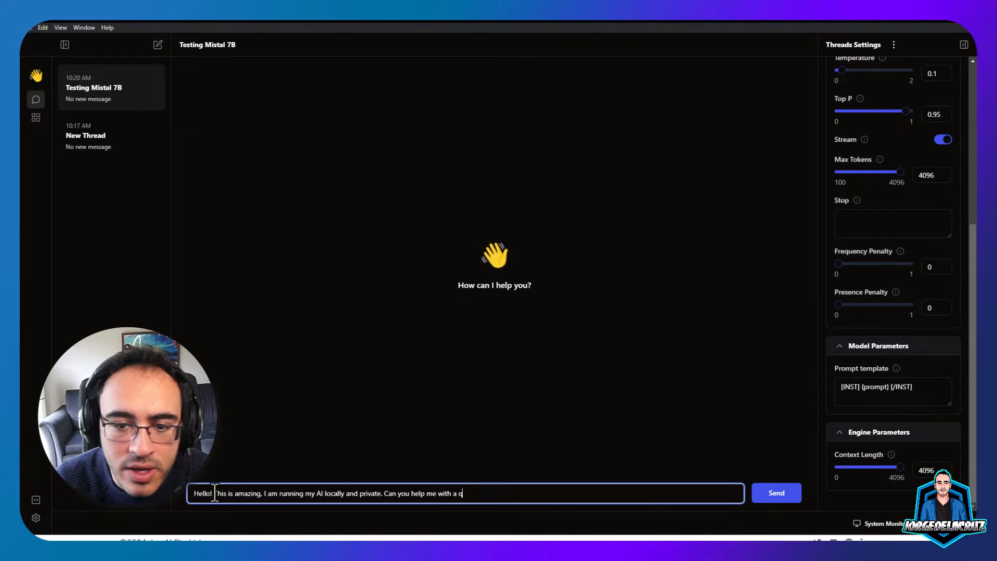
type("uick P")
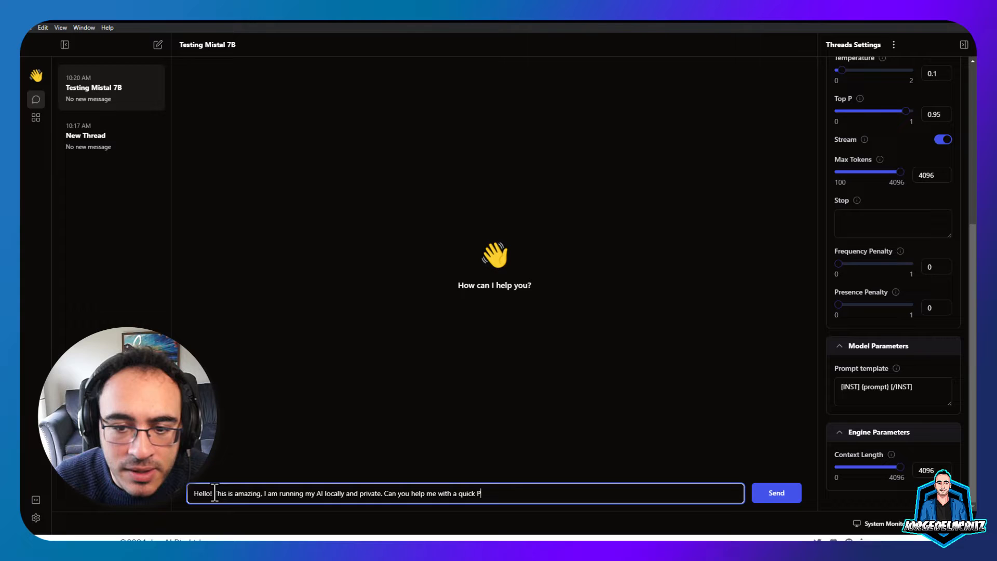
type("owerShell")
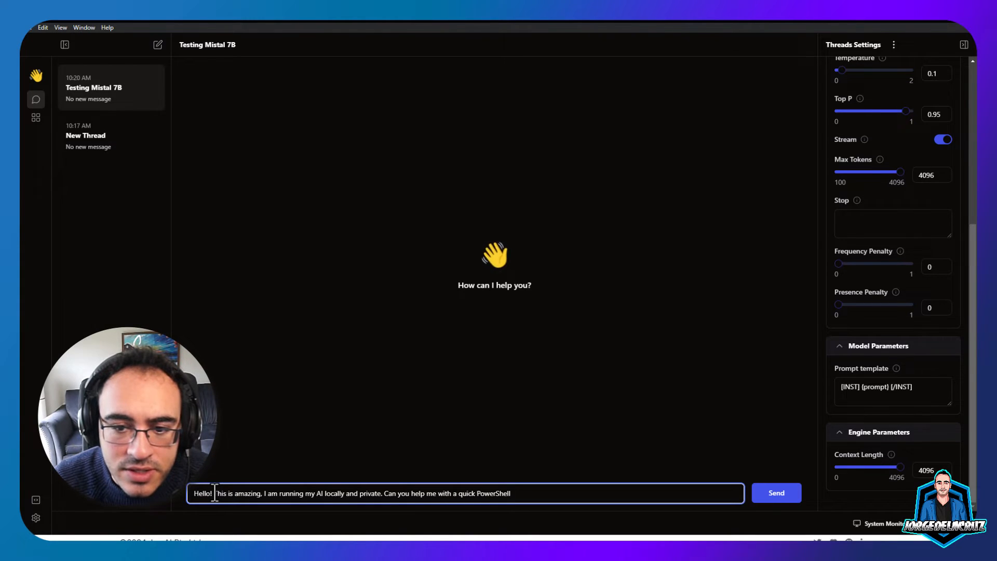
type("script to get all my")
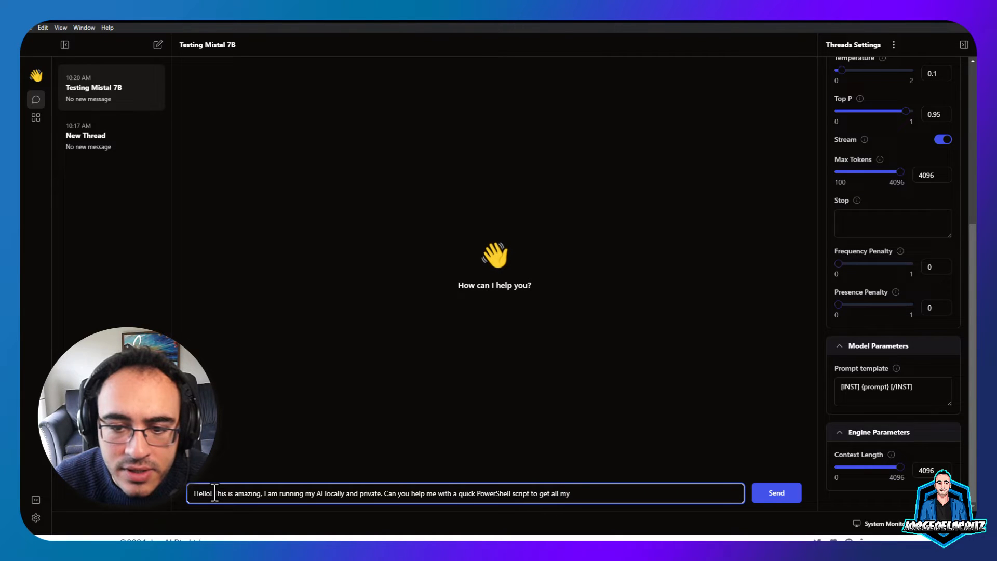
type("protected VMs for Veeam Backup & Replication?")
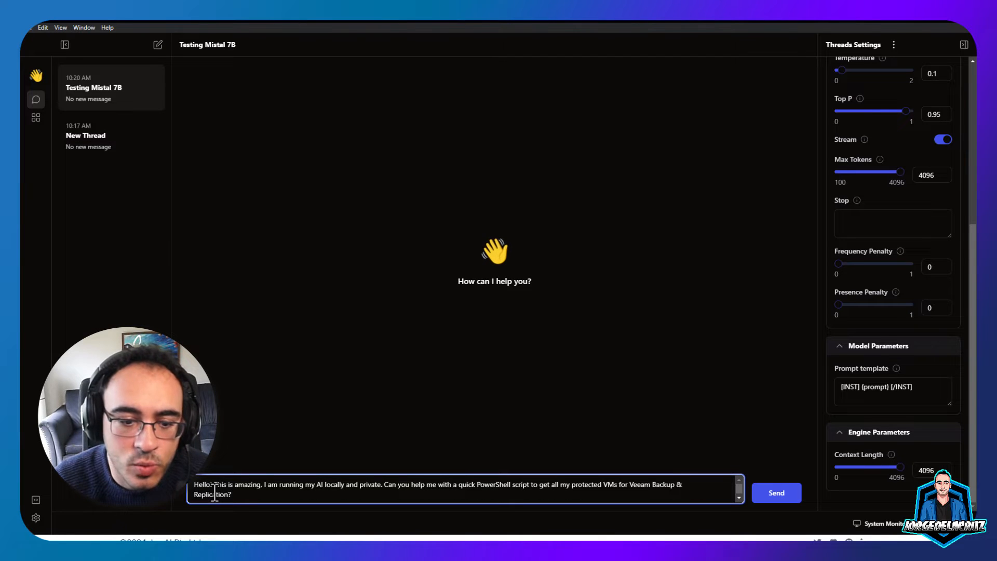
left_click(777, 493)
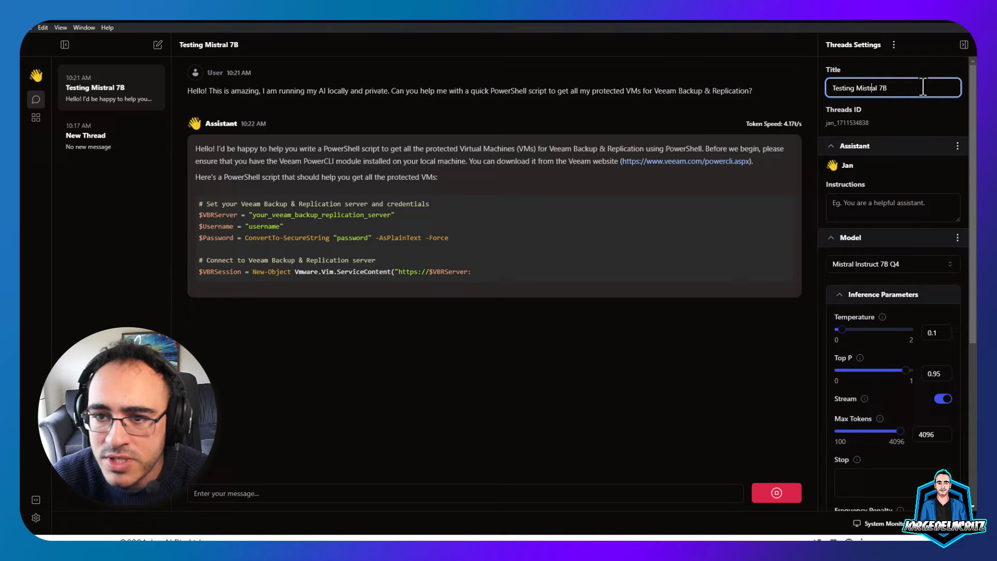
mouse_move(360, 387)
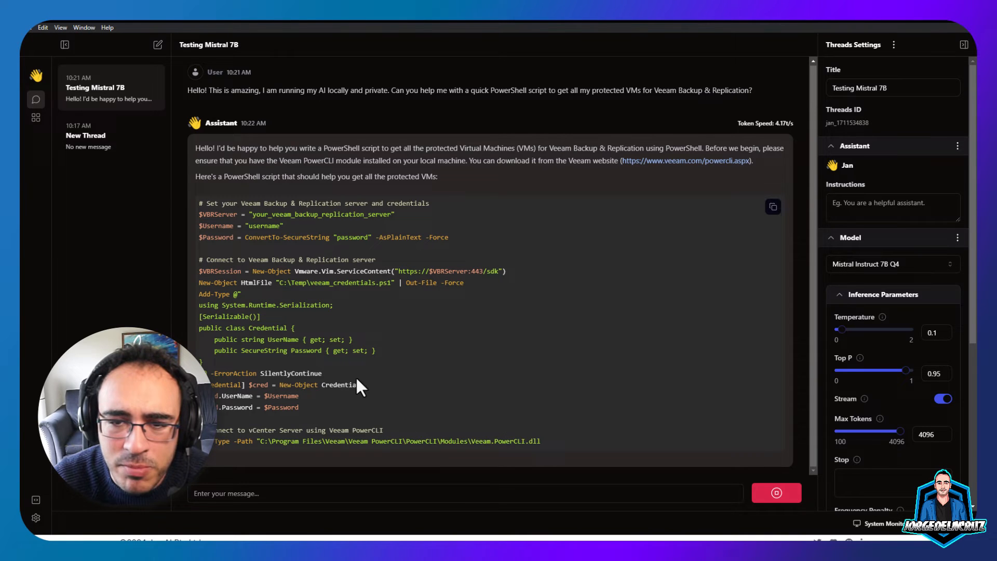
Scroll through Mistral's completed PowerShell script answer and credential notes.
scroll("down", 3)
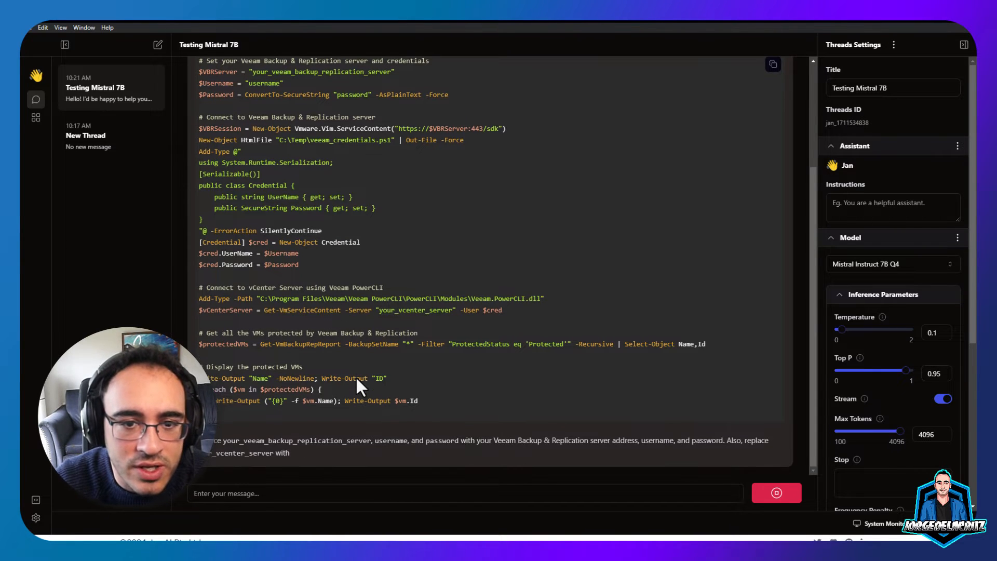
scroll("down", 3)
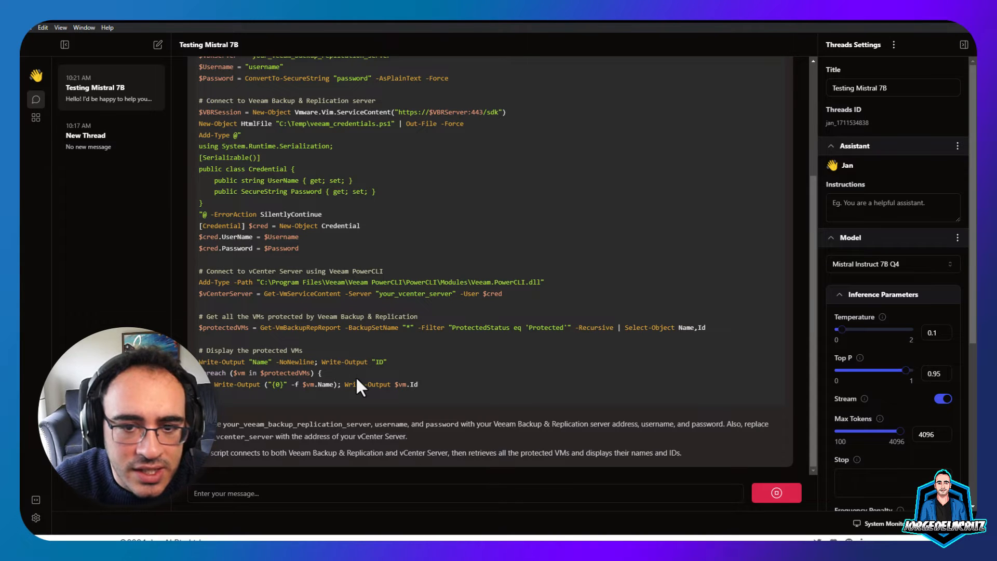
scroll("down", 3)
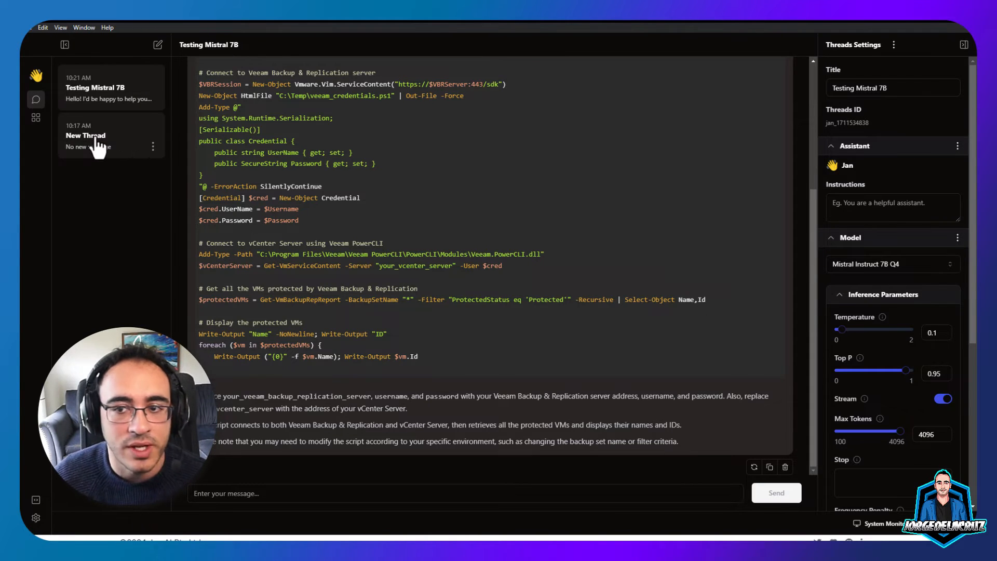
Switch to the empty thread and title it 'Translation from Spanish to English'.
left_click(94, 135)
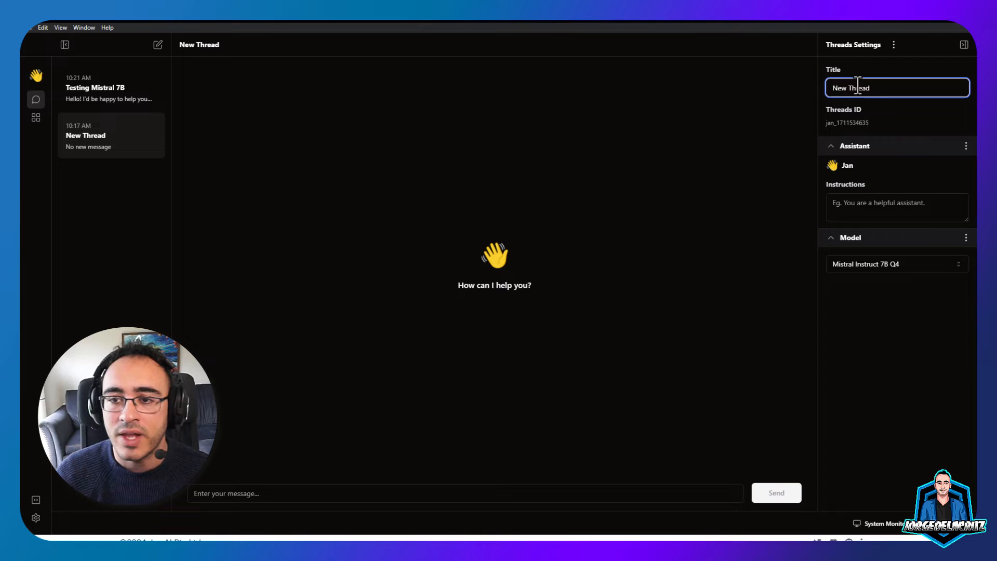
type("Translation from Spanis")
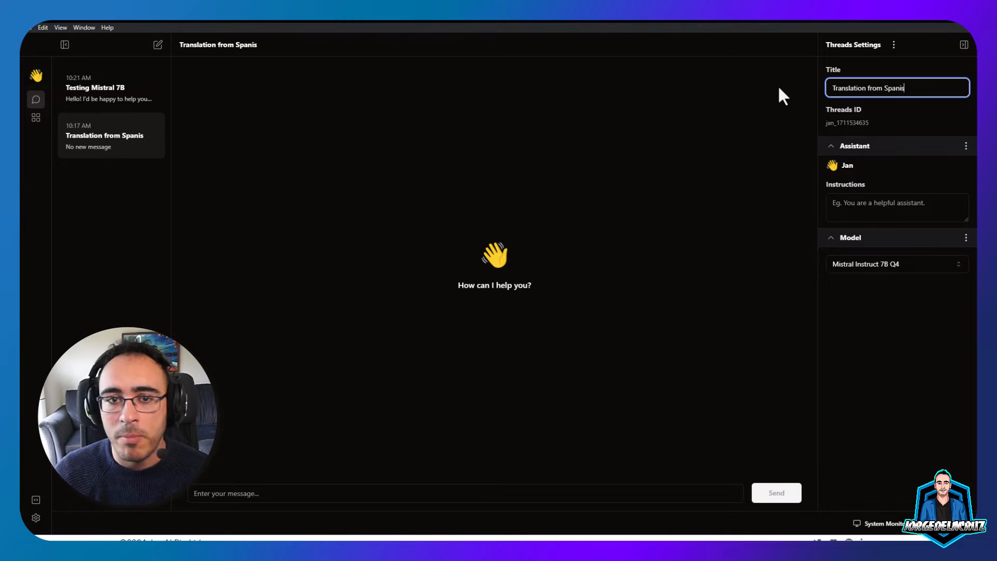
type("h to English")
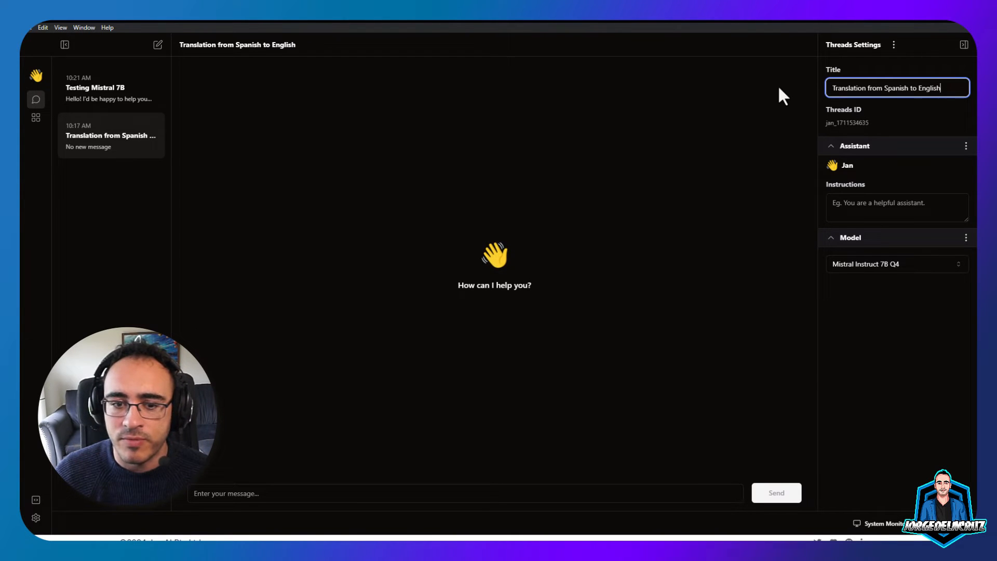
left_click(464, 497)
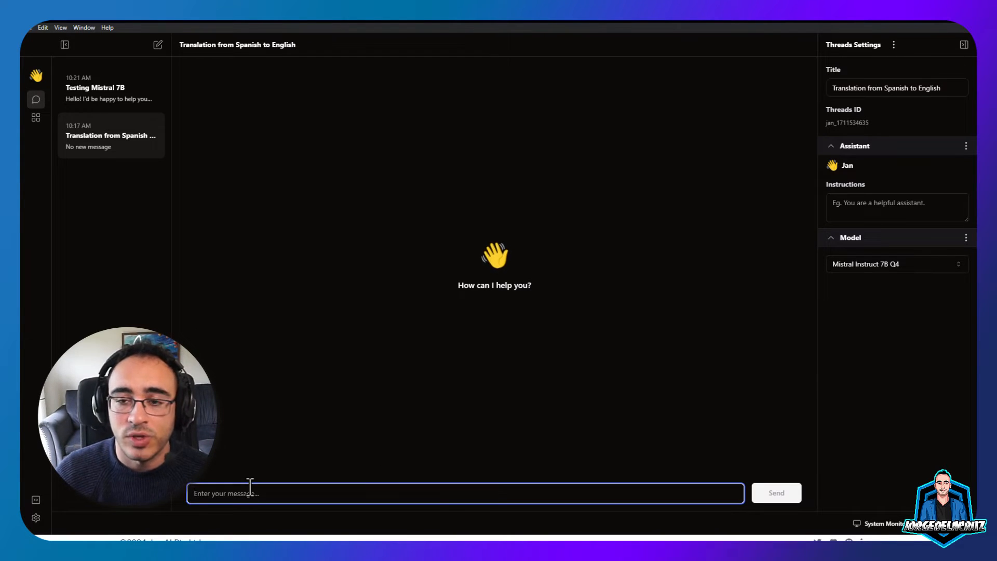
Write a request to translate a blog post by Jorge de la Cruz from jorgedelacruz.uk.
type("Hello!")
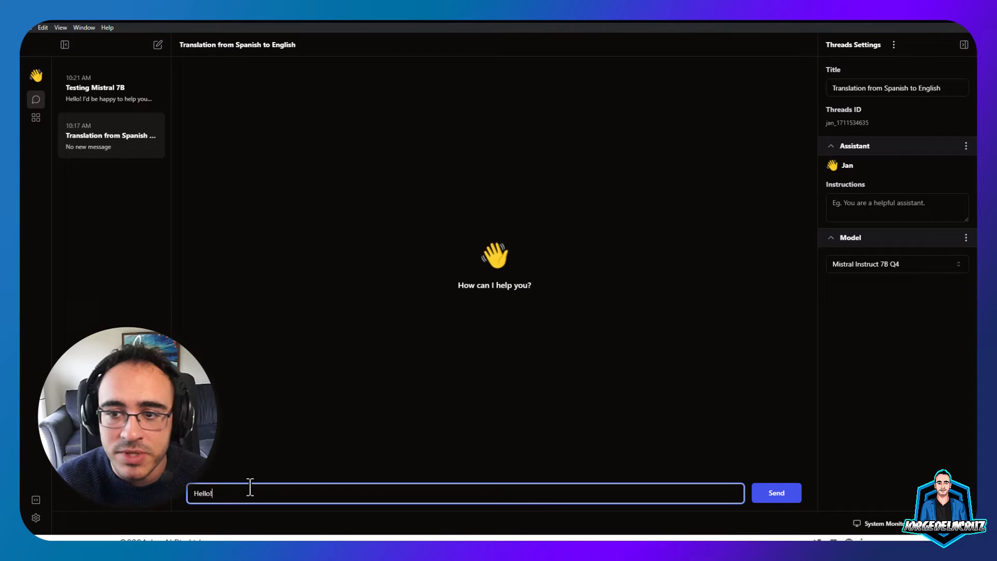
type("Can you help me translat")
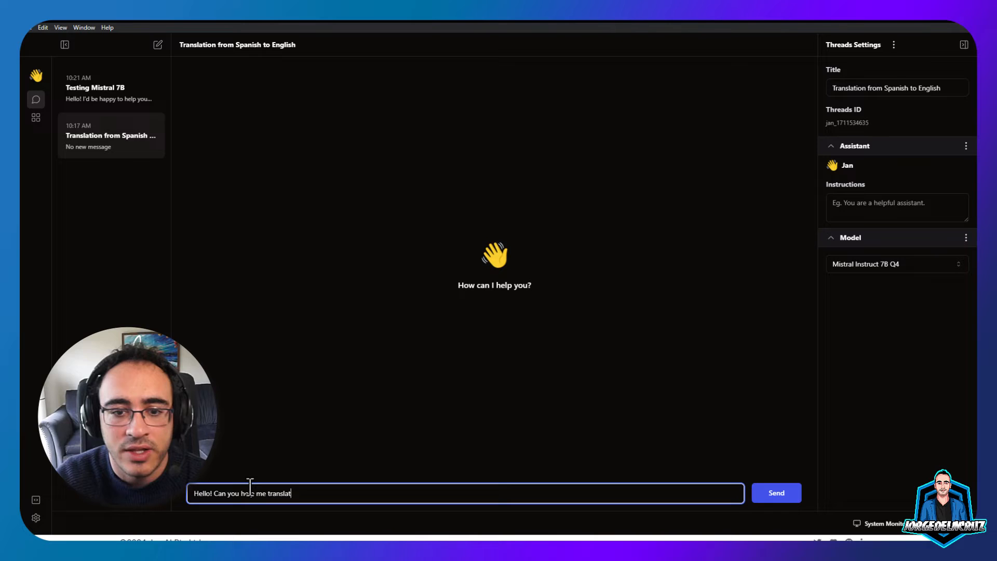
type("ing a blog post in the style")
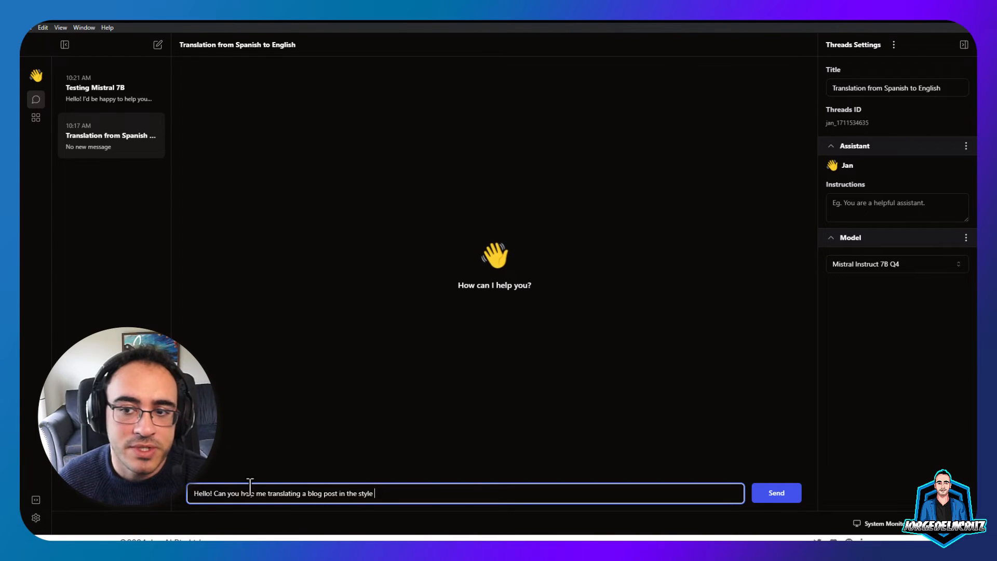
type("of jorge de la")
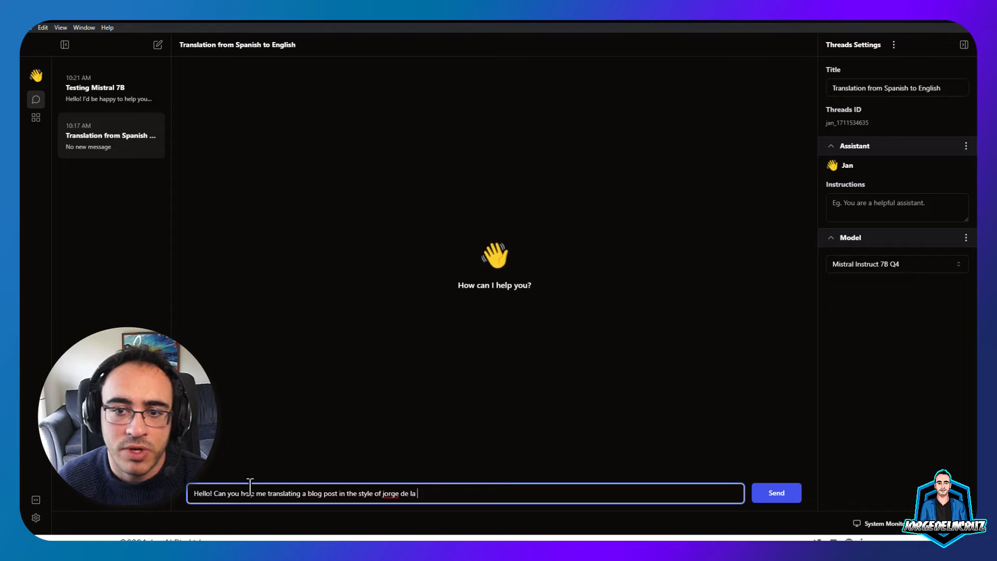
type("cruz, from jorgedelacruz")
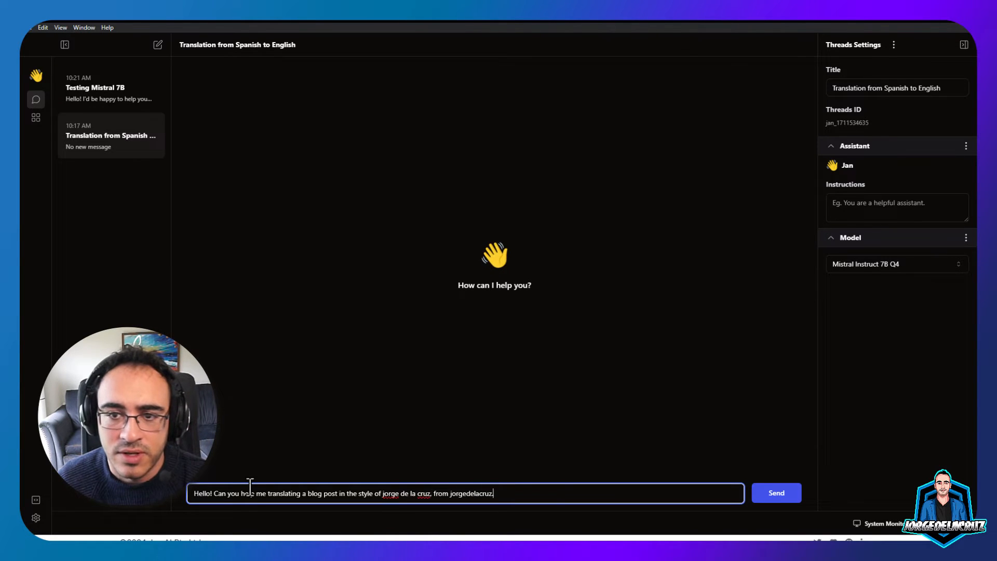
type(".uk blog?")
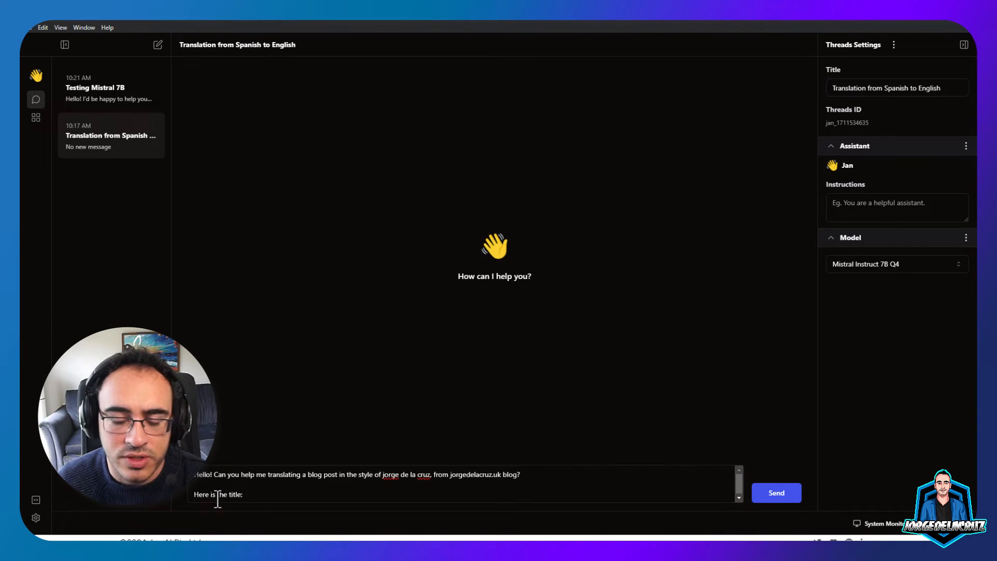
Paste the Spanish VMware 'Source ESX Agent Manager' article, note console commands need no translation, and send it.
type("VMware: Solucionar el problema \"Source ESX Agent Manager Configuration contains URL that are not trusted\"")
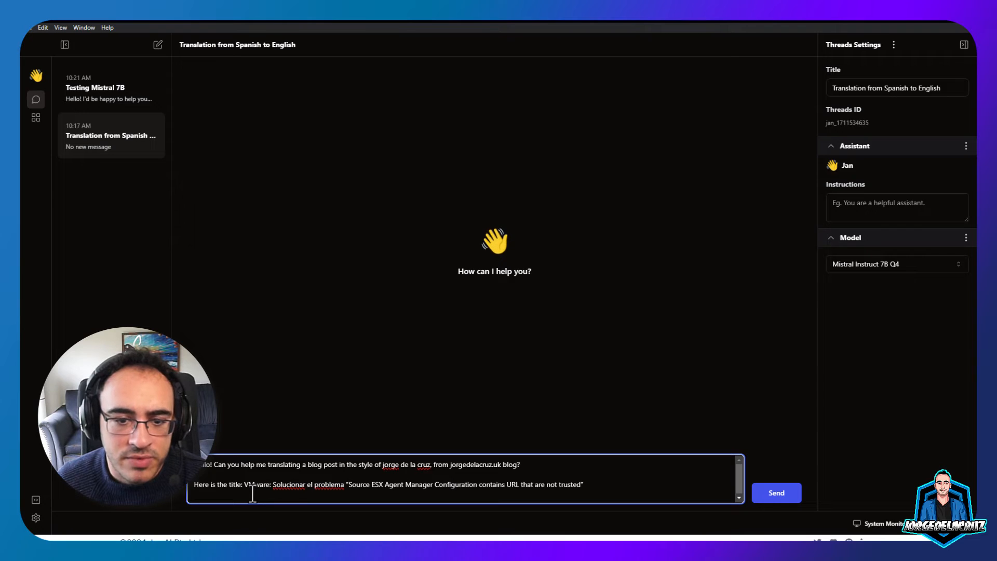
type("Here is the post")
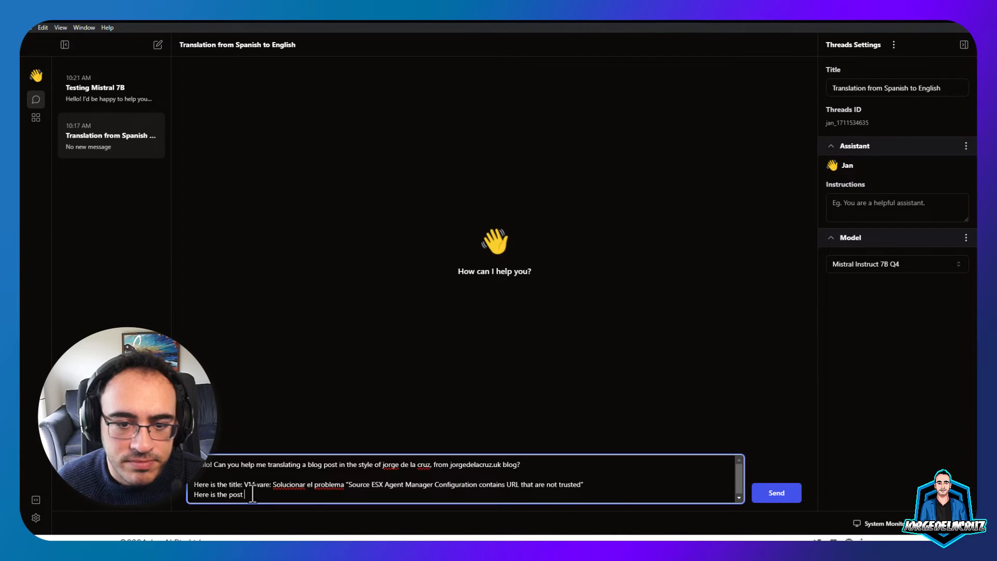
type("\"")
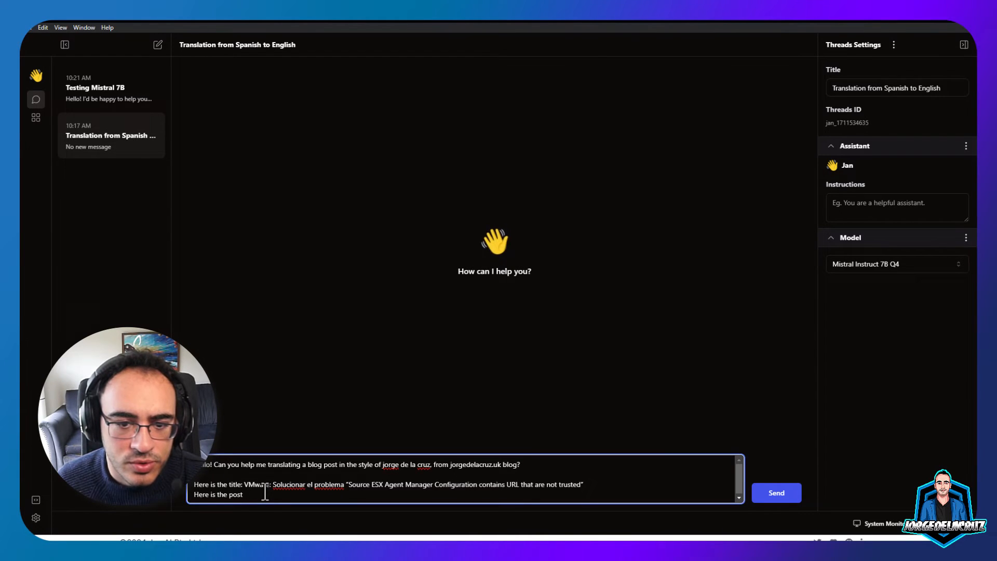
type(", do no need to translate the co")
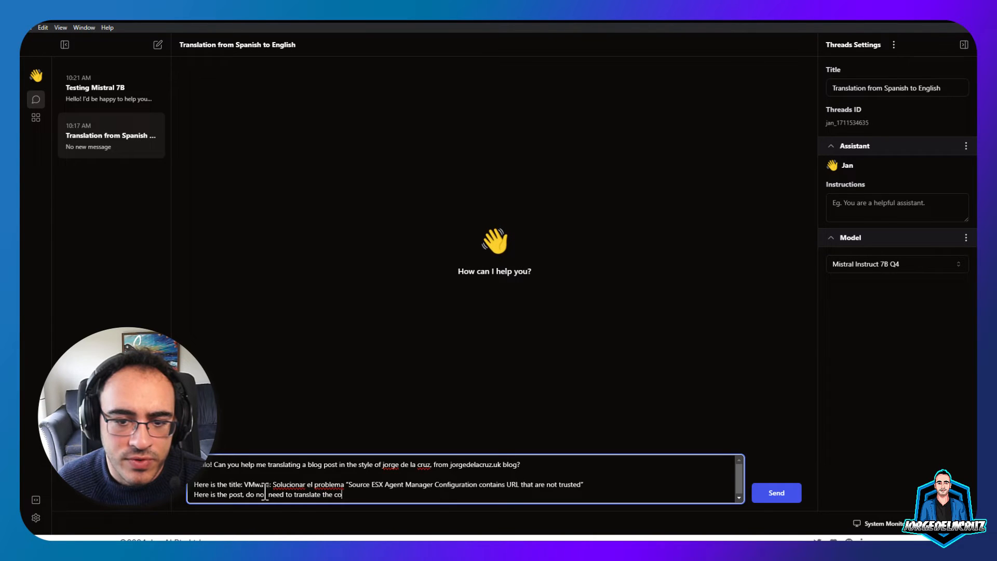
type("nsole command")
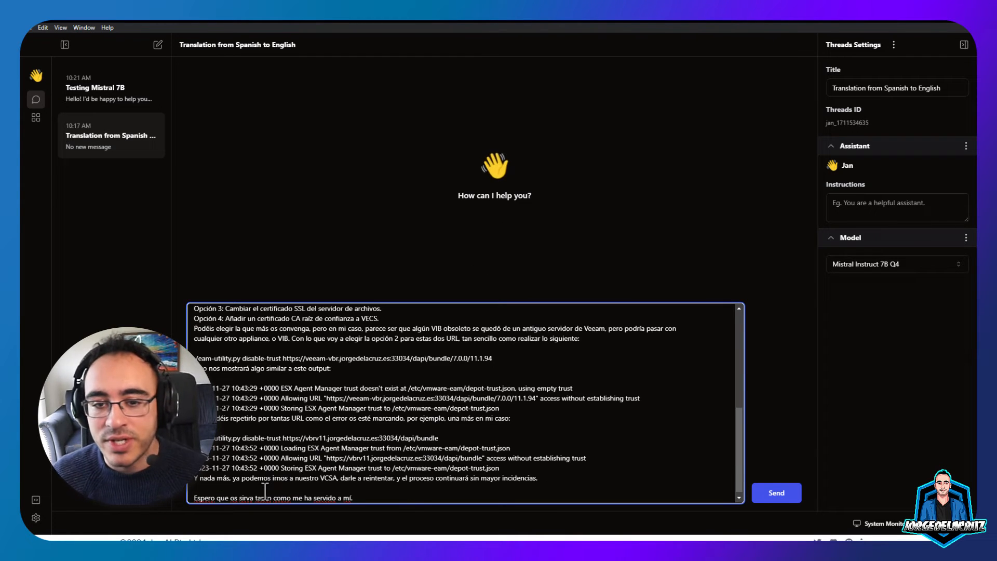
left_click(777, 492)
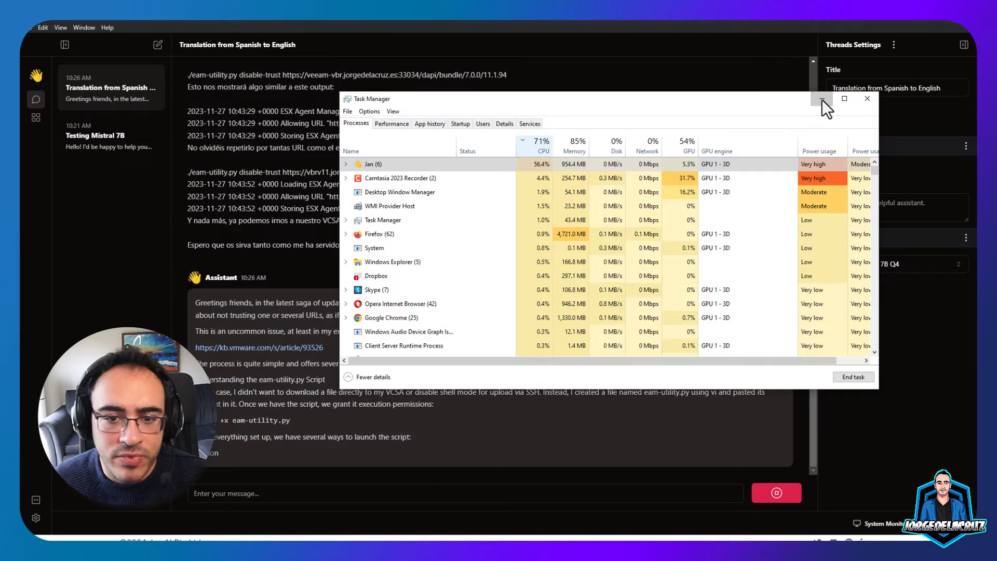
Close Task Manager after checking resource usage while the translation generates.
left_click(821, 97)
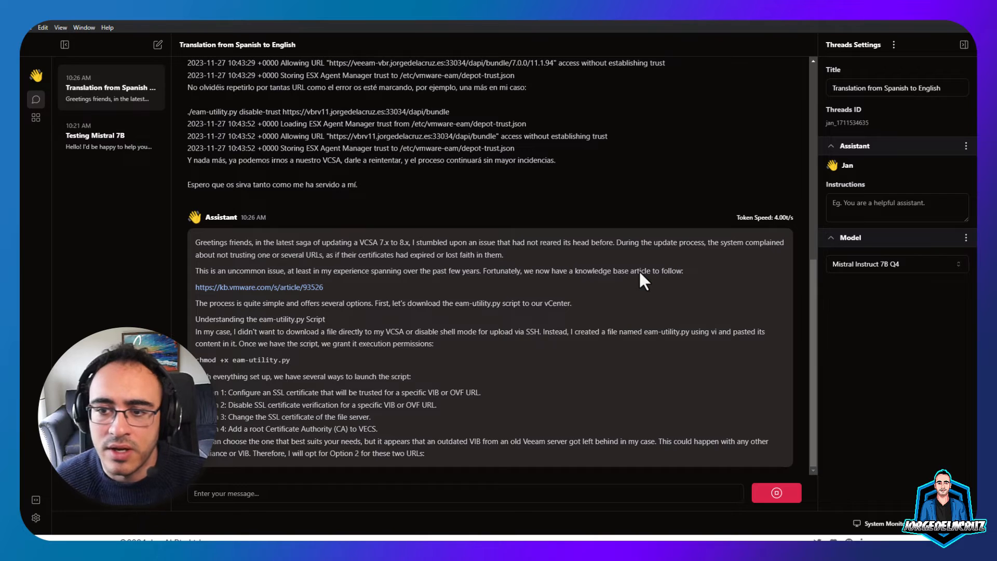
Send a 'Continue' follow-up so Mistral resumes the cut-off translation after the sample output.
scroll("down", 3)
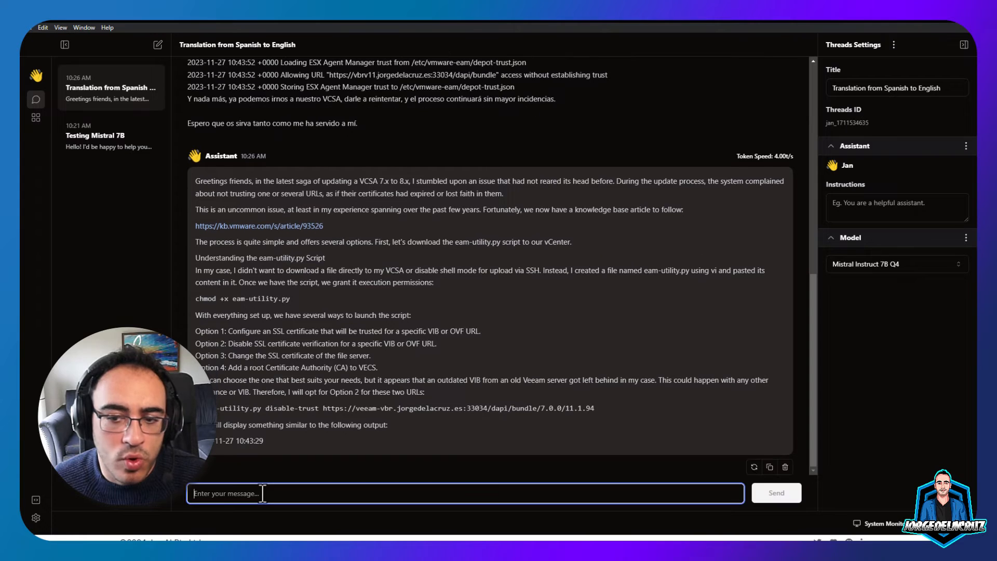
mouse_move(755, 467)
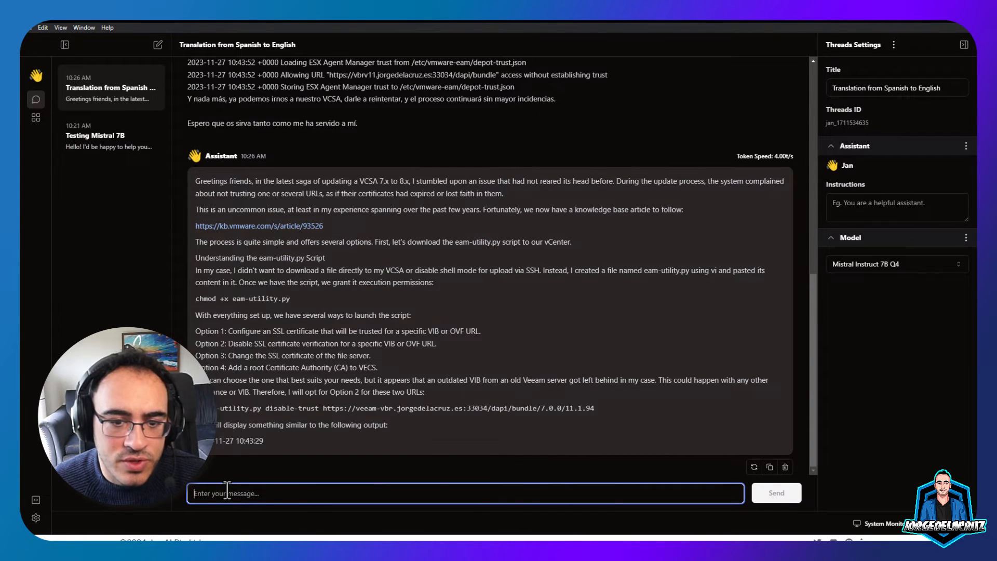
left_click(777, 493)
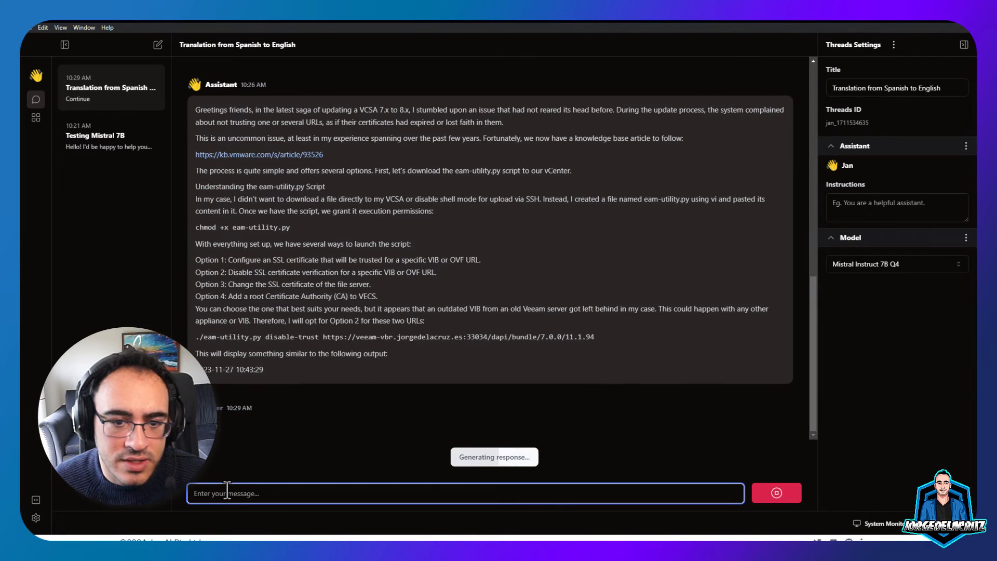
mouse_move(355, 401)
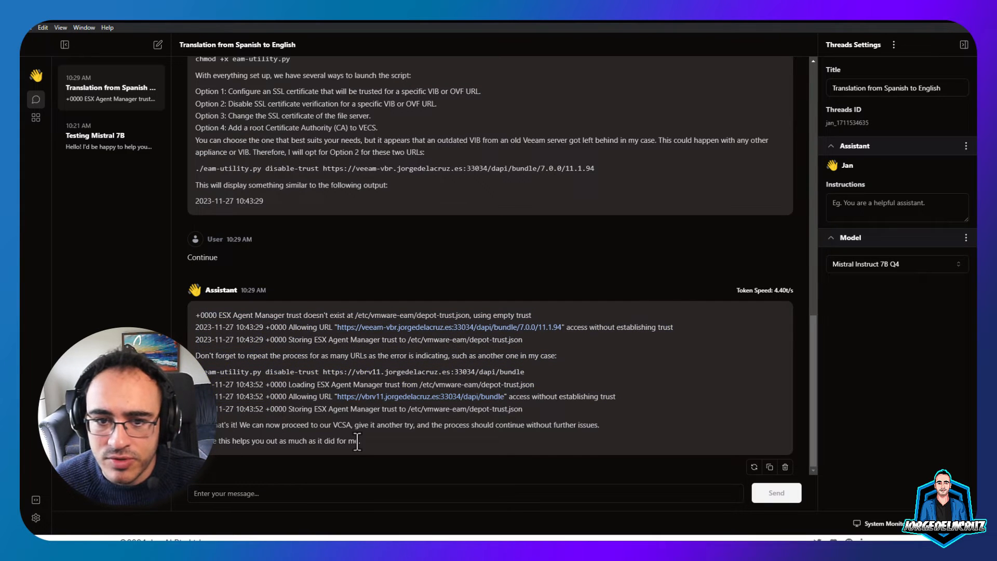
mouse_move(723, 437)
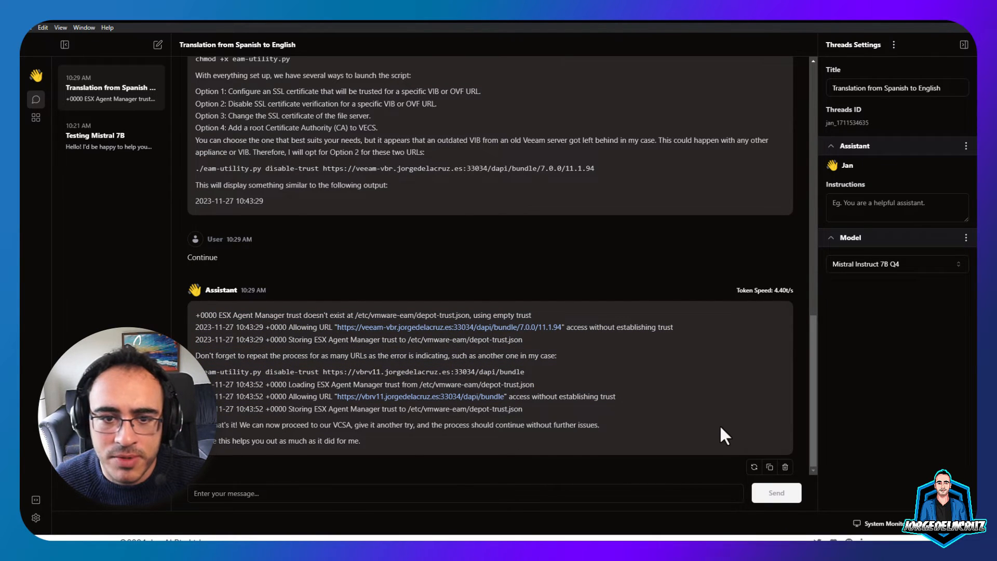
mouse_move(692, 414)
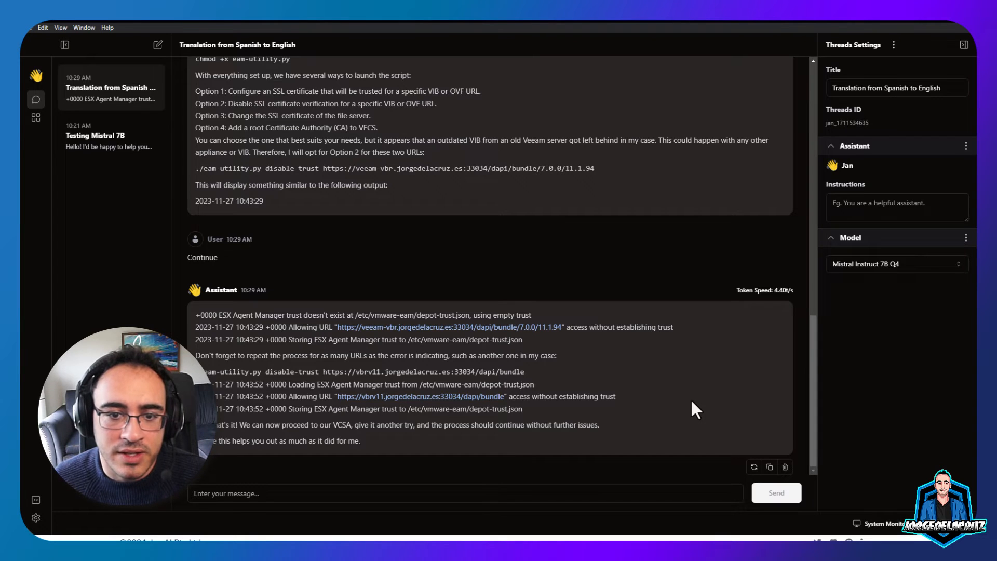
mouse_move(667, 401)
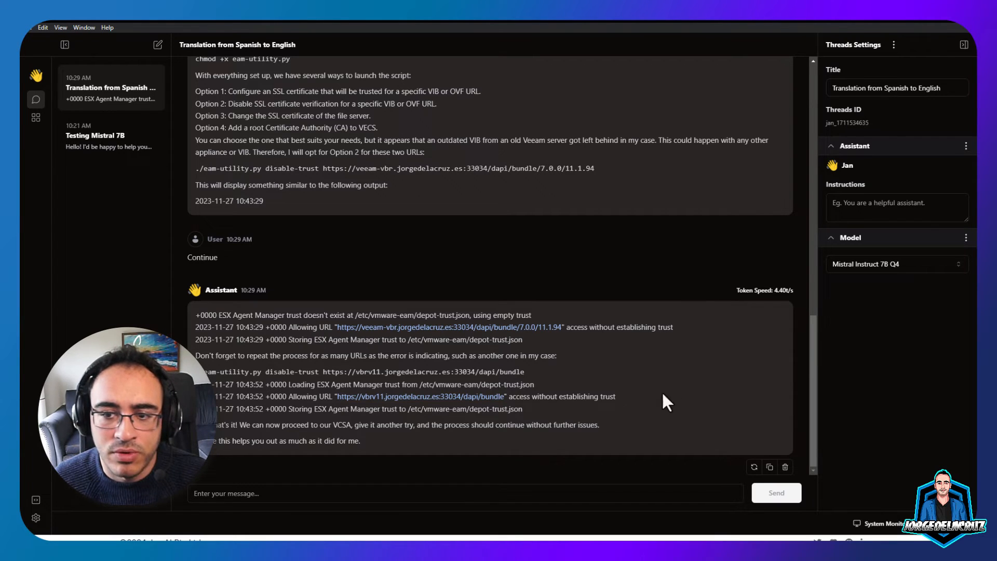
mouse_move(448, 150)
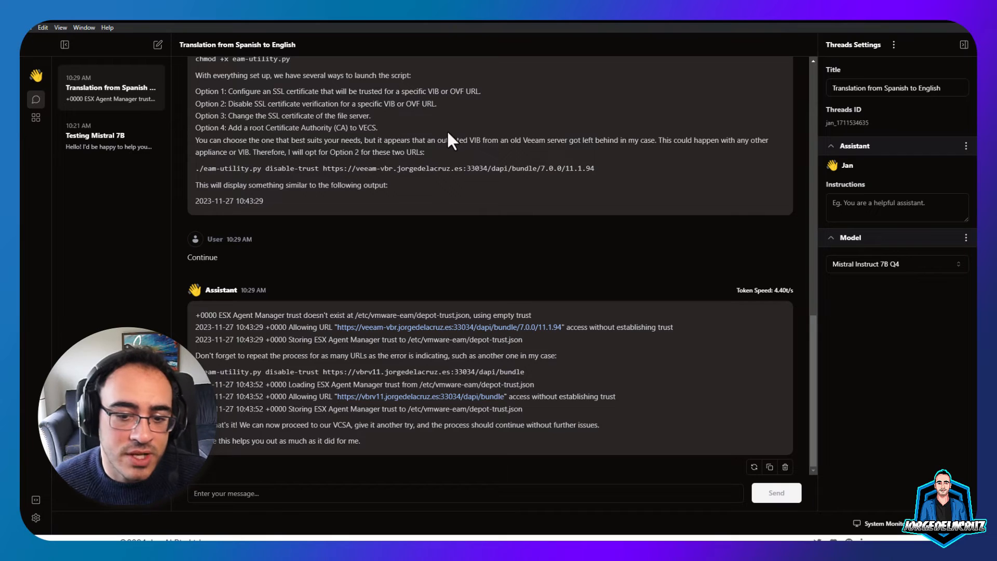
mouse_move(44, 513)
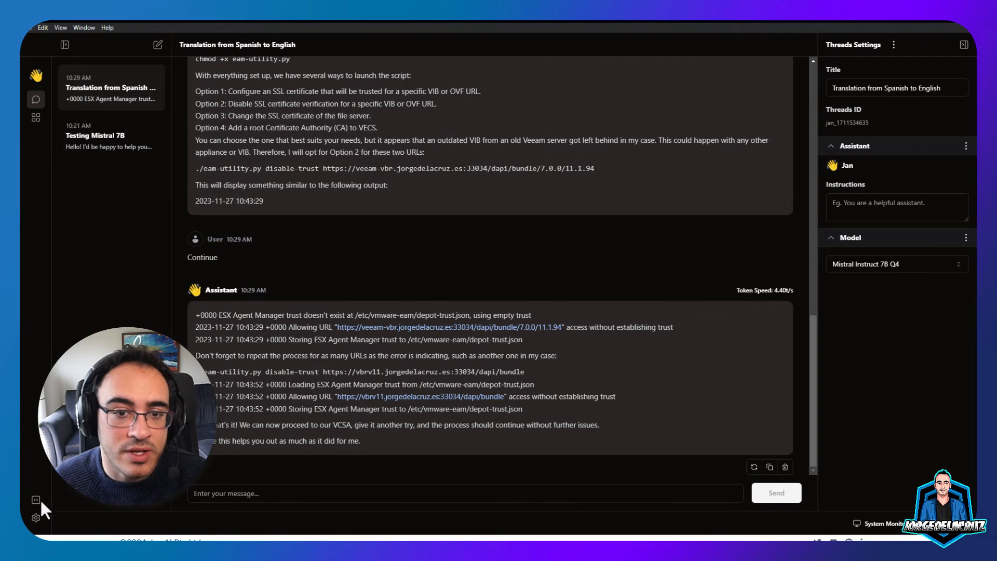
mouse_move(35, 500)
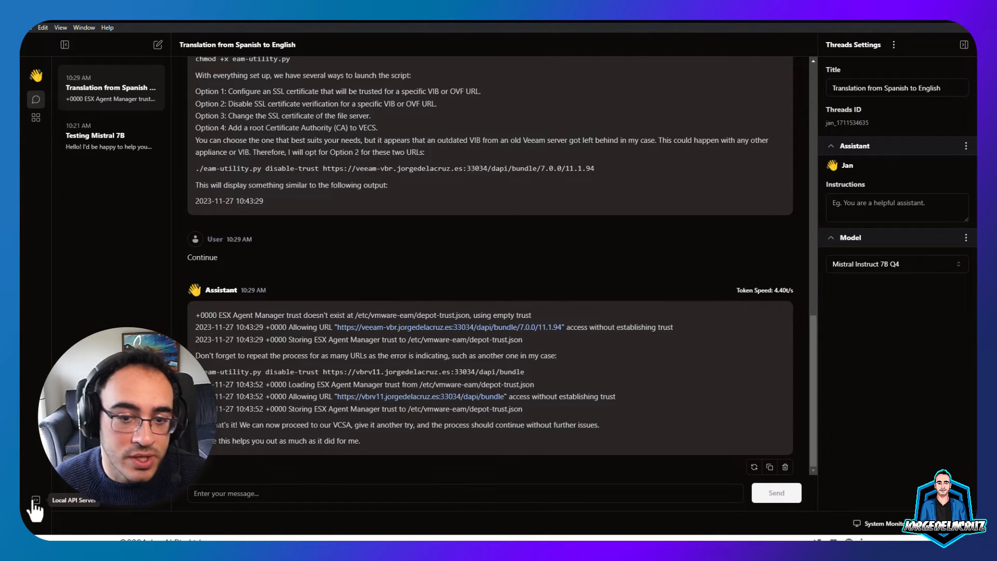
View the Local API Server page and acknowledge its notice.
left_click(36, 498)
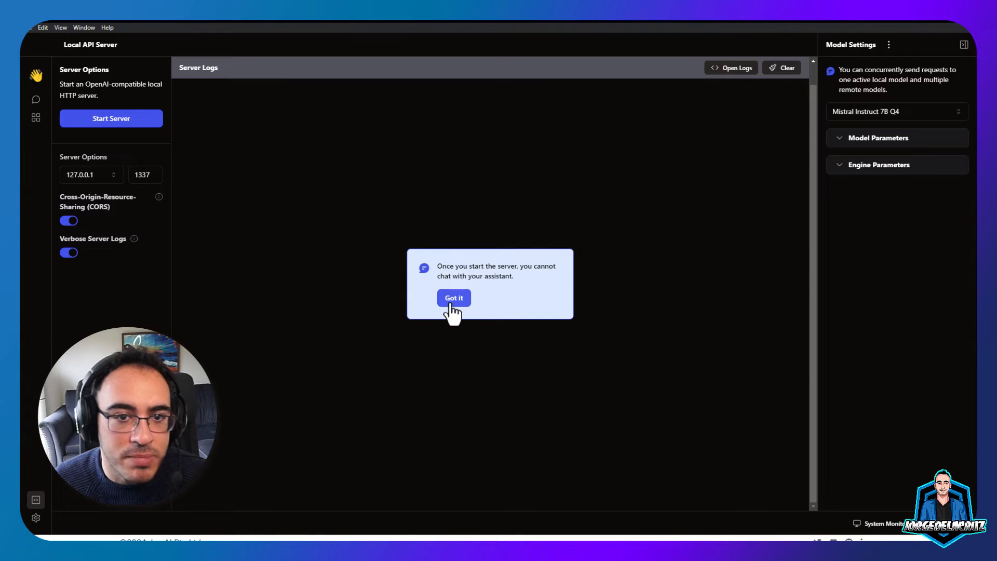
left_click(453, 298)
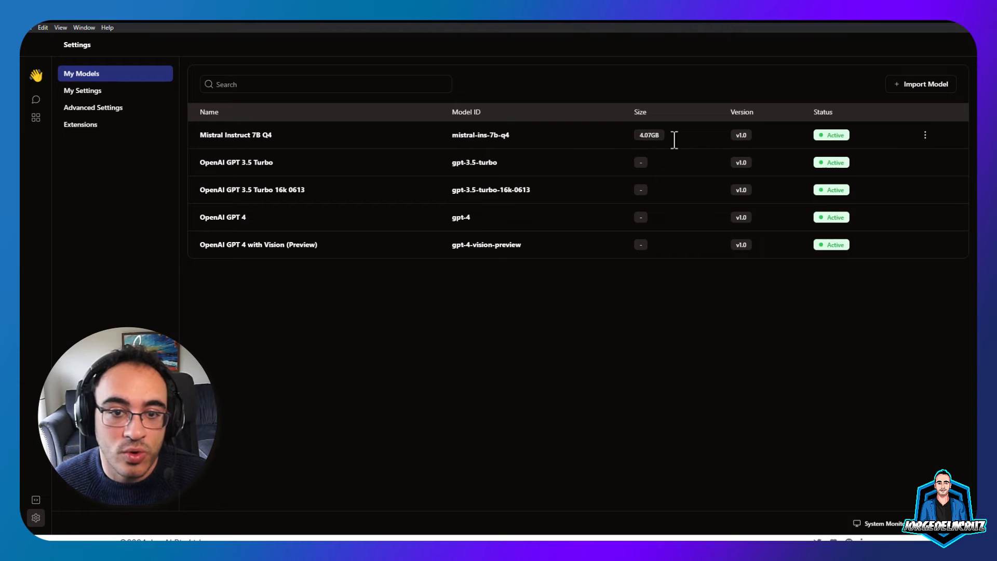
mouse_move(794, 240)
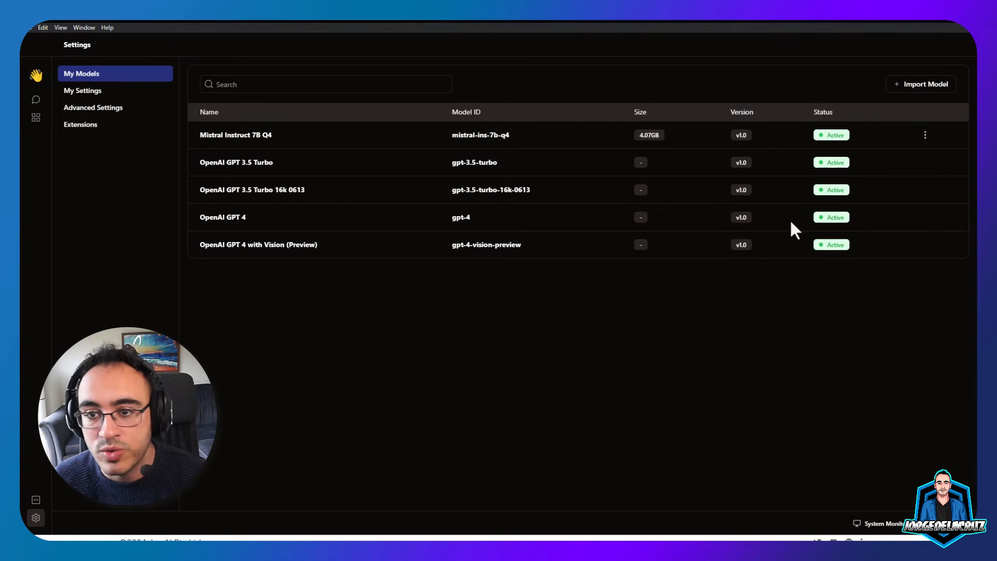
mouse_move(911, 225)
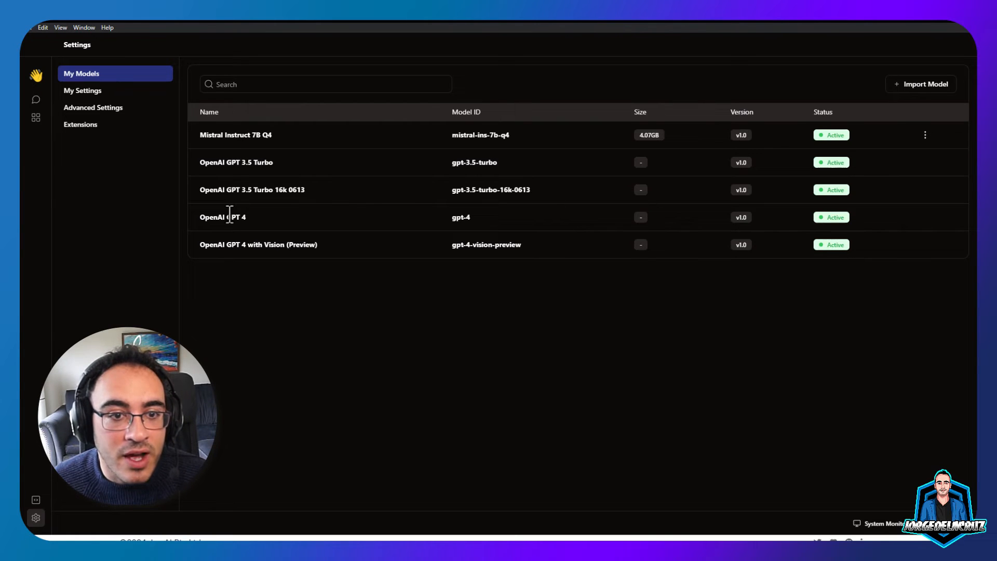
Browse My Settings and Advanced Settings, ending on the Extensions list (model, OpenAI inference, TensorRT-LLM, Nitro).
left_click(83, 90)
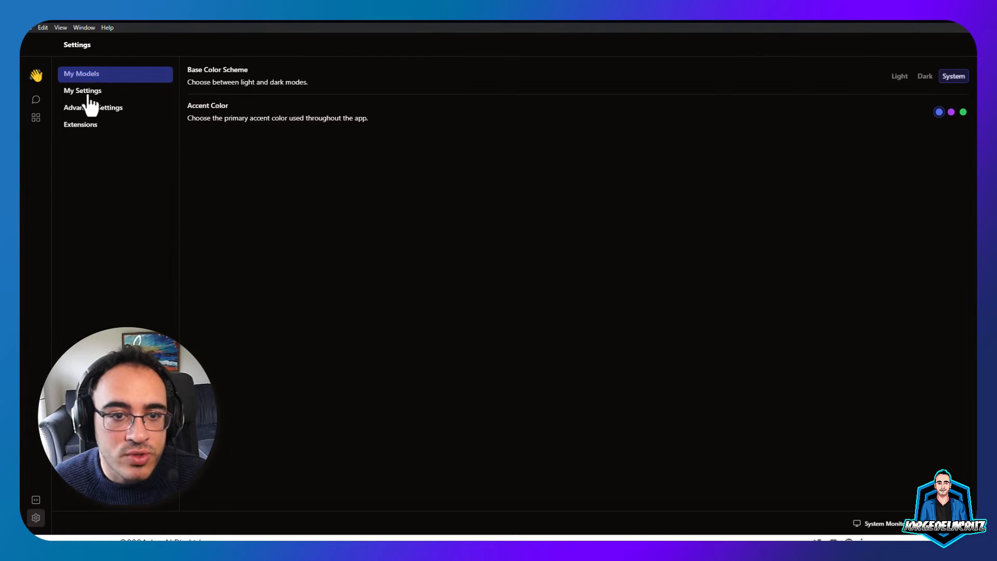
left_click(92, 107)
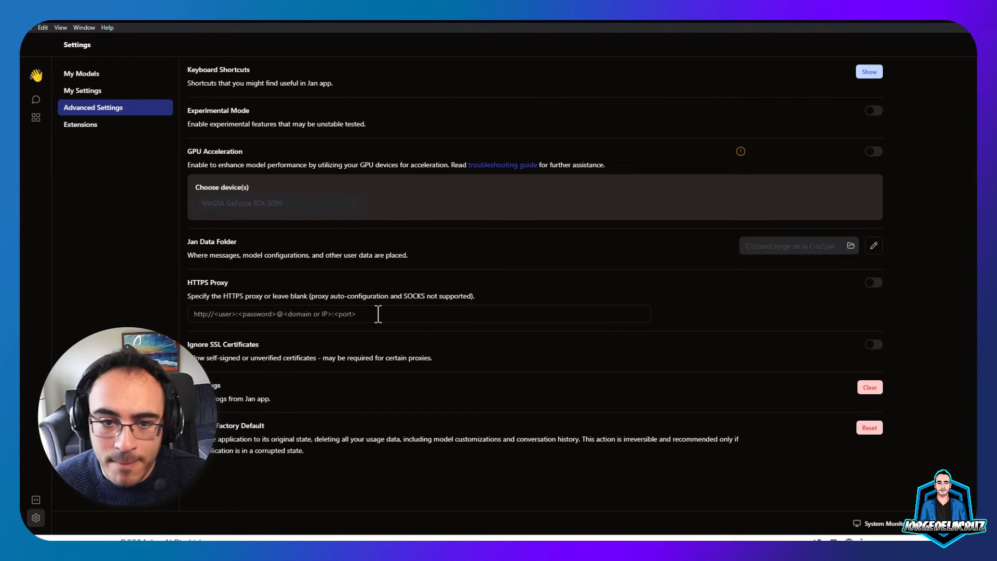
mouse_move(106, 141)
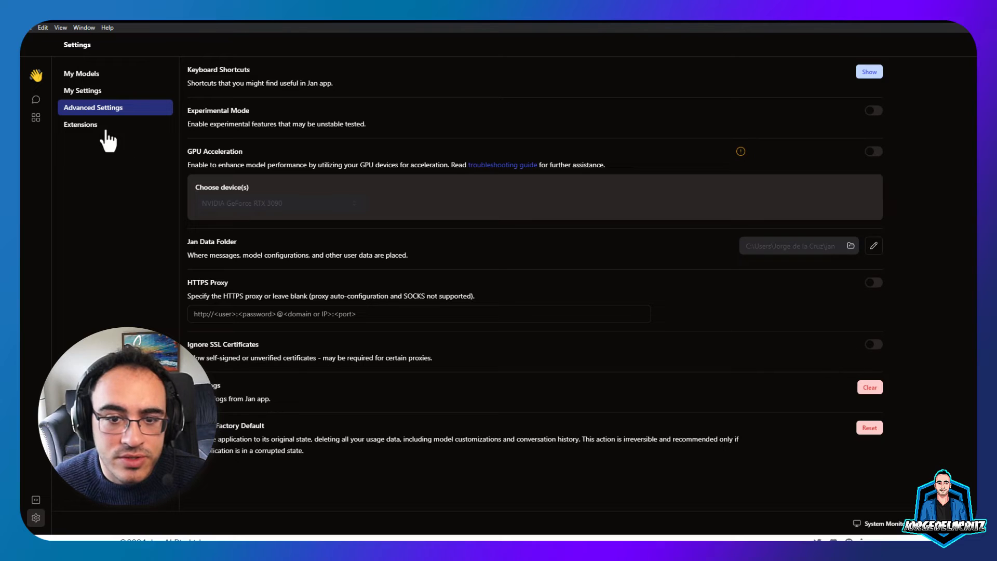
left_click(80, 125)
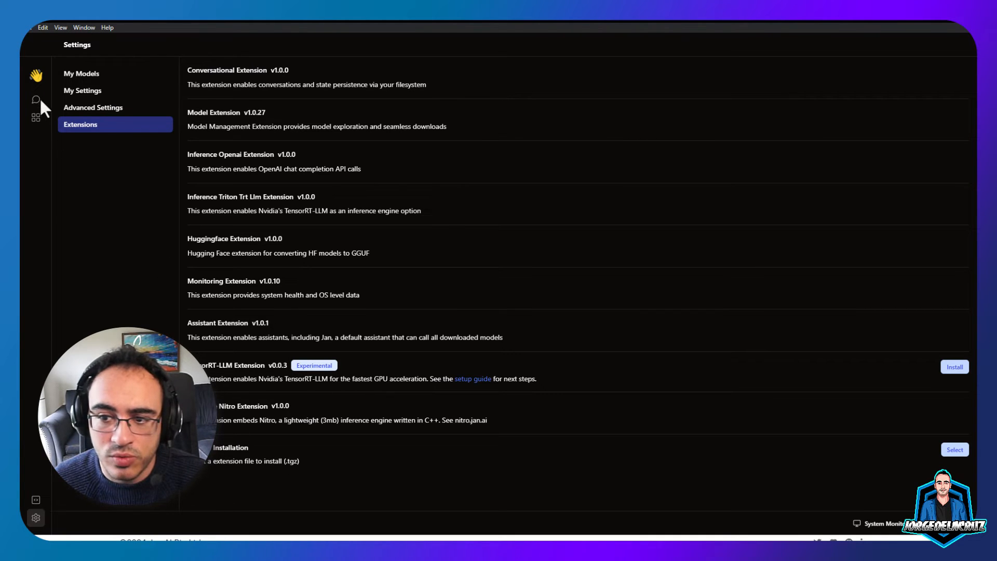
mouse_move(36, 98)
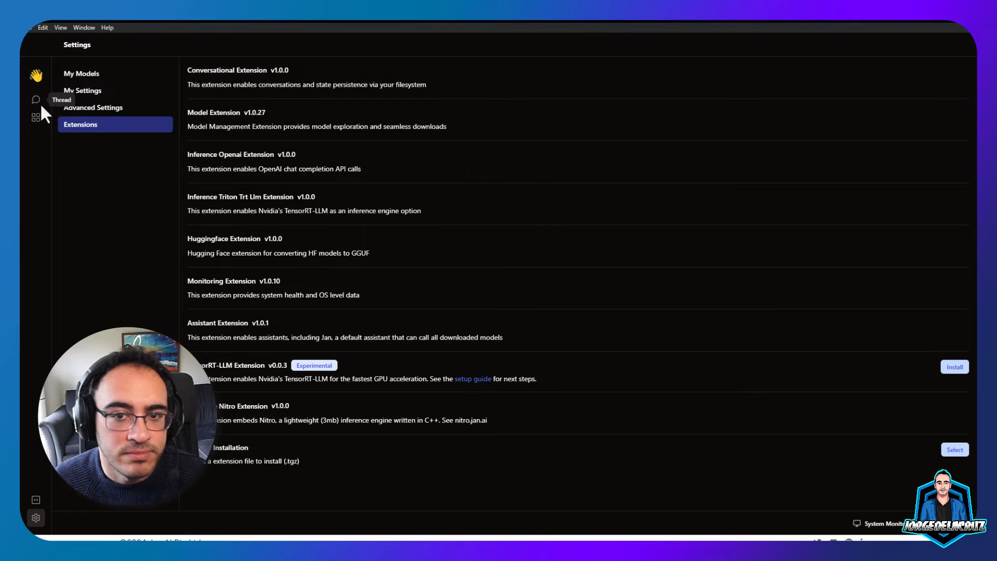
From the Hub, use OpenAI GPT 3.5 Turbo 16k 0613 in a new thread.
left_click(36, 116)
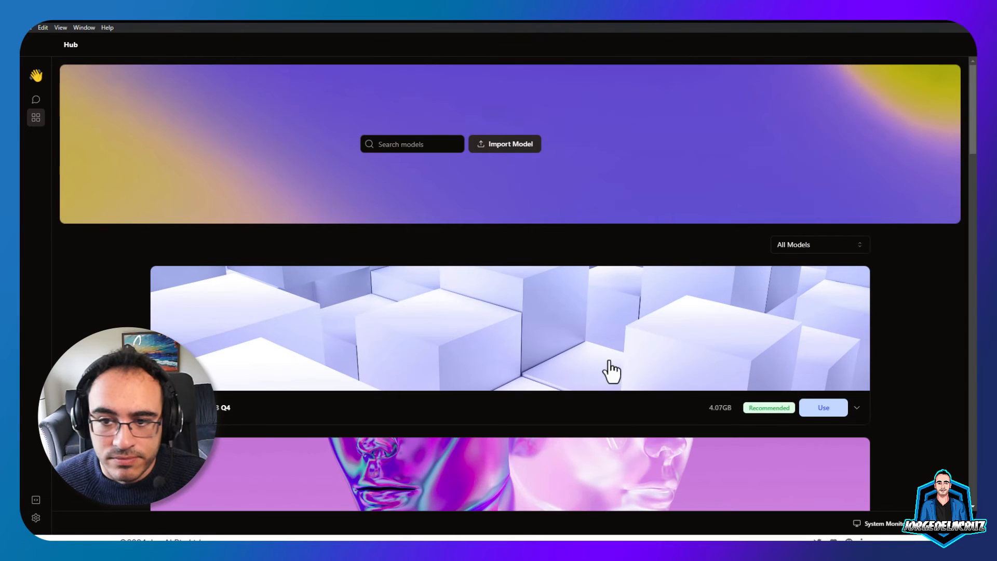
scroll("down", 3)
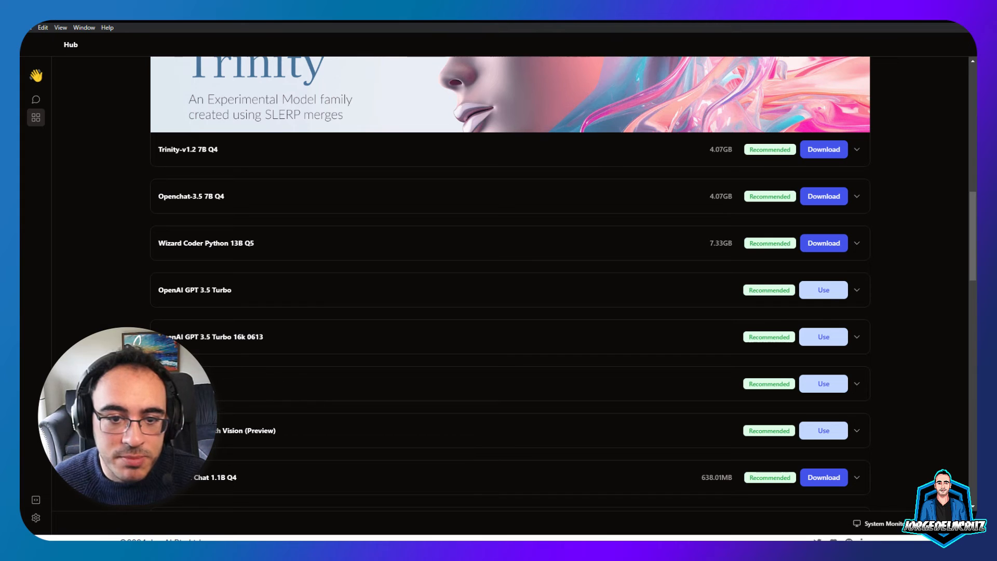
scroll("down", 3)
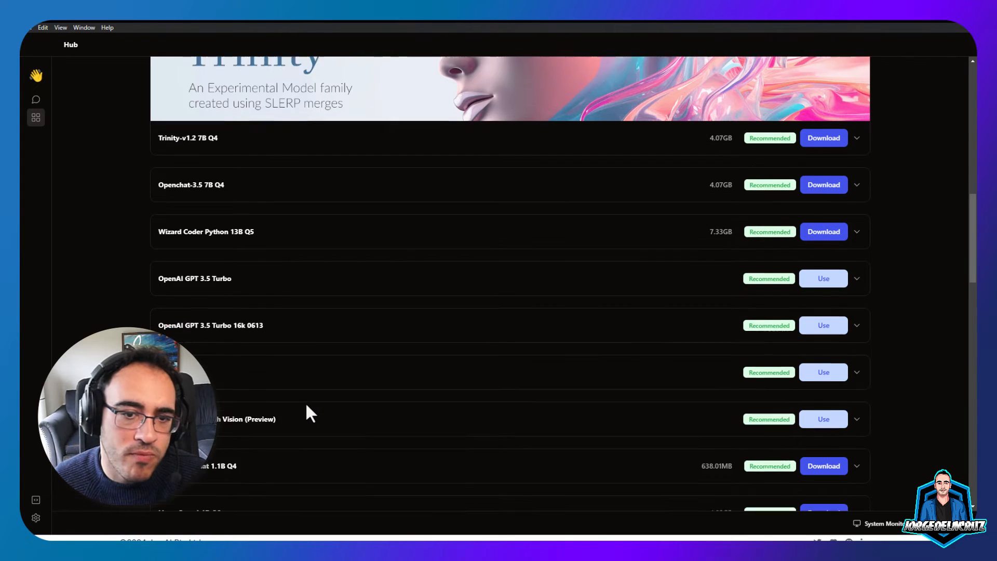
scroll("down", 3)
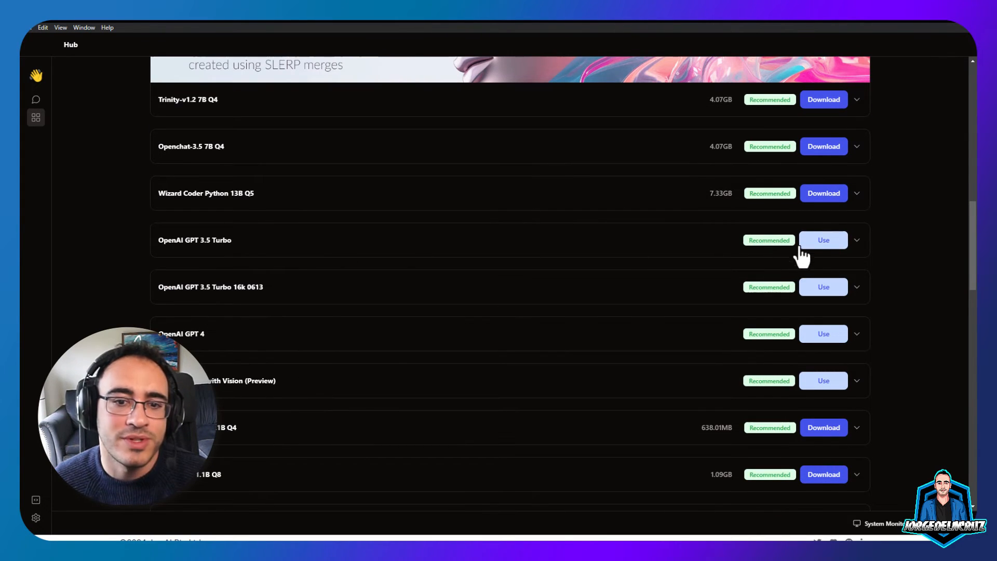
mouse_move(828, 292)
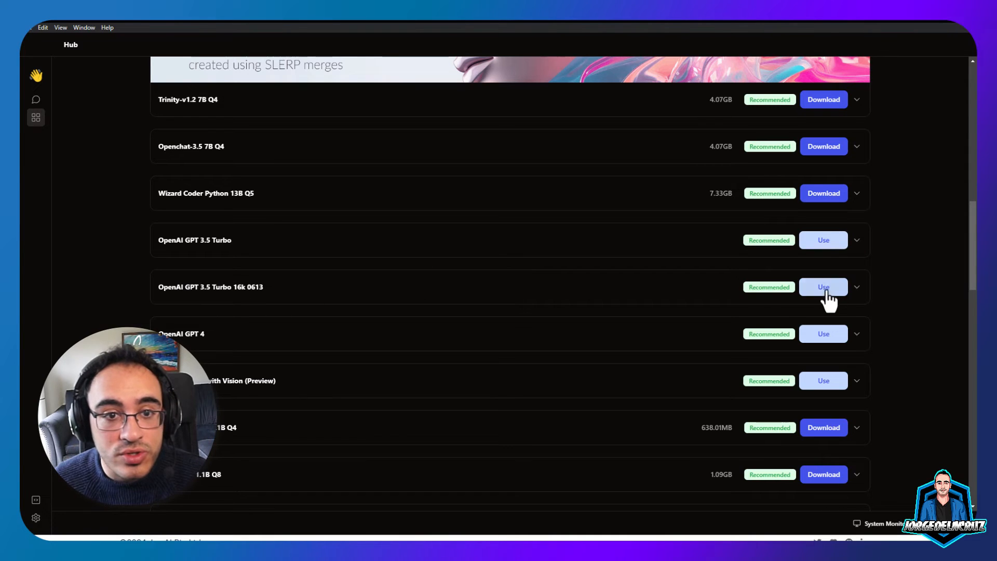
left_click(824, 287)
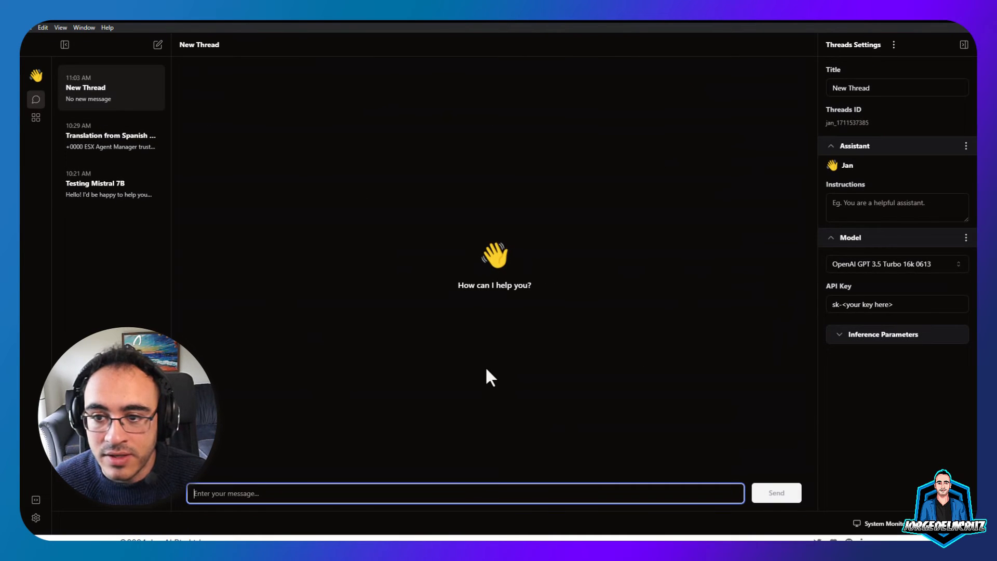
Enter the OpenAI API key and send 'Hello, how are you today?' to GPT 3.5 Turbo 16k.
left_click(898, 304)
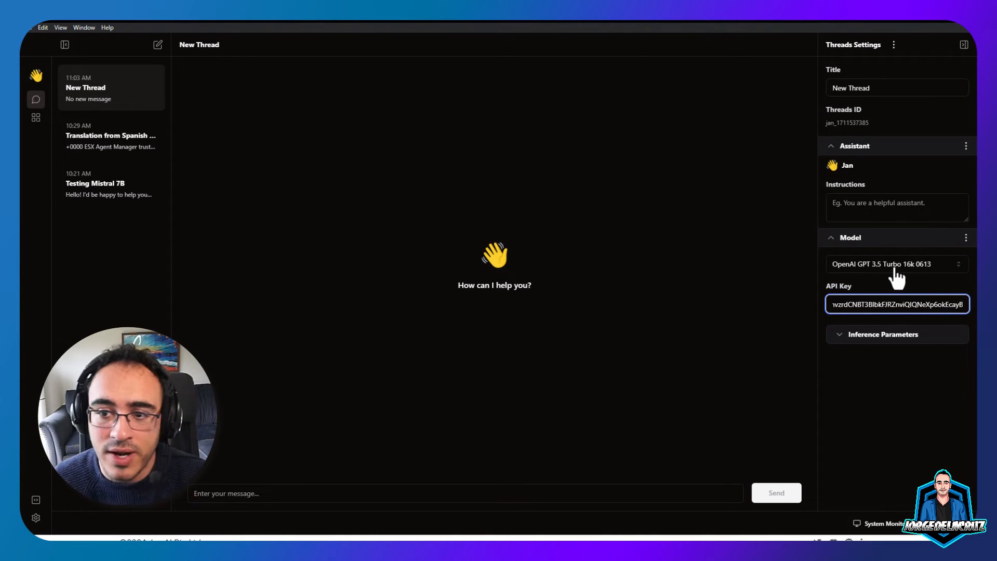
left_click(898, 264)
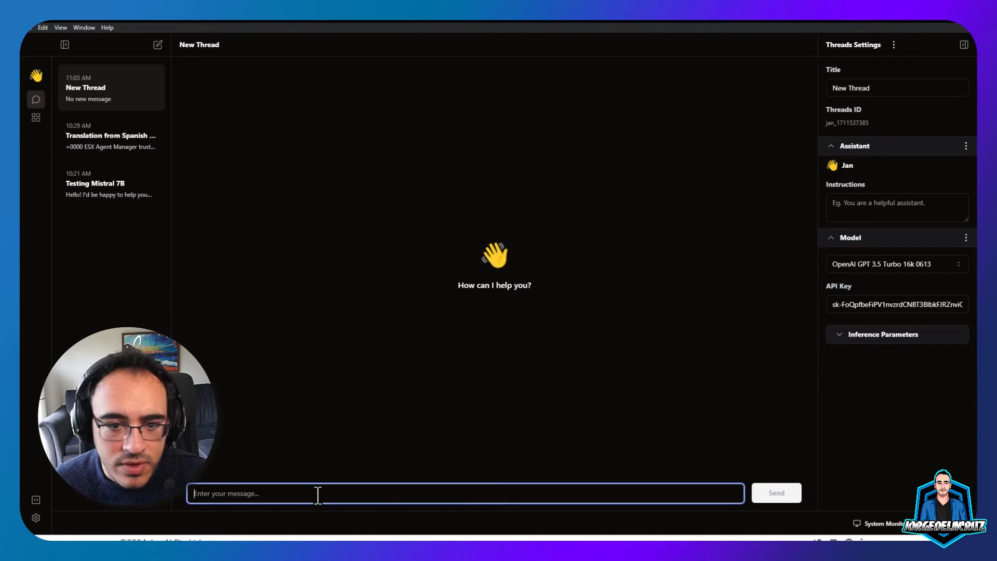
type("Hello, how are you tod")
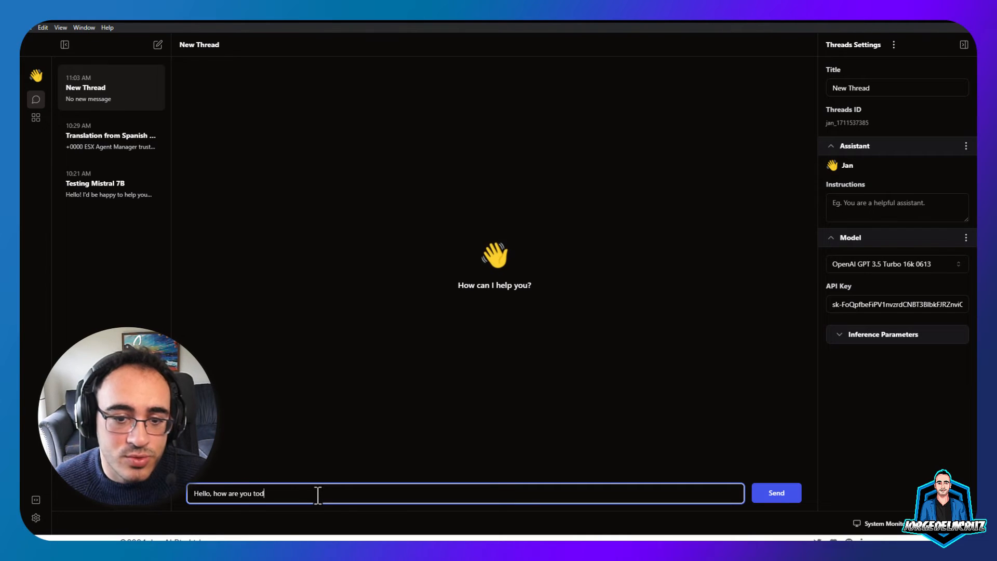
left_click(777, 492)
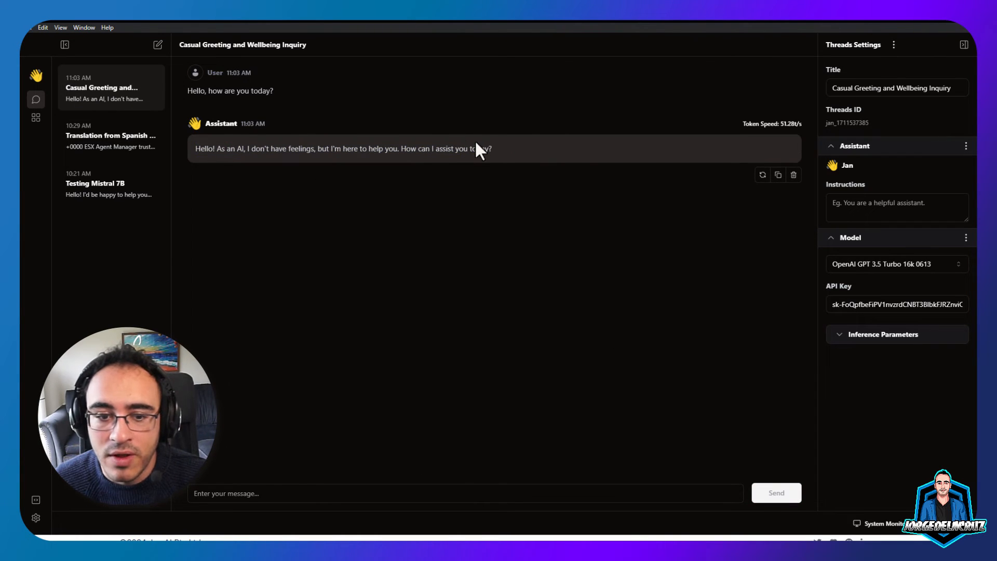
left_click(463, 502)
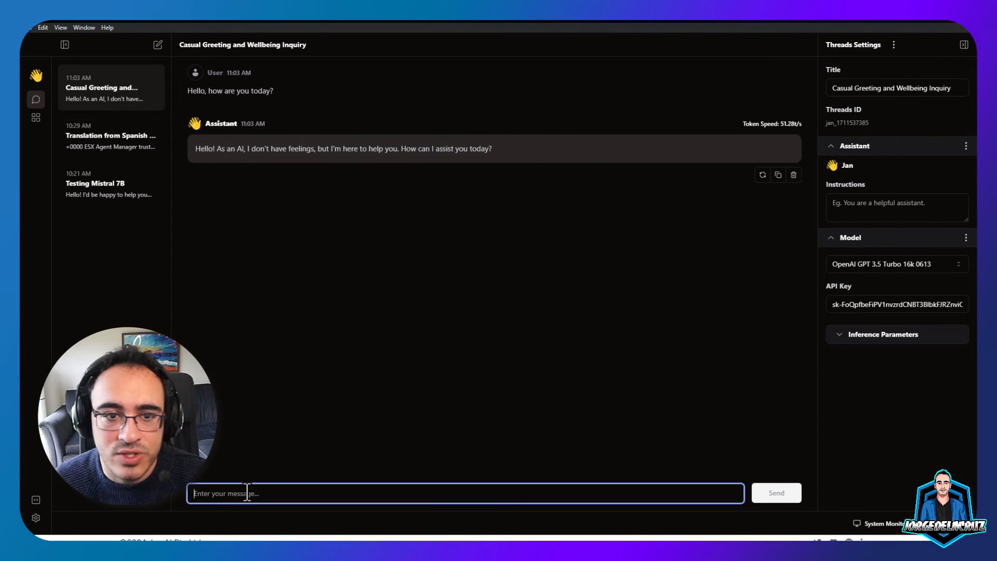
mouse_move(110, 193)
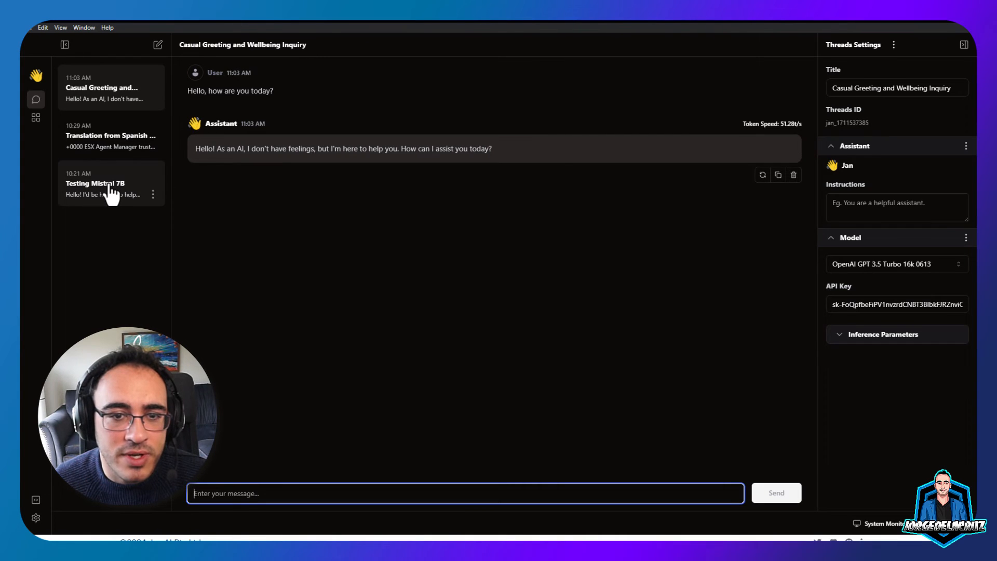
Copy the Veeam protected-VMs question from Testing Mistral 7B and paste it into the new thread.
left_click(98, 183)
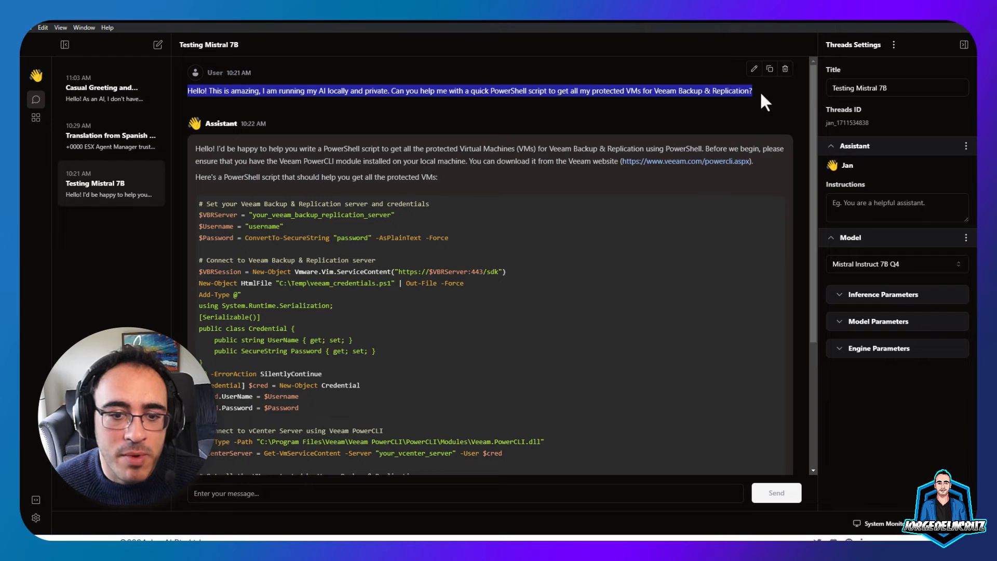
left_click(101, 87)
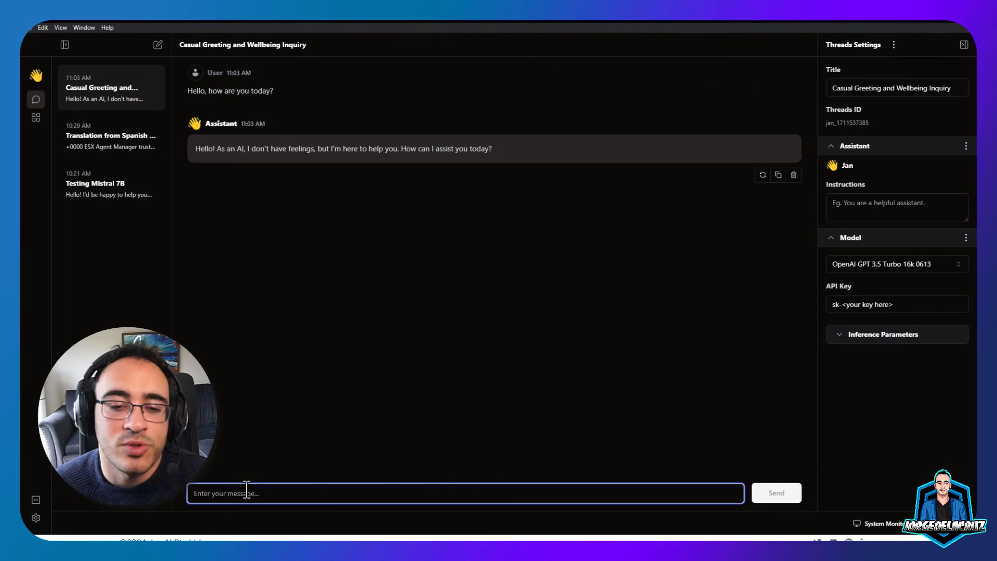
type("Hello! This is amazing, I am running my AI locally and private. Can you help me with a quick PowerShell script to get all my protected VMs for Veeam Backup & Replication?")
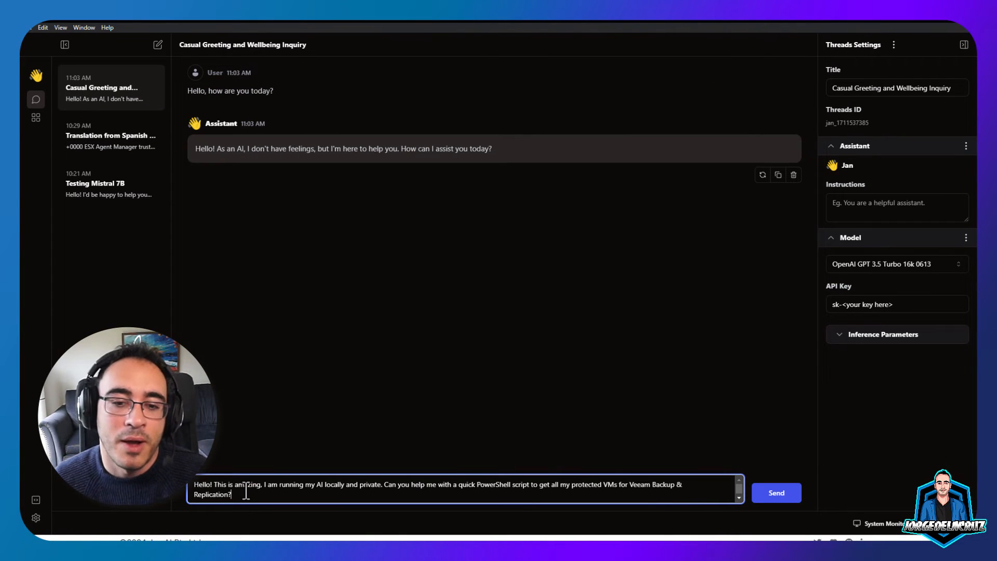
Remove the introductory sentences and send the PowerShell script question to GPT-3.5.
left_click_drag(265, 484, 353, 484)
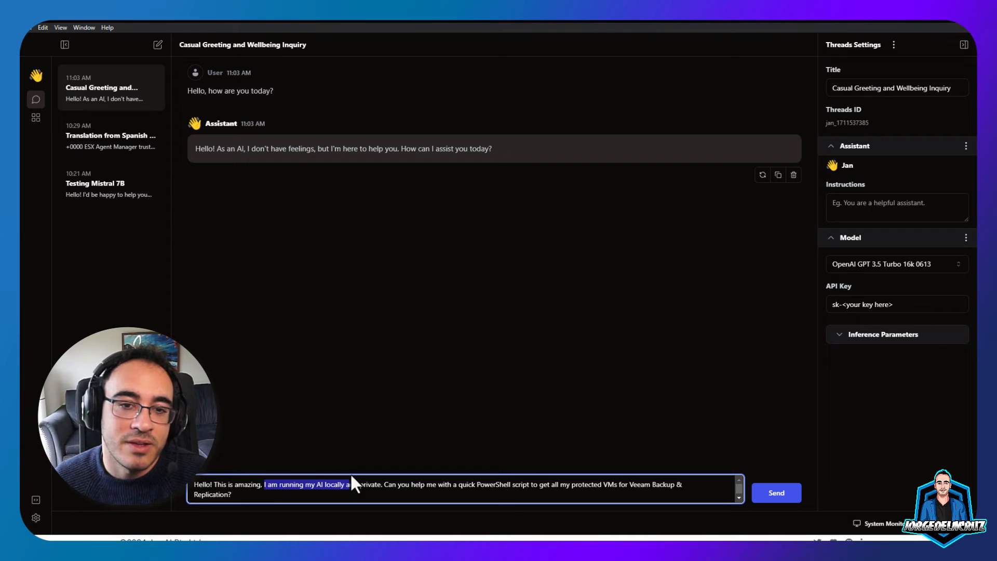
key("Delete")
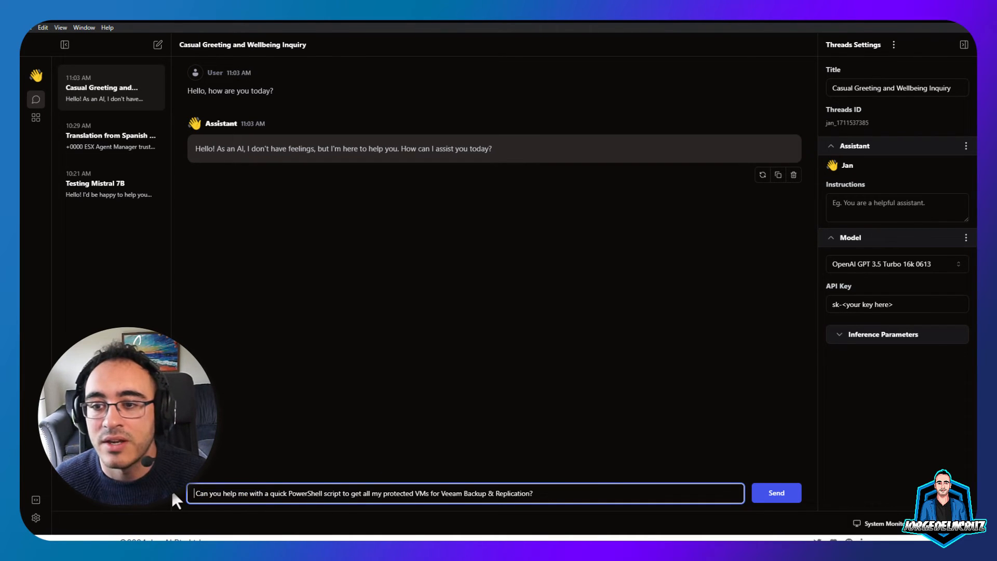
left_click(777, 493)
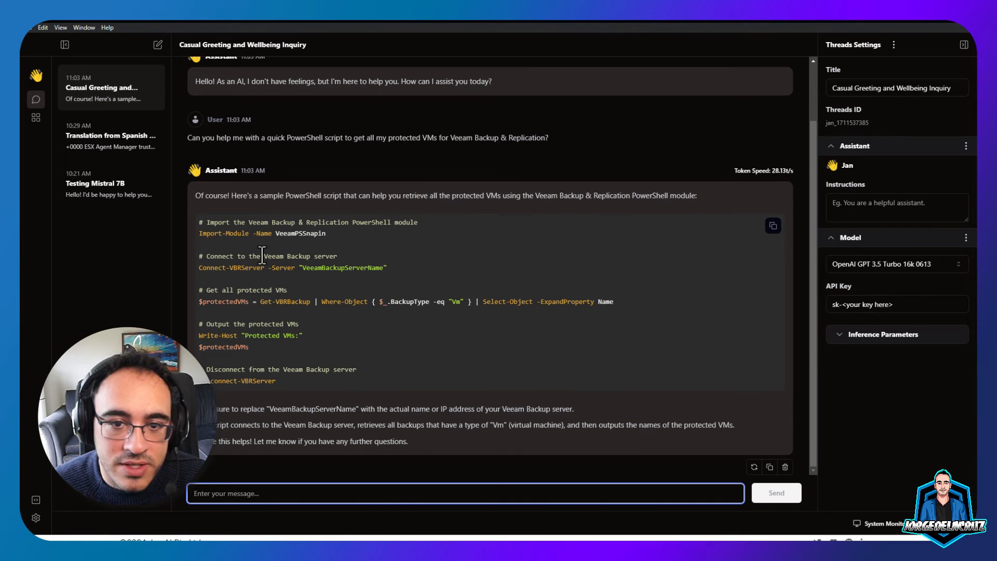
mouse_move(486, 216)
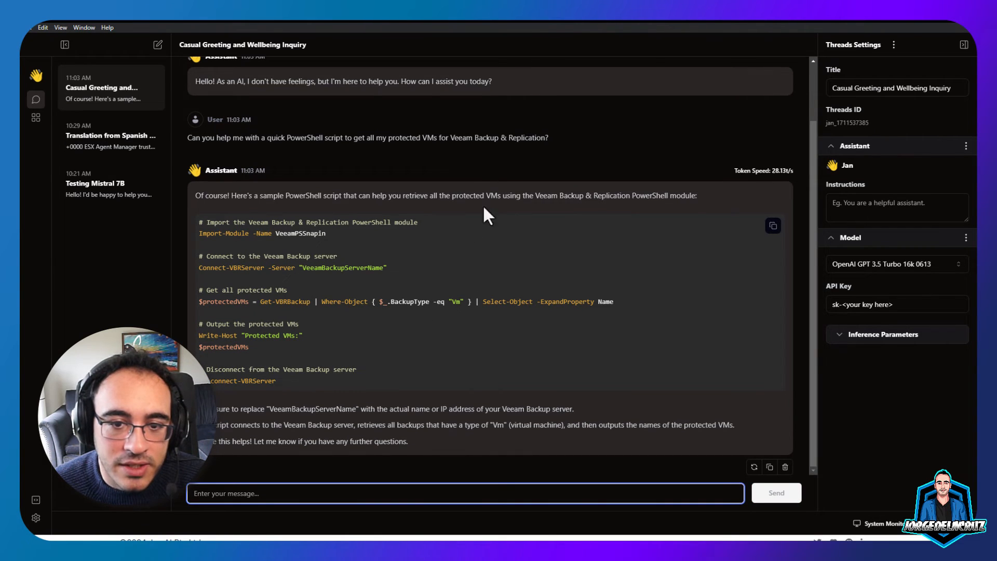
mouse_move(304, 345)
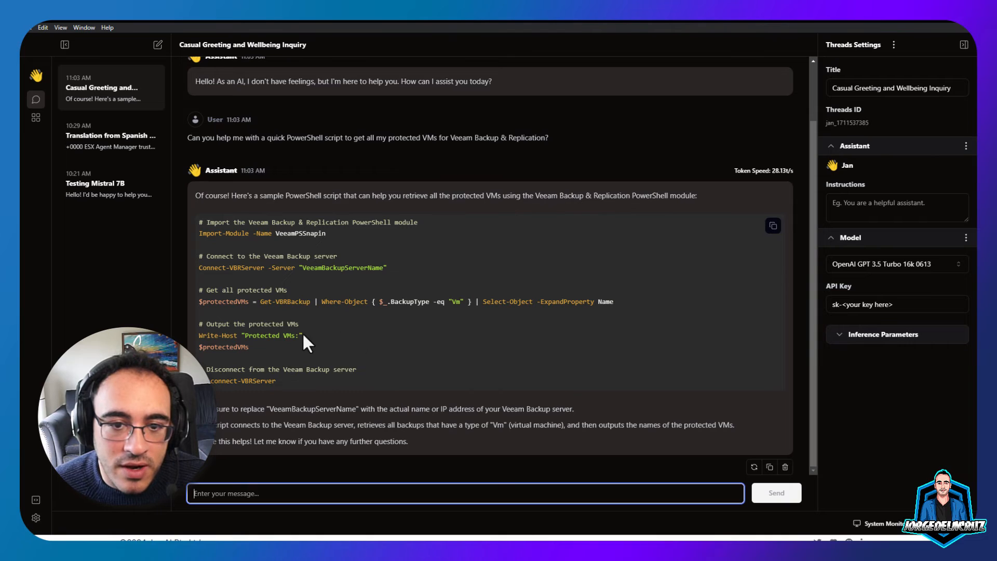
mouse_move(506, 301)
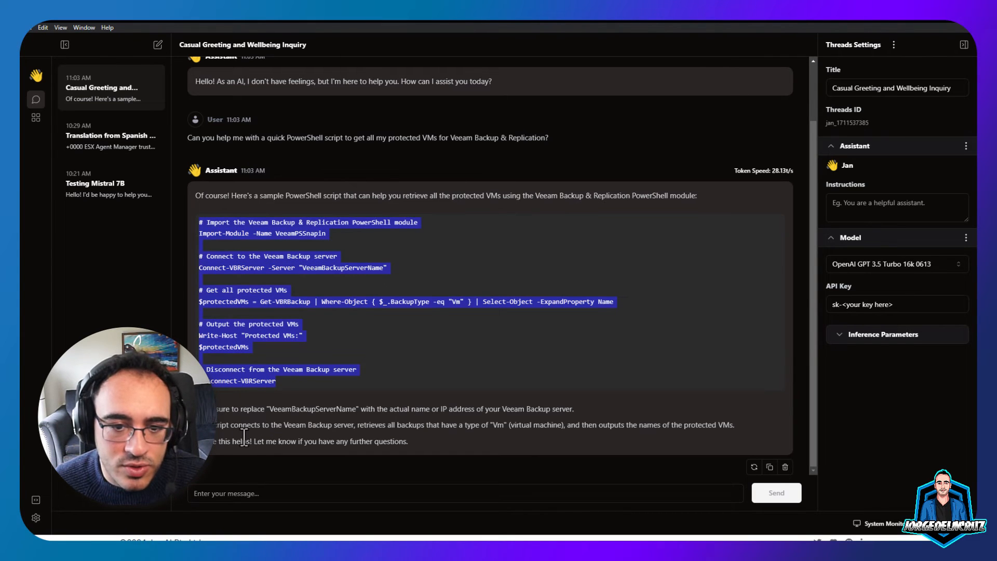
Send a follow-up asking the script to also connect to VMware and showcase unprotected VMs.
left_click(463, 498)
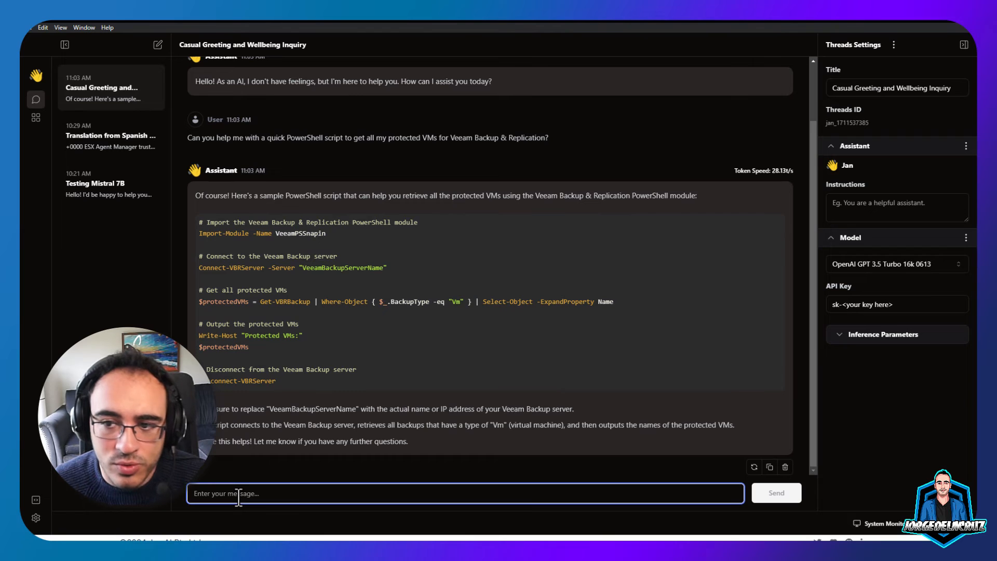
type("I am expecting to need to connect to VMware as well to")
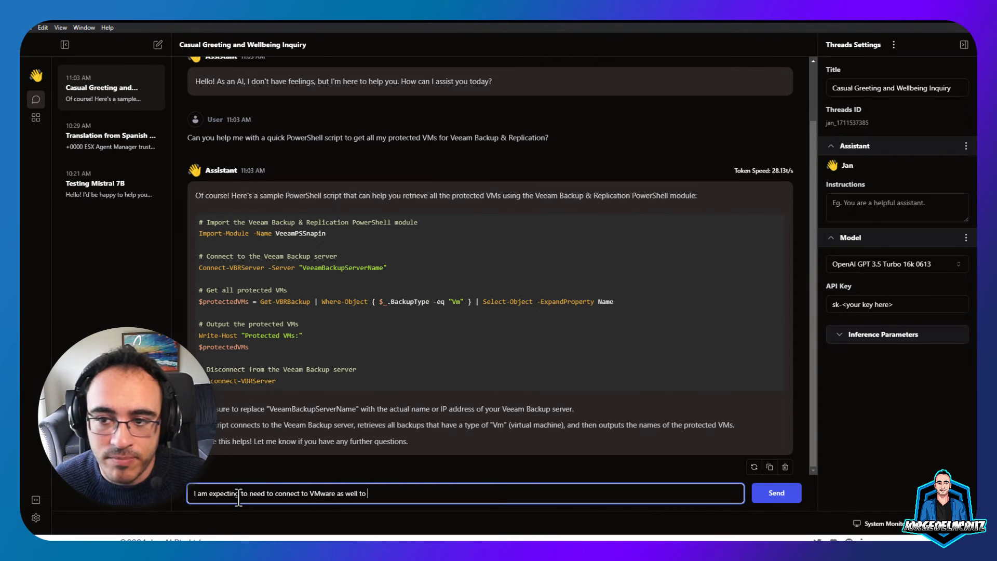
type("showcase what is")
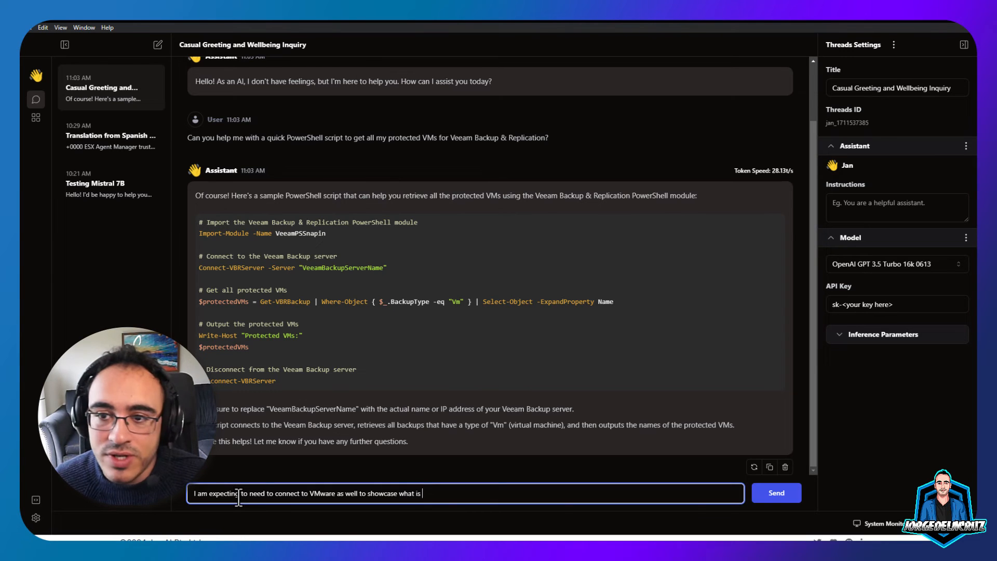
type("not protected perhaps?")
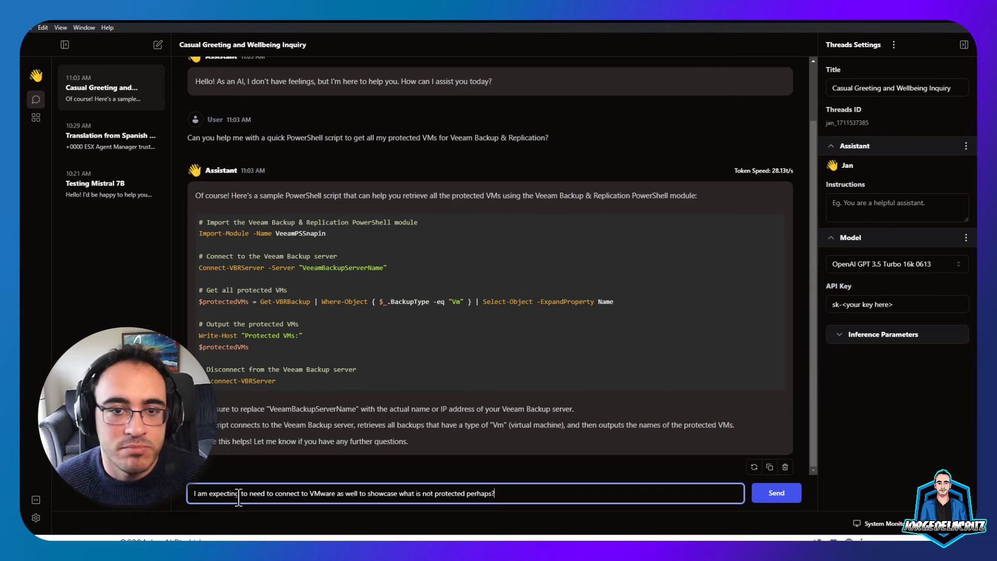
left_click(777, 493)
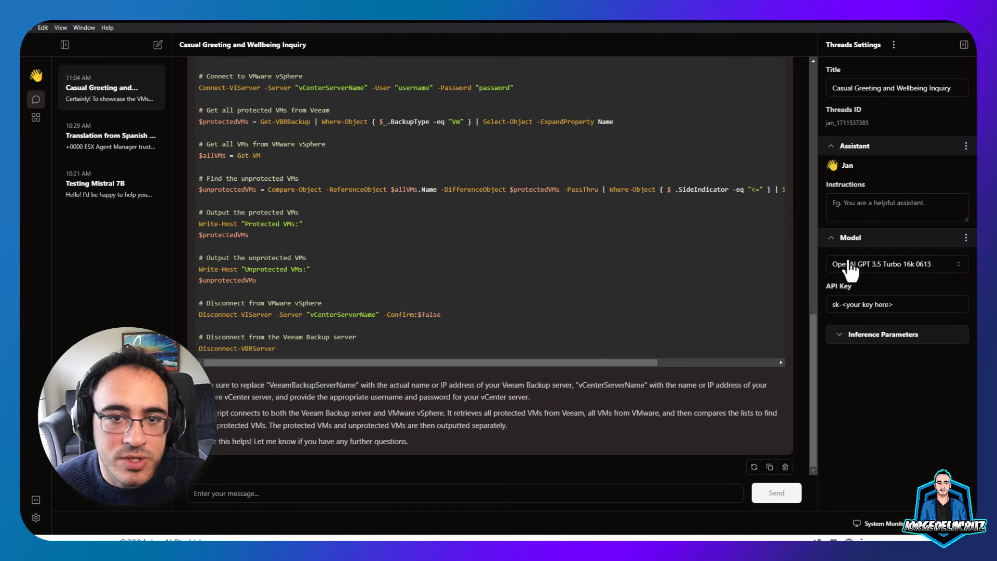
left_click(897, 265)
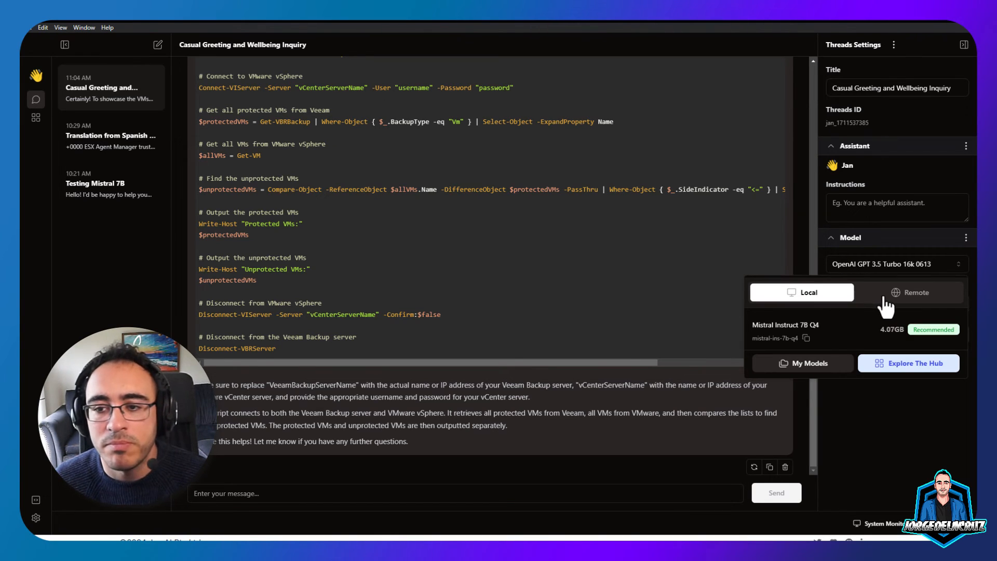
left_click(916, 293)
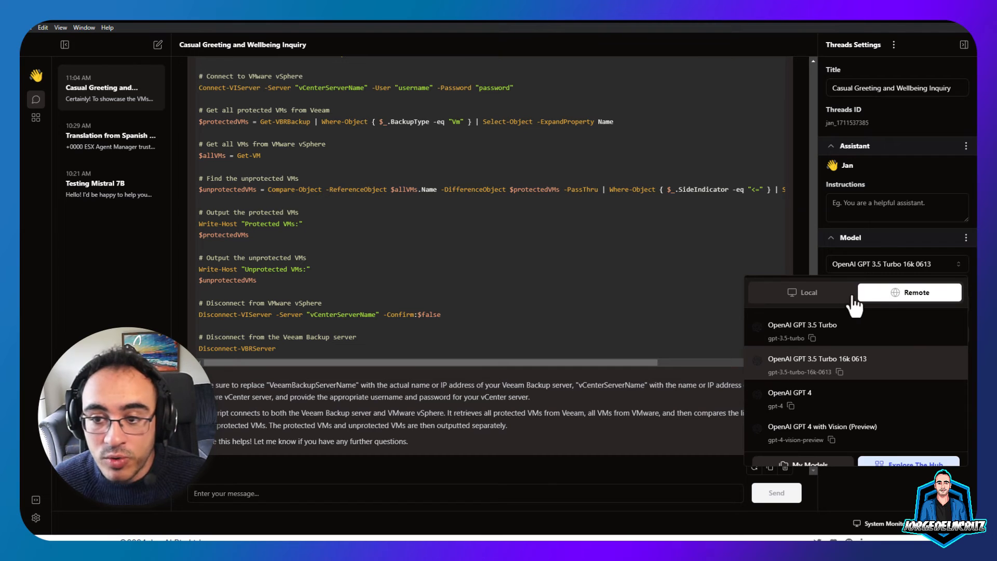
mouse_move(871, 375)
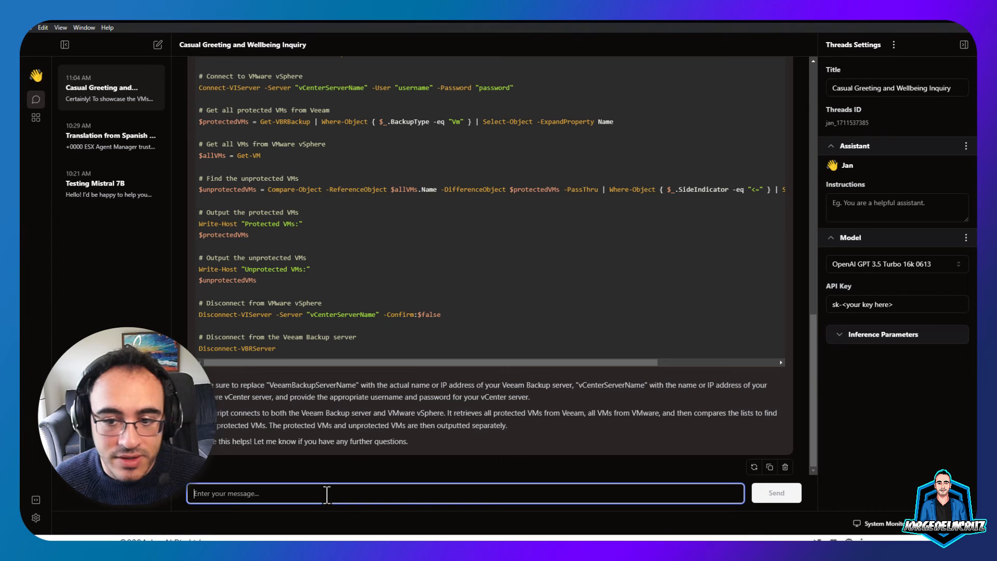
Ask GPT-3.5 'Can you navigate the Internet?' and then bring up the model list showing local Mistral Instruct 7B Q4.
type("Can you navigate the")
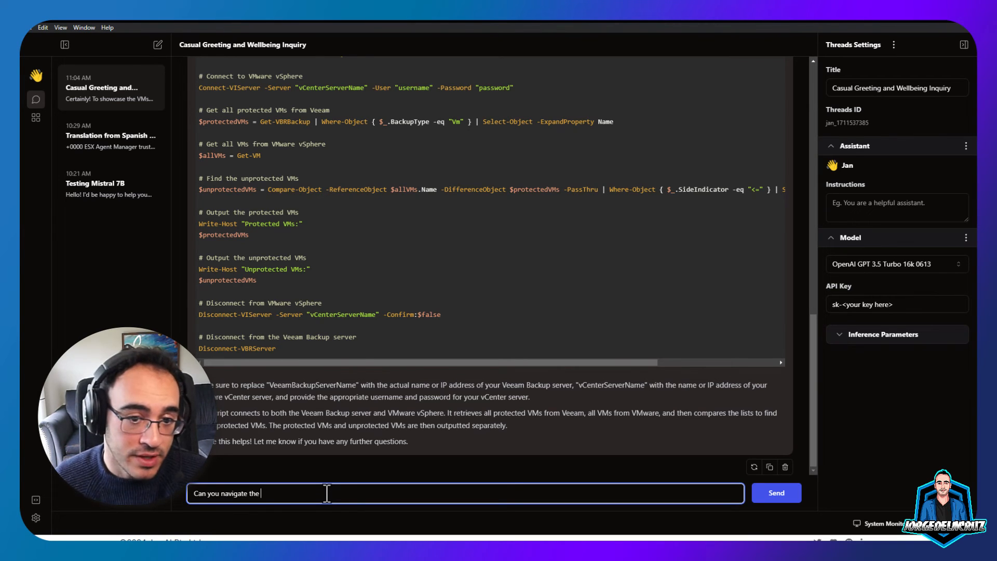
left_click(777, 492)
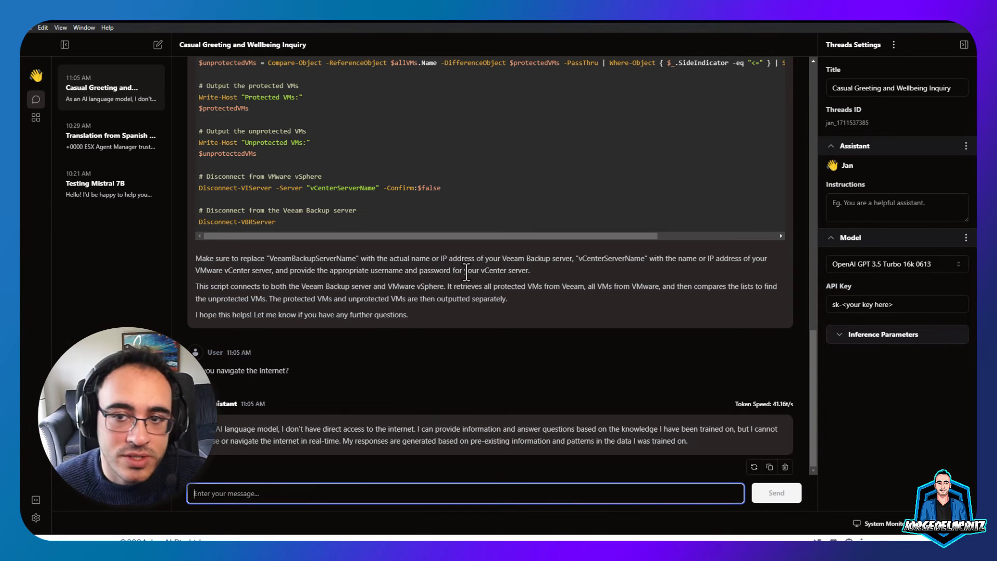
mouse_move(894, 268)
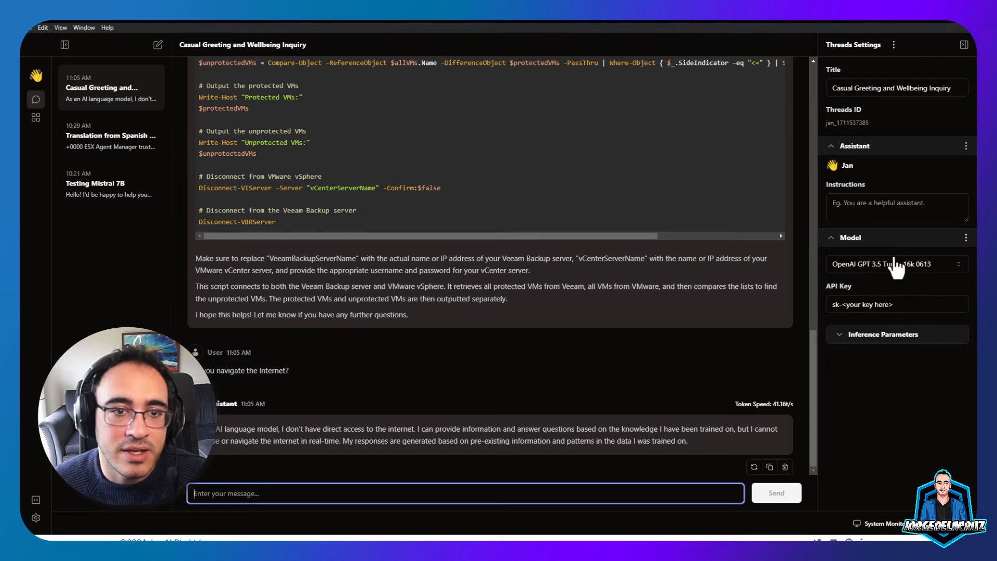
left_click(897, 263)
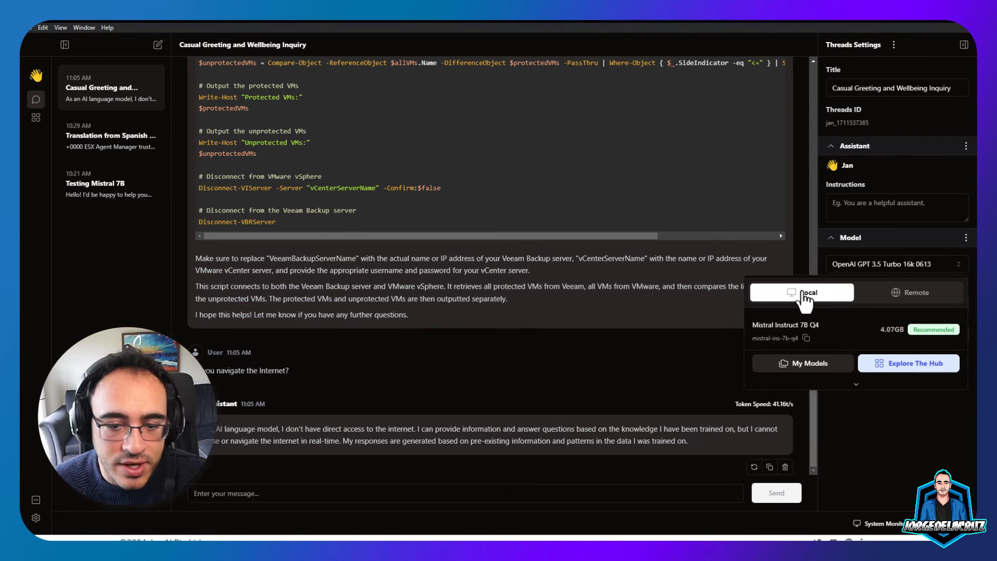
mouse_move(809, 397)
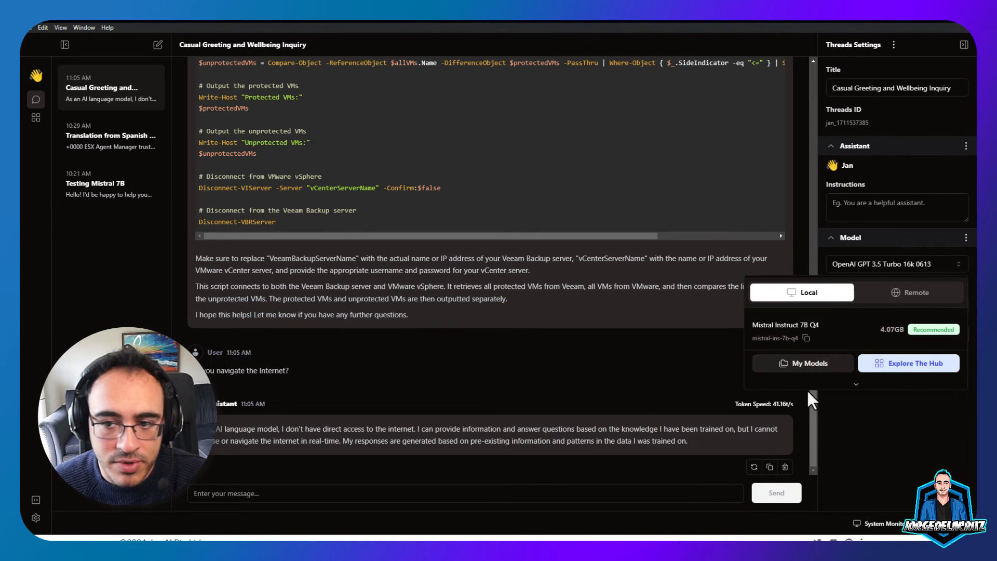
mouse_move(855, 437)
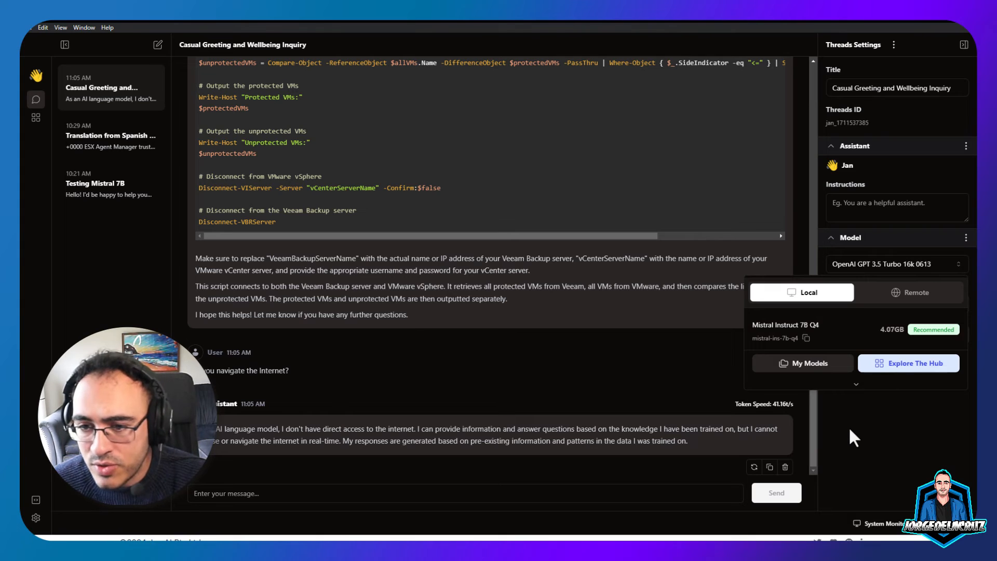